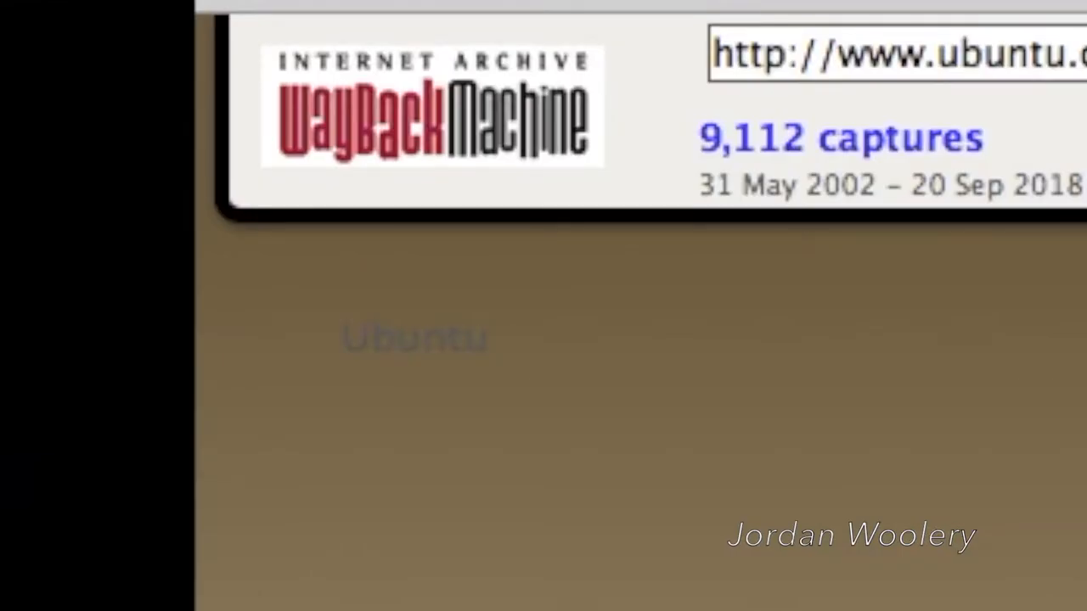
{"action": "mouse_move", "coordinate": [445, 351]}
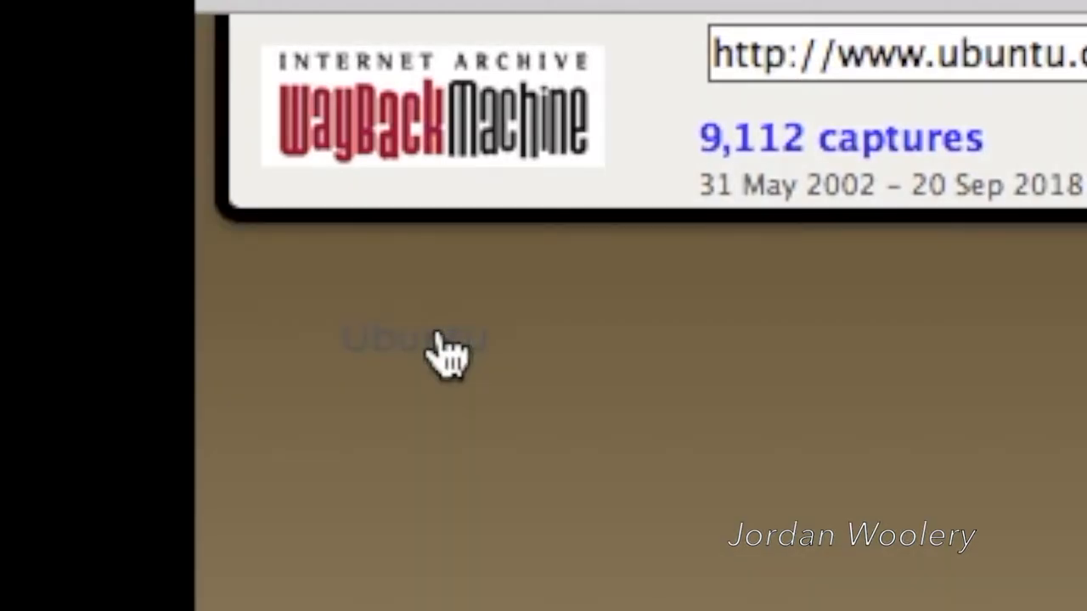
{"action": "mouse_move", "coordinate": [518, 416]}
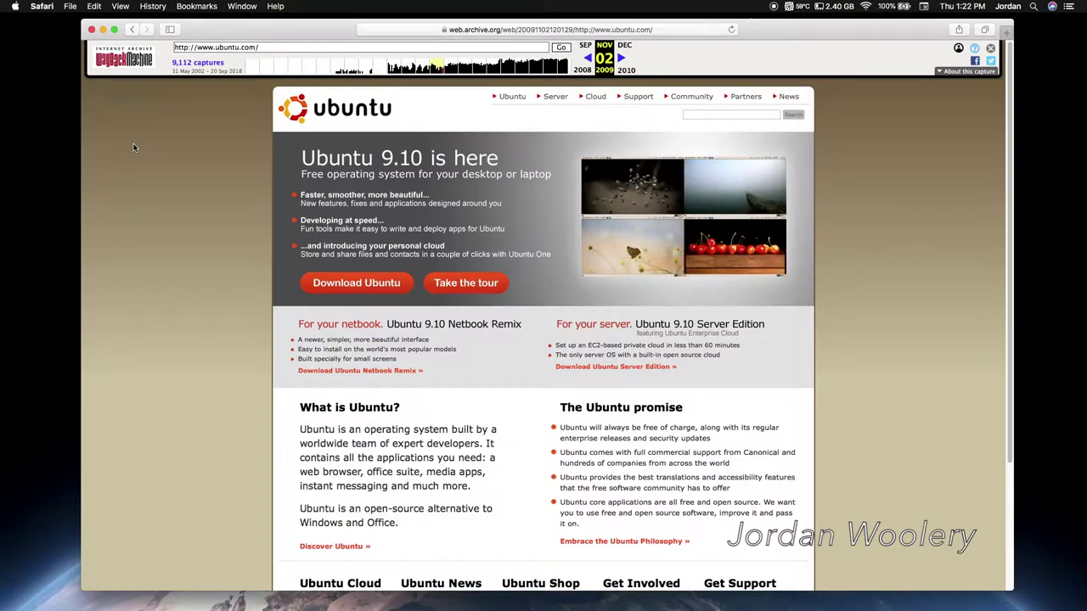
{"action": "scroll", "scroll_direction": "down", "scroll_amount": 3}
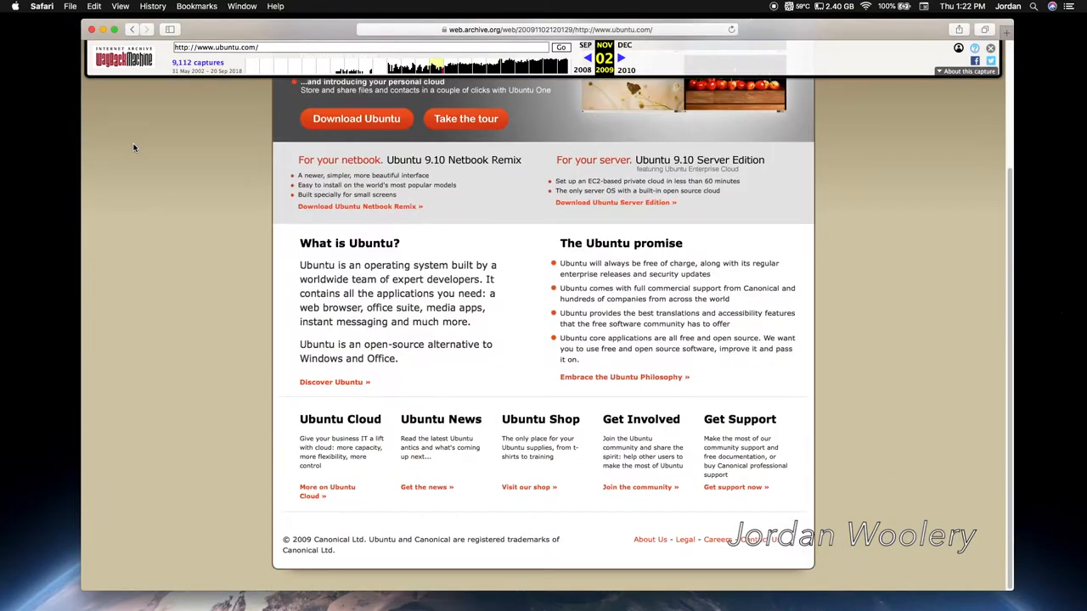
{"action": "scroll", "scroll_direction": "up", "scroll_amount": 3}
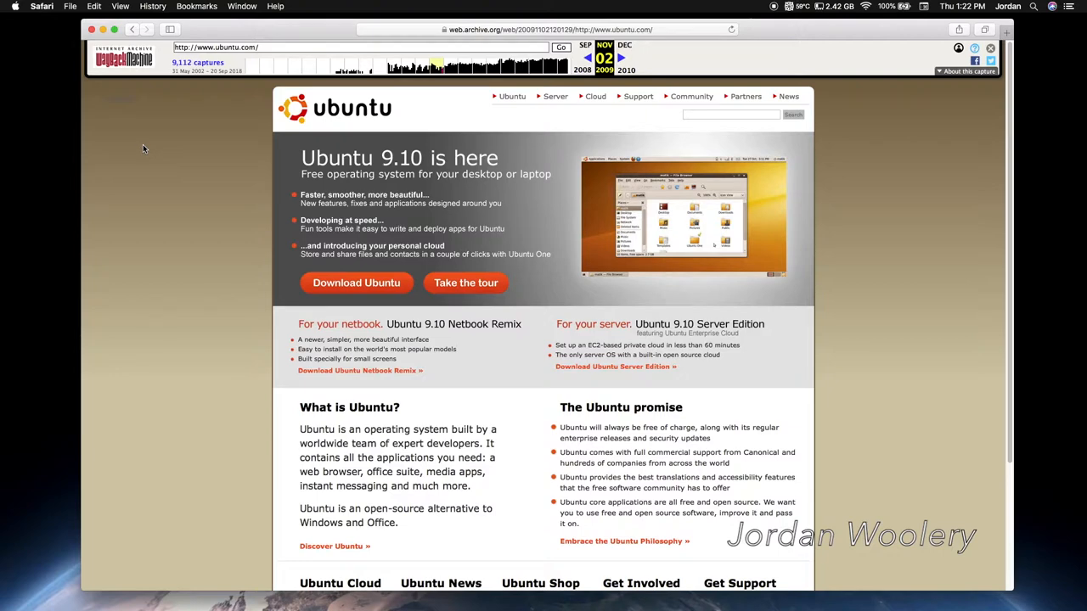
{"action": "scroll", "scroll_direction": "down", "scroll_amount": 3}
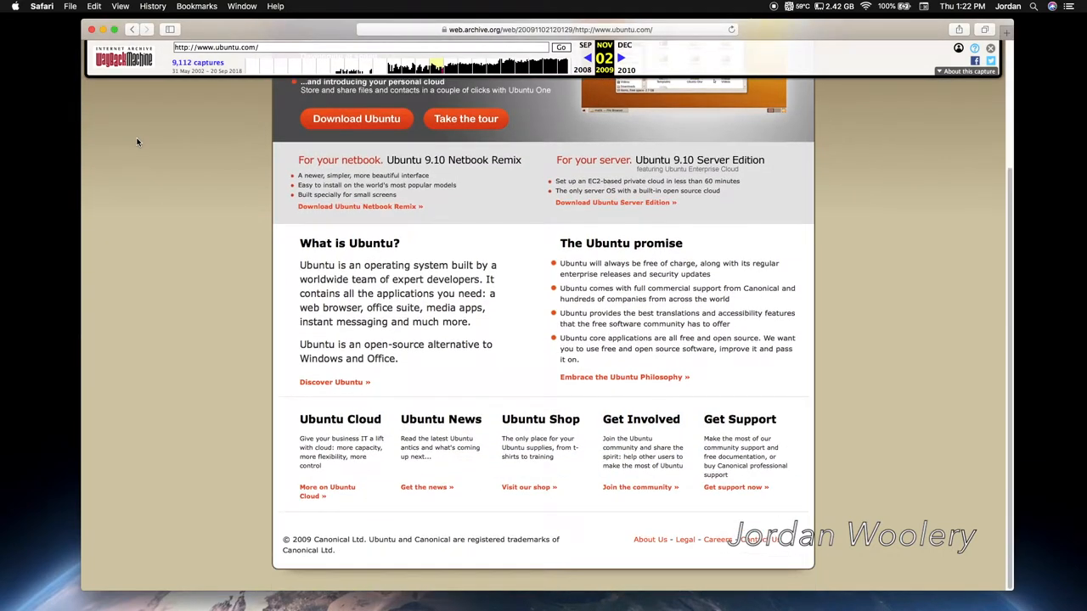
{"action": "scroll", "scroll_direction": "up", "scroll_amount": 3}
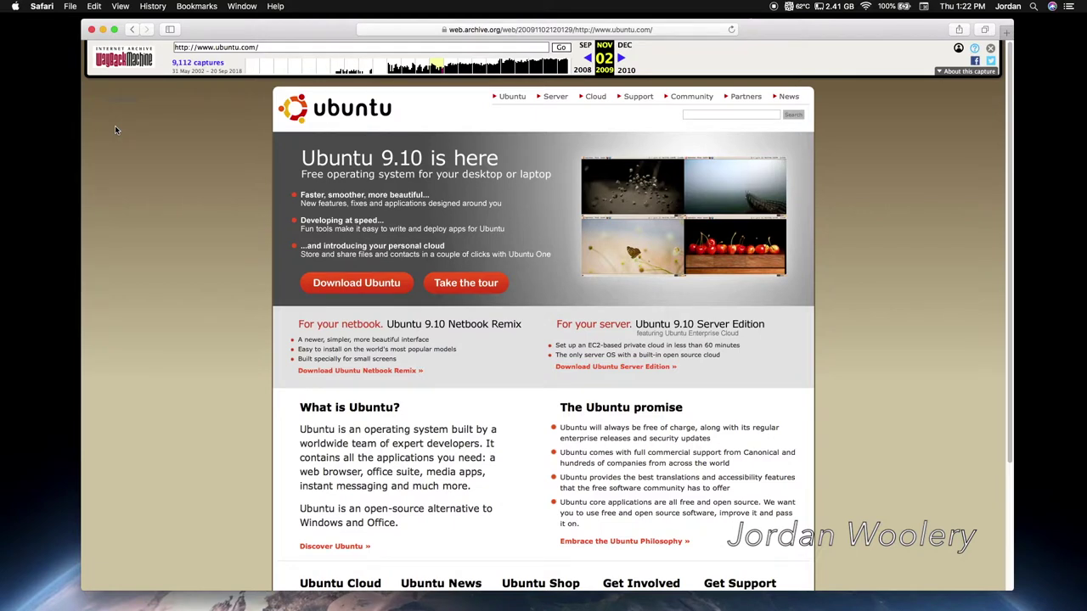
{"action": "mouse_move", "coordinate": [509, 99]}
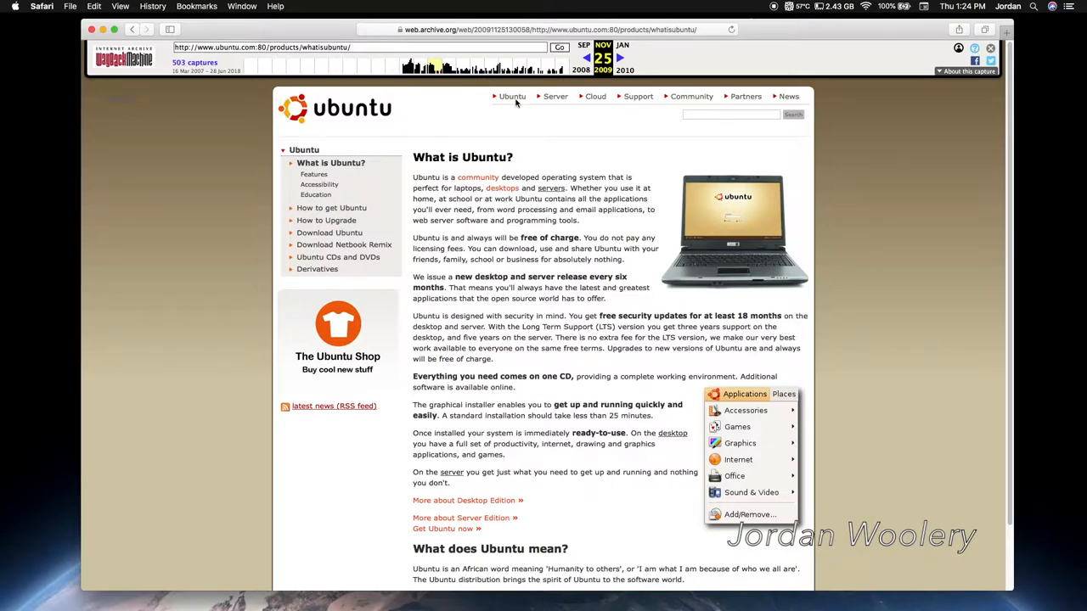
{"action": "mouse_move", "coordinate": [442, 3]}
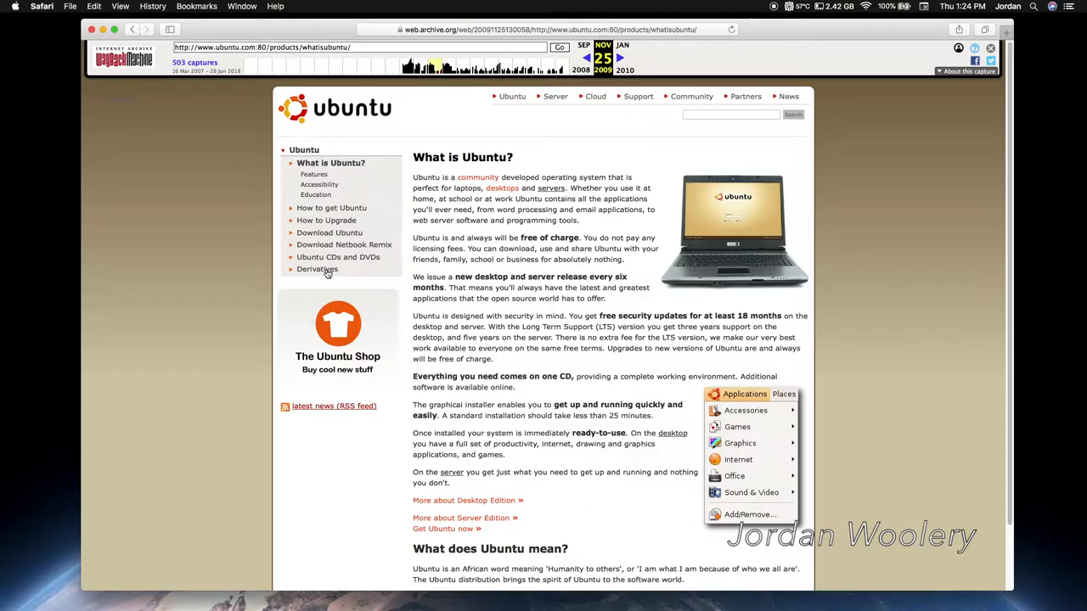
- Show the archived Derivatives page listing Kubuntu, Edubuntu and Xubuntu from the left sidebar
{"action": "left_click", "coordinate": [316, 268]}
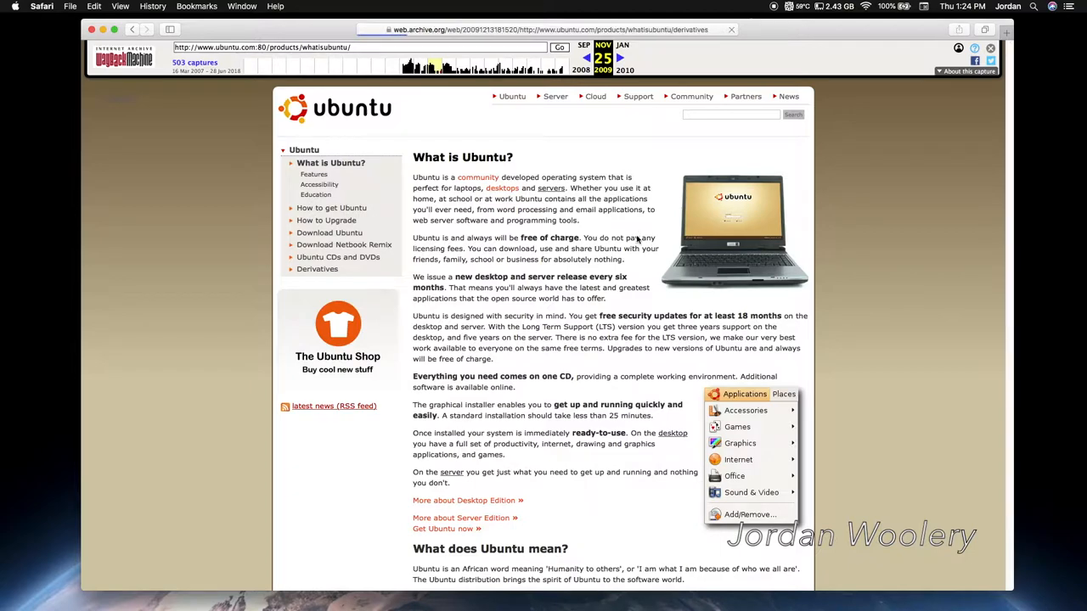
{"action": "left_click", "coordinate": [316, 268]}
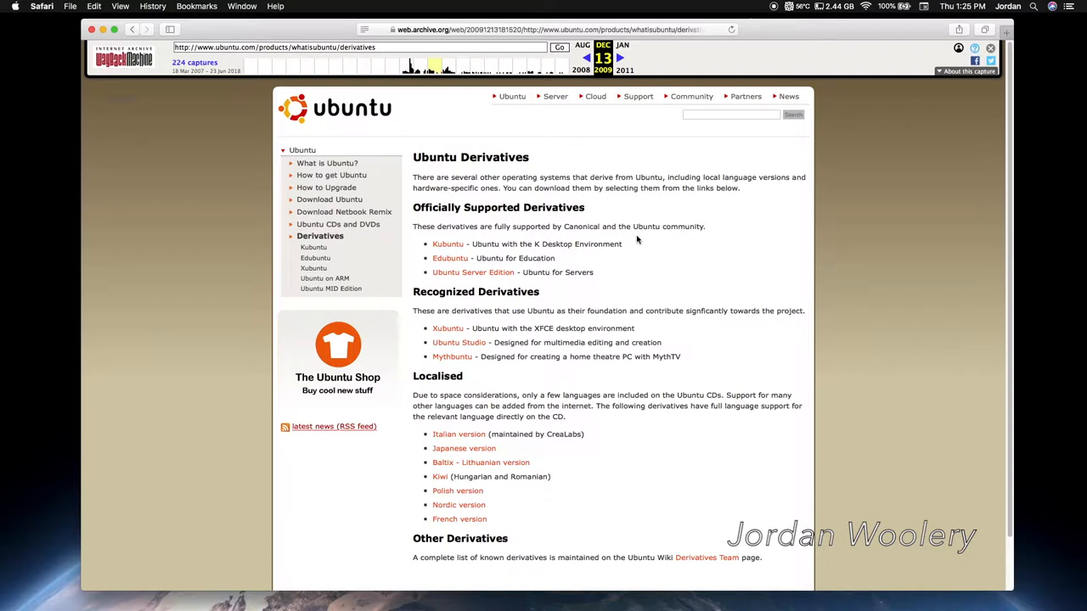
{"action": "mouse_move", "coordinate": [596, 102]}
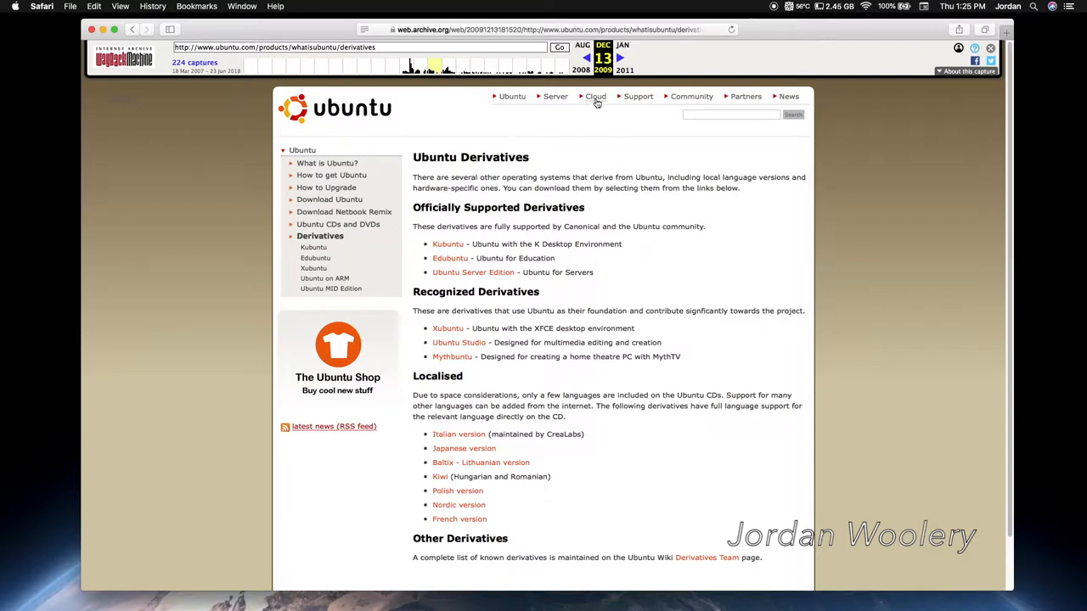
- Show the archived Ubuntu Cloud page about private clouds and Amazon EC2 from the top navigation
{"action": "left_click", "coordinate": [594, 96]}
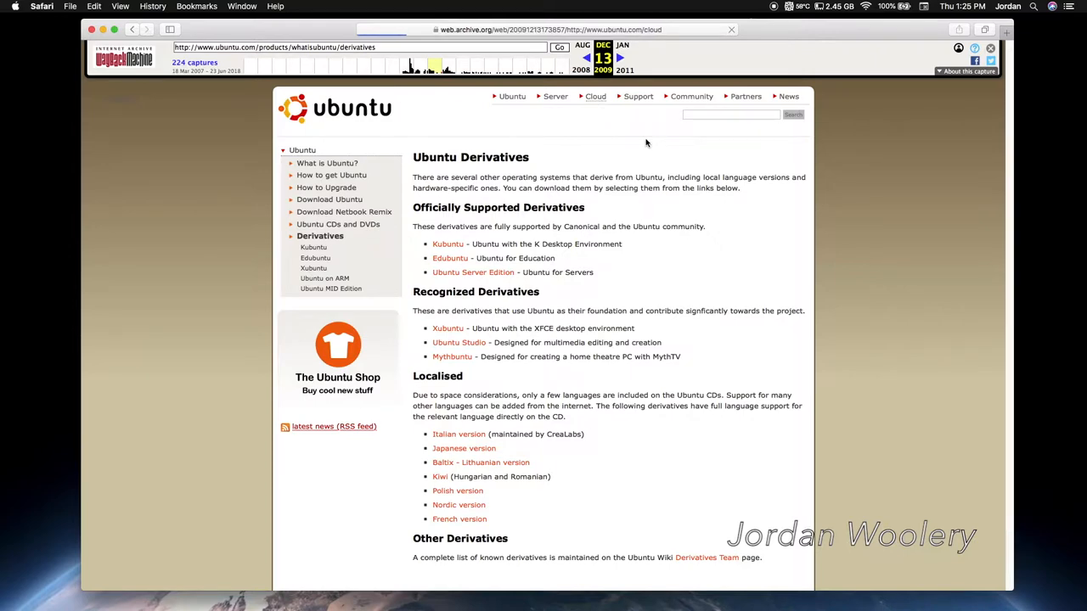
{"action": "left_click", "coordinate": [594, 95]}
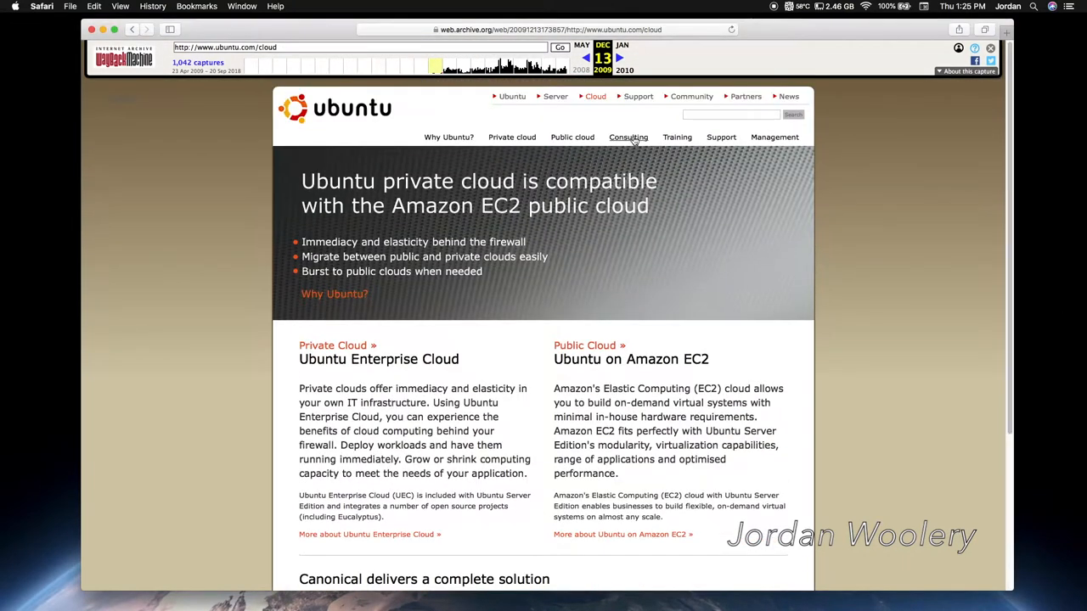
{"action": "mouse_move", "coordinate": [633, 123]}
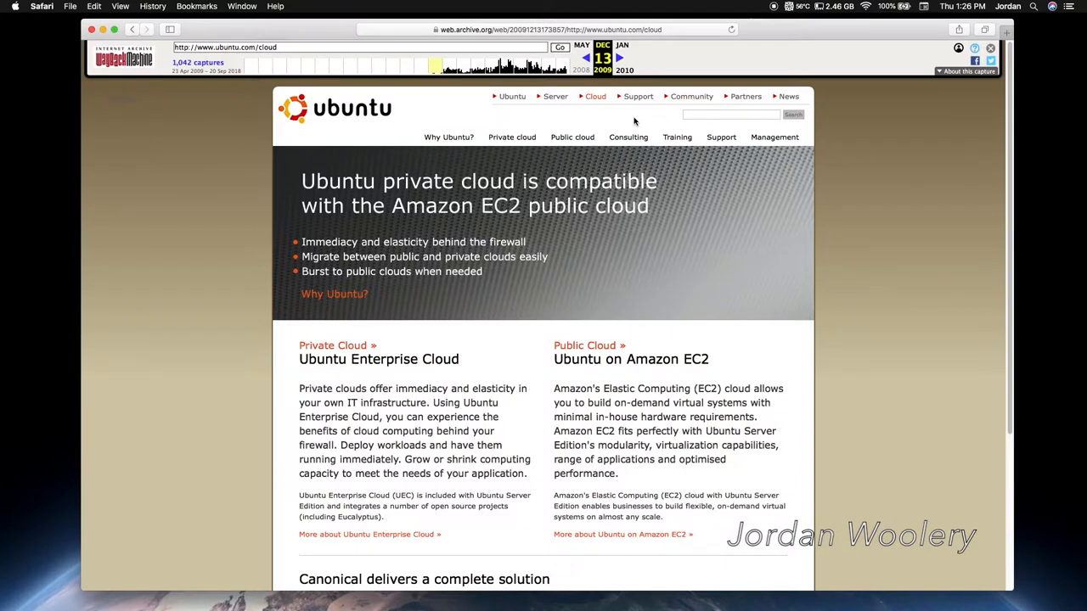
{"action": "mouse_move", "coordinate": [380, 156]}
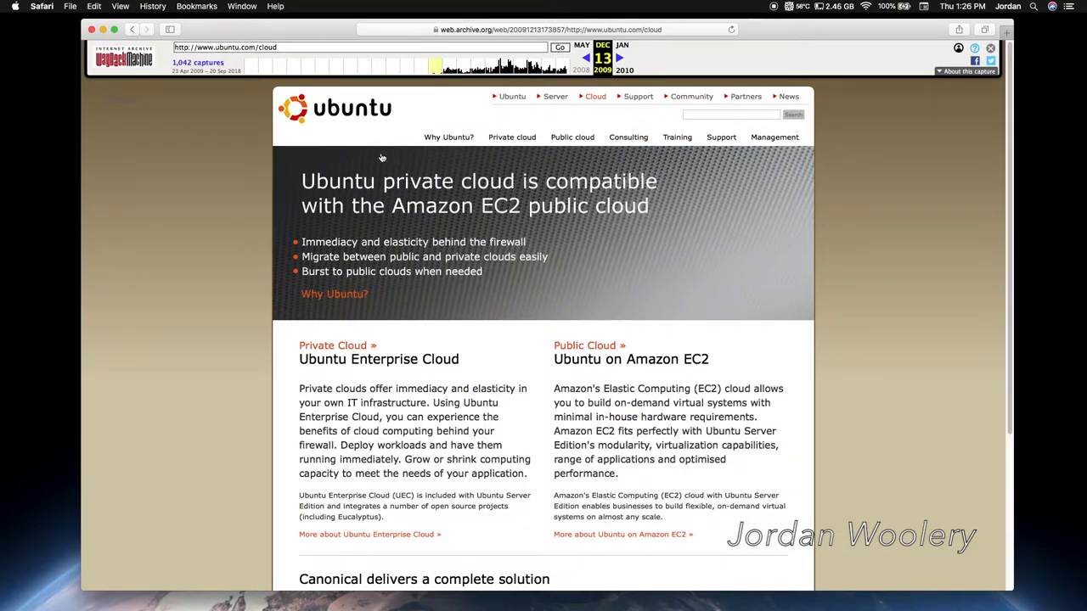
{"action": "mouse_move", "coordinate": [306, 185]}
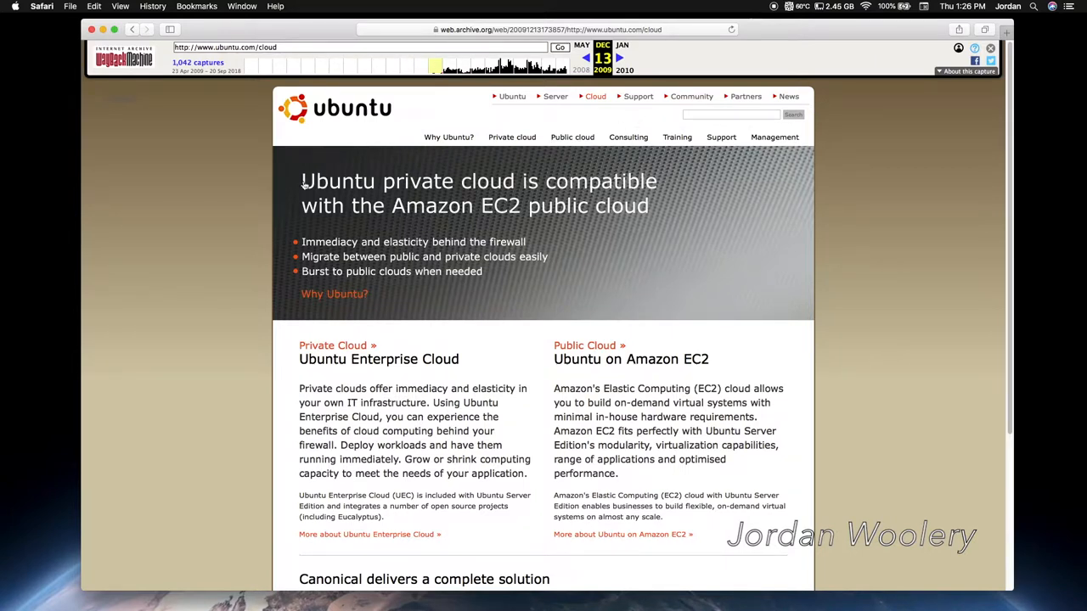
{"action": "mouse_move", "coordinate": [92, 31]}
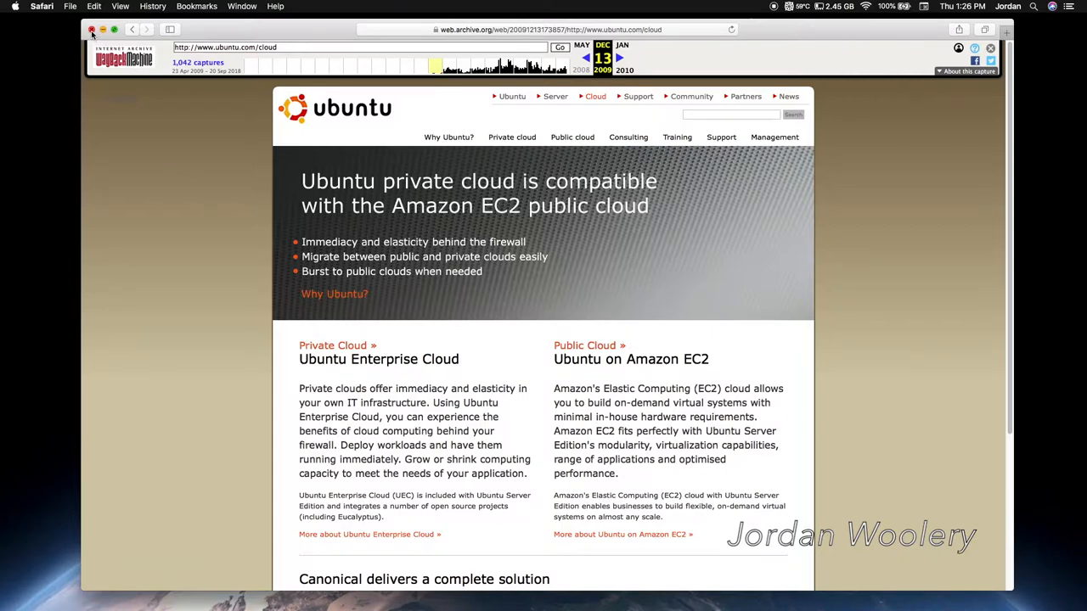
{"action": "left_click", "coordinate": [91, 30]}
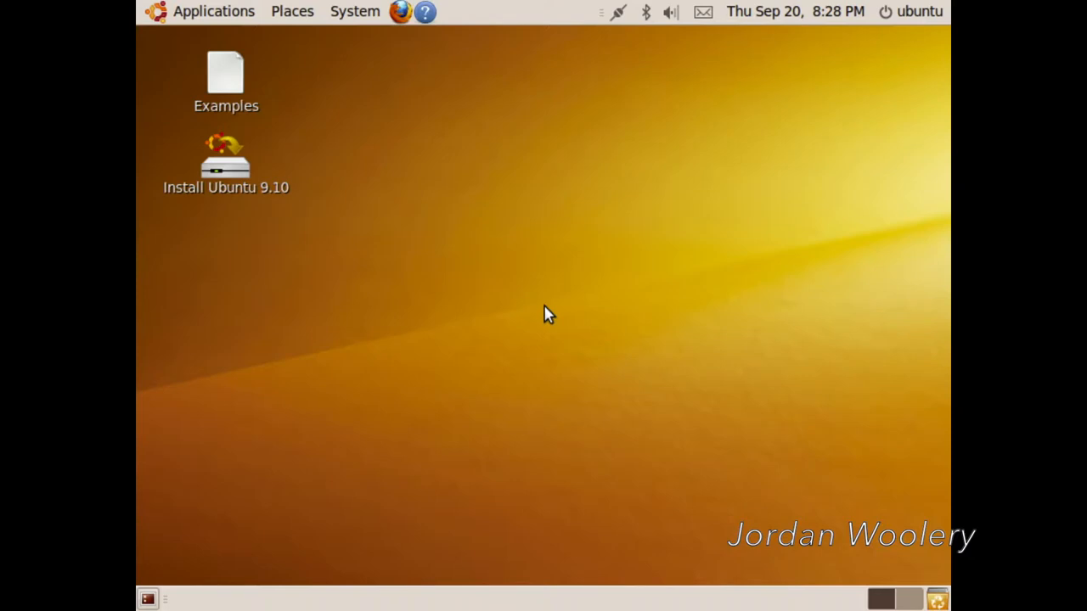
{"action": "mouse_move", "coordinate": [357, 212]}
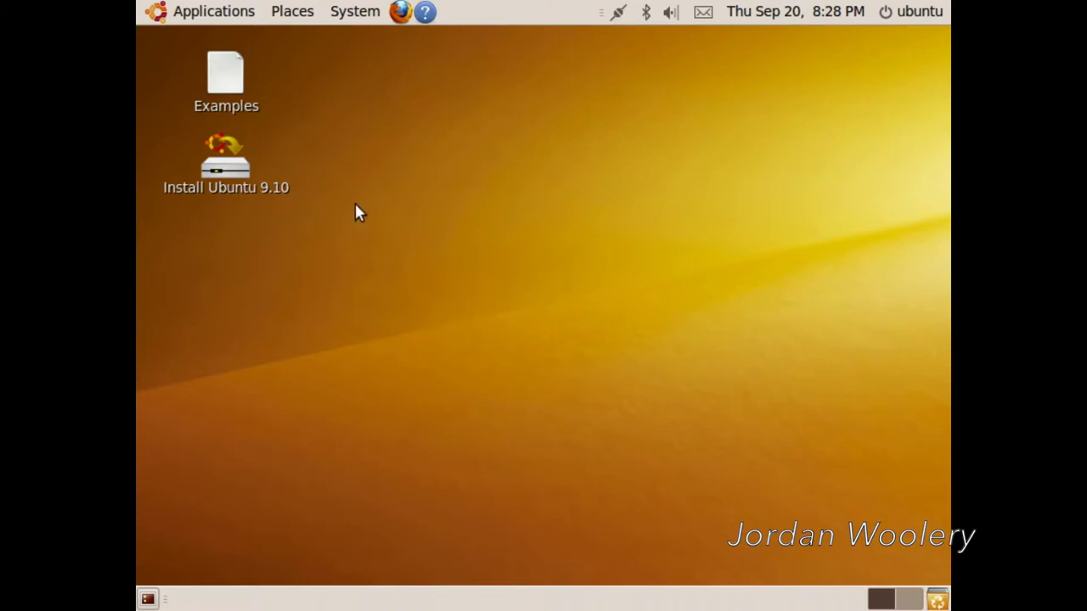
{"action": "mouse_move", "coordinate": [662, 24]}
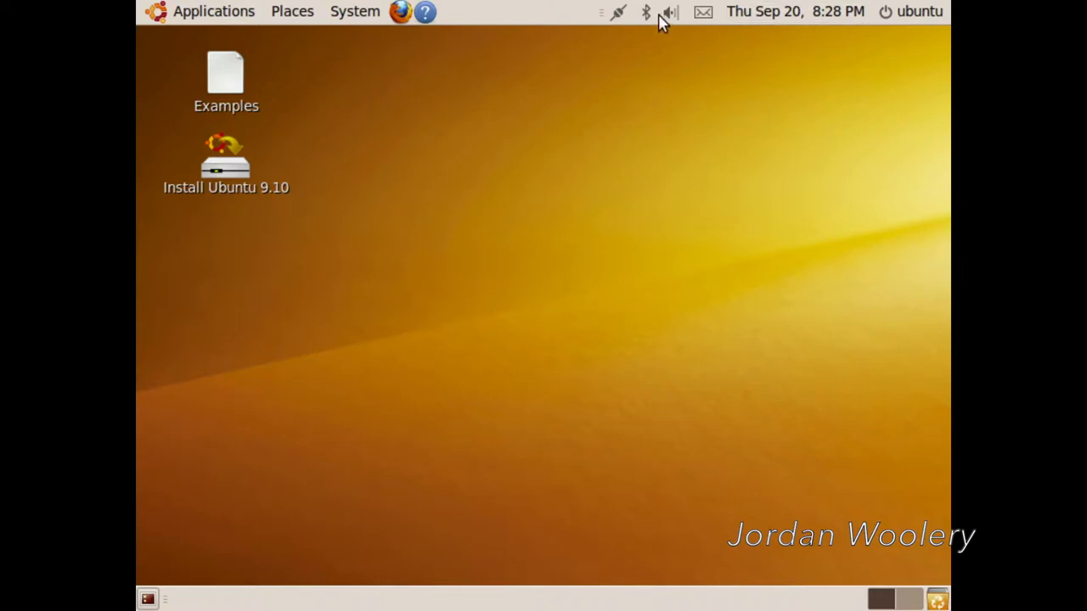
{"action": "mouse_move", "coordinate": [615, 20]}
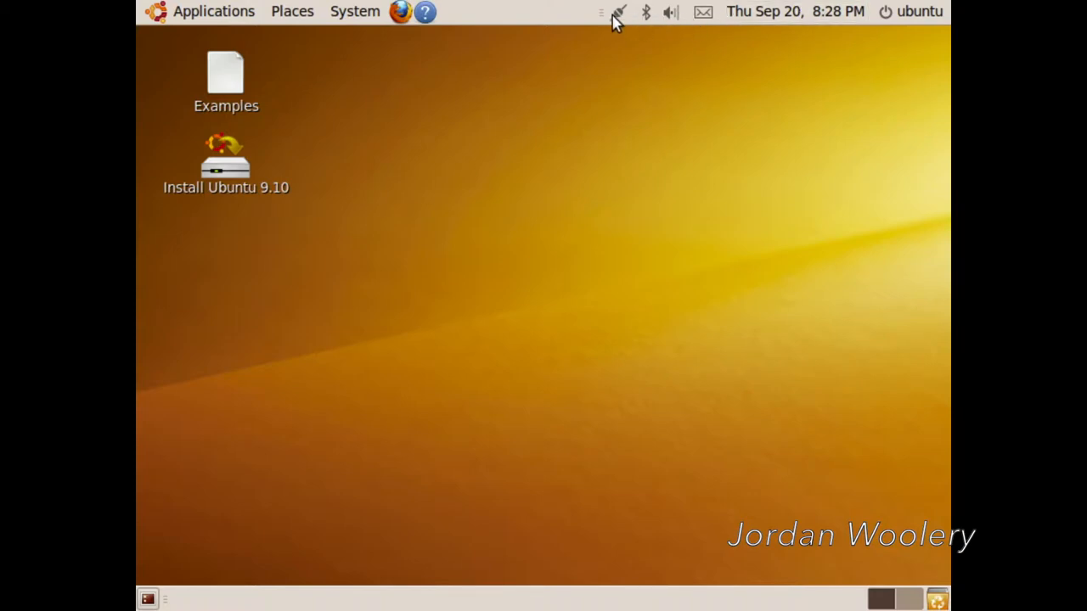
{"action": "mouse_move", "coordinate": [951, 24]}
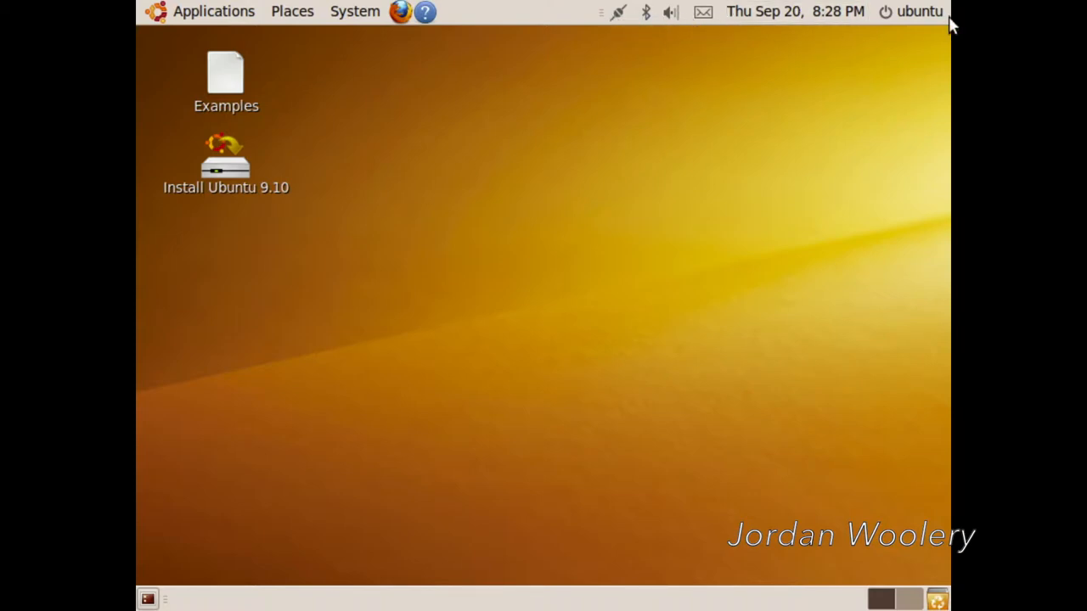
{"action": "mouse_move", "coordinate": [879, 30]}
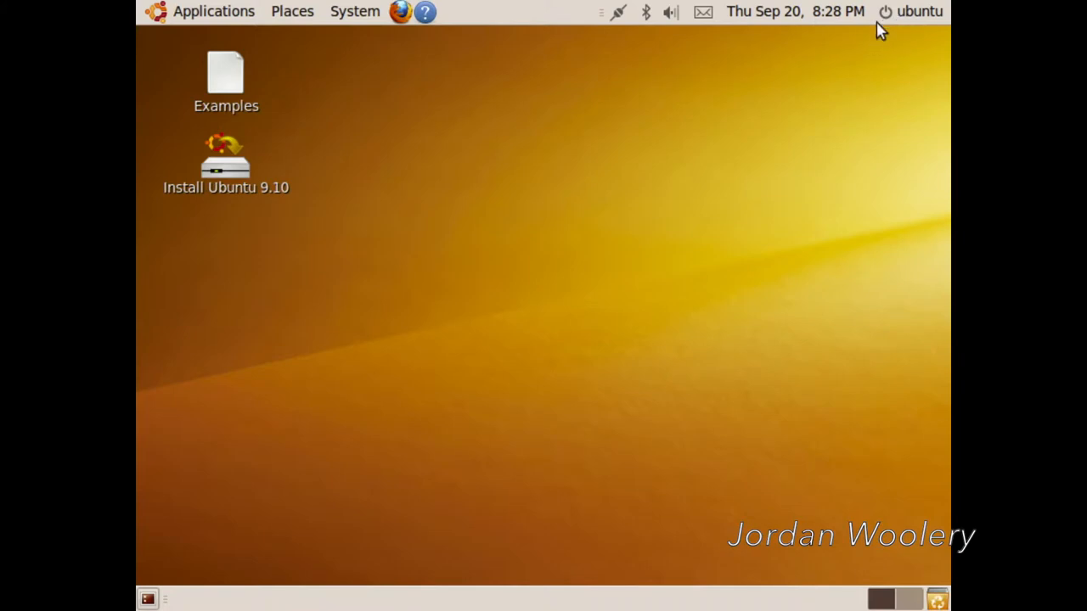
{"action": "mouse_move", "coordinate": [708, 89]}
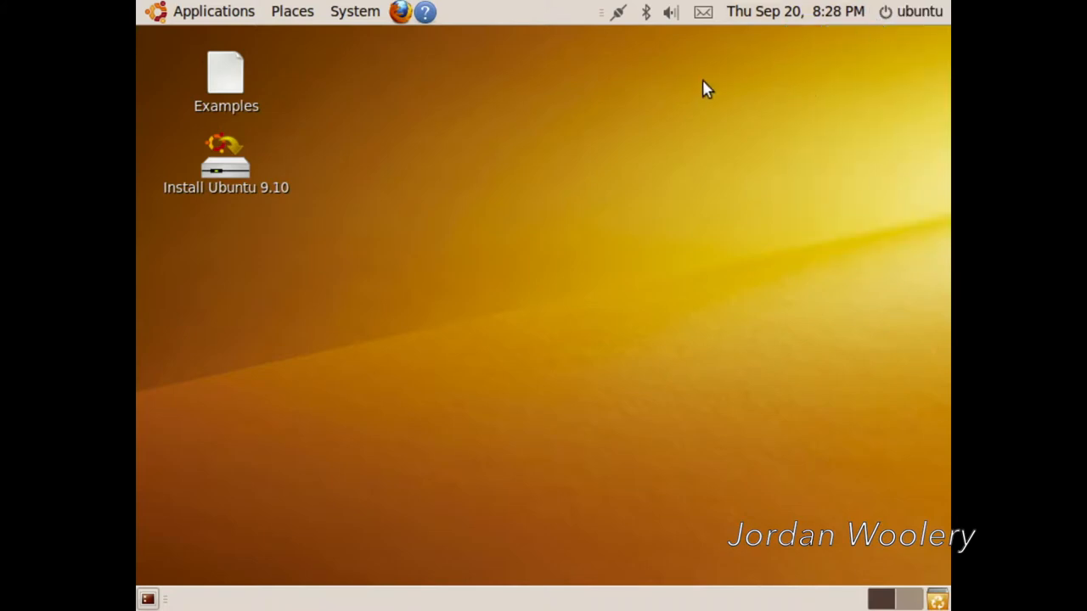
{"action": "mouse_move", "coordinate": [550, 20]}
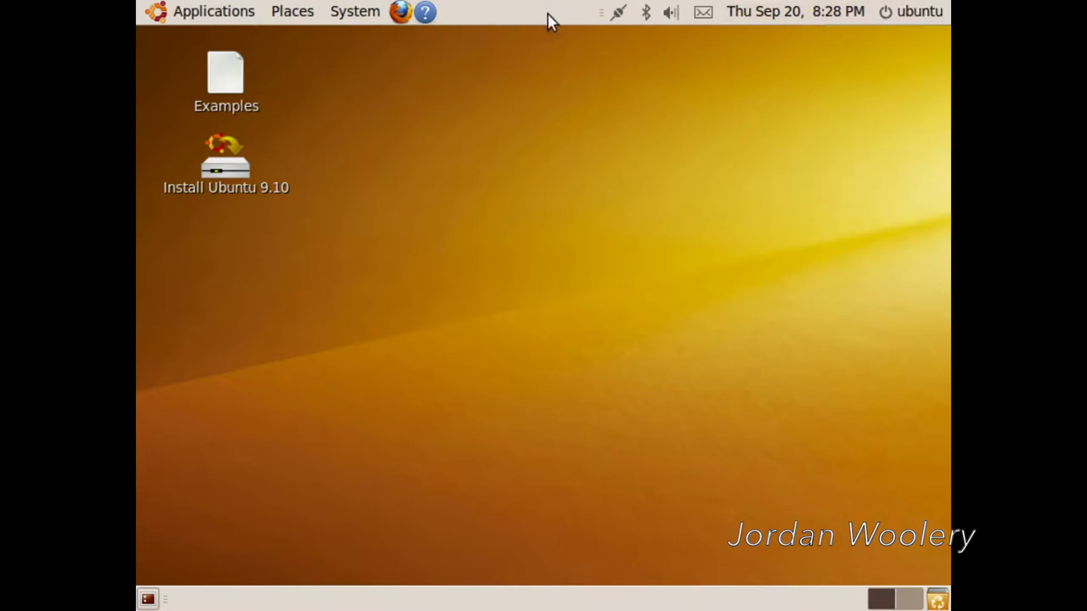
{"action": "mouse_move", "coordinate": [581, 66]}
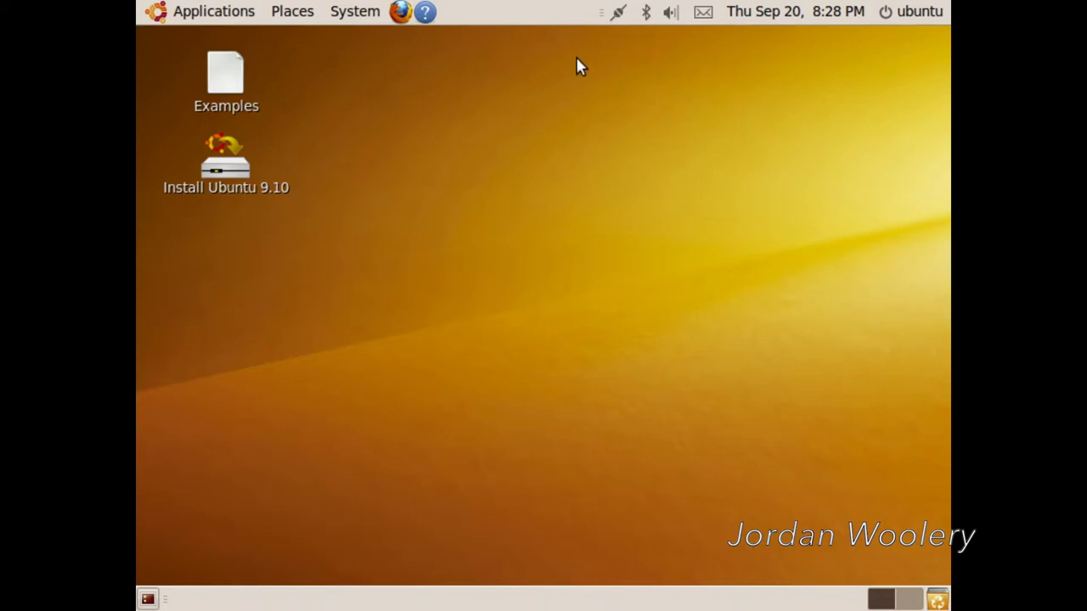
{"action": "mouse_move", "coordinate": [440, 136]}
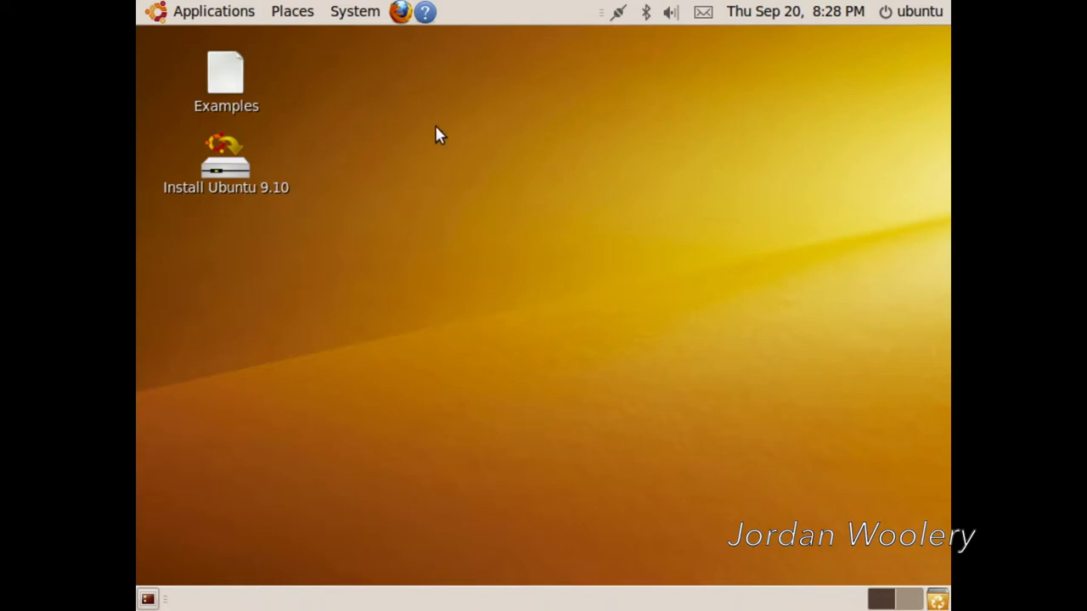
{"action": "mouse_move", "coordinate": [494, 314]}
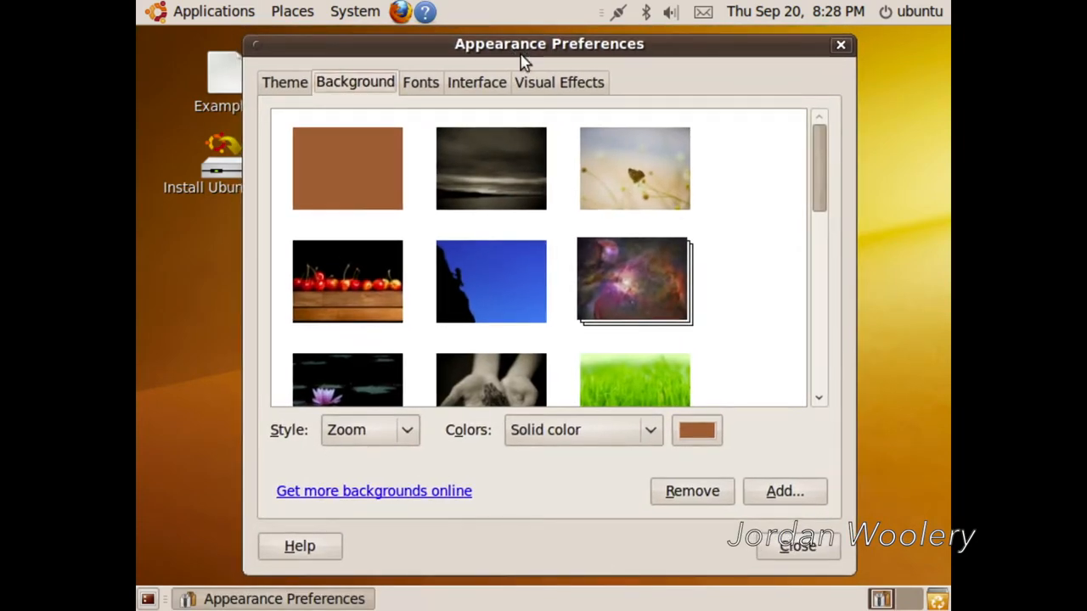
{"action": "mouse_move", "coordinate": [628, 48]}
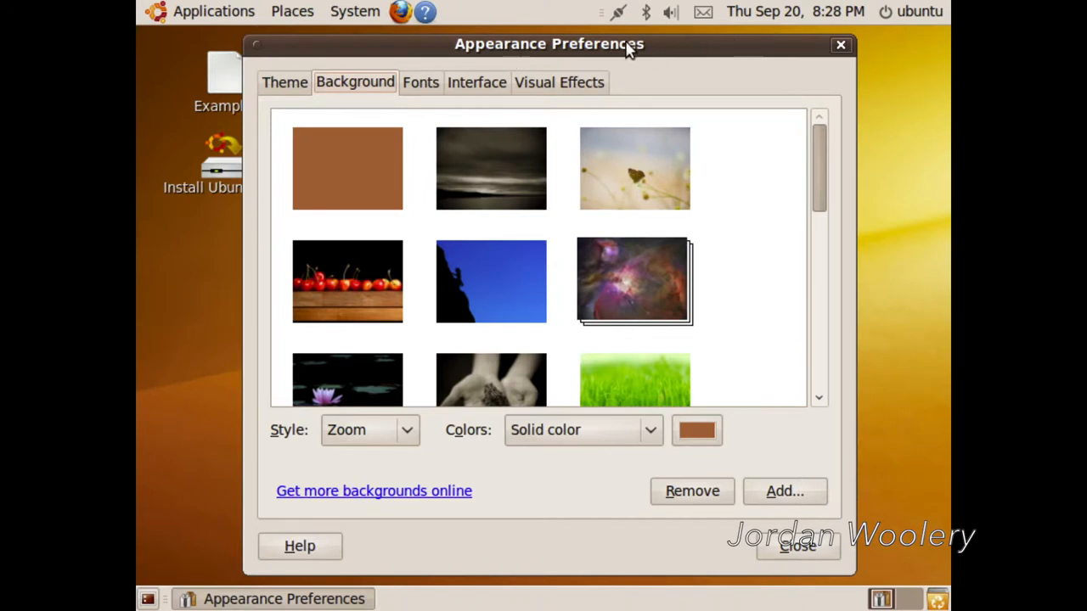
{"action": "mouse_move", "coordinate": [326, 57]}
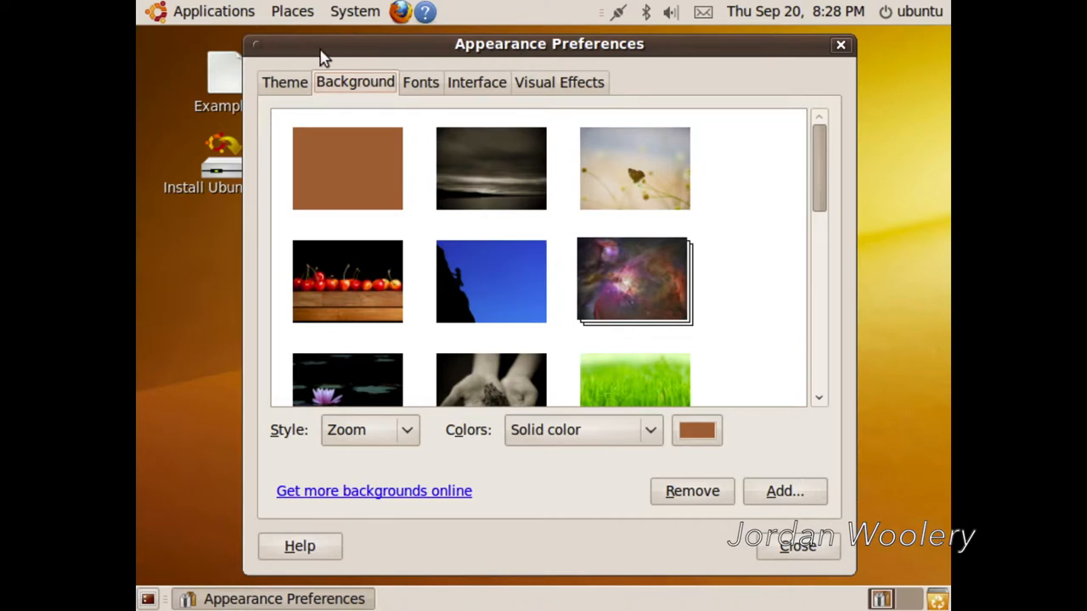
{"action": "mouse_move", "coordinate": [568, 51]}
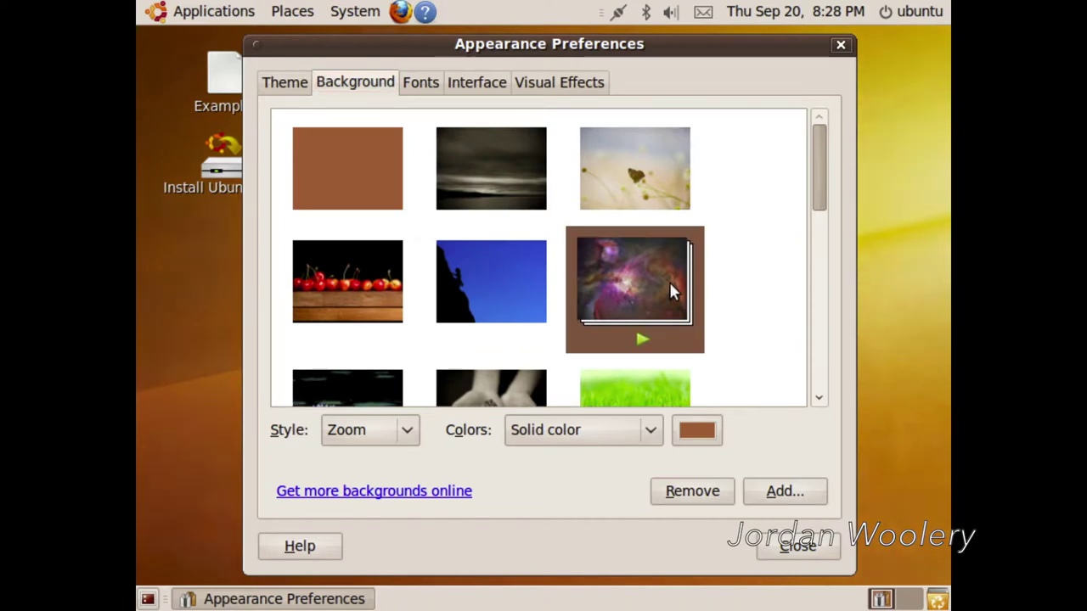
- Apply the space slideshow wallpaper and cycle to the next nebula and galaxy images
{"action": "left_click", "coordinate": [635, 282]}
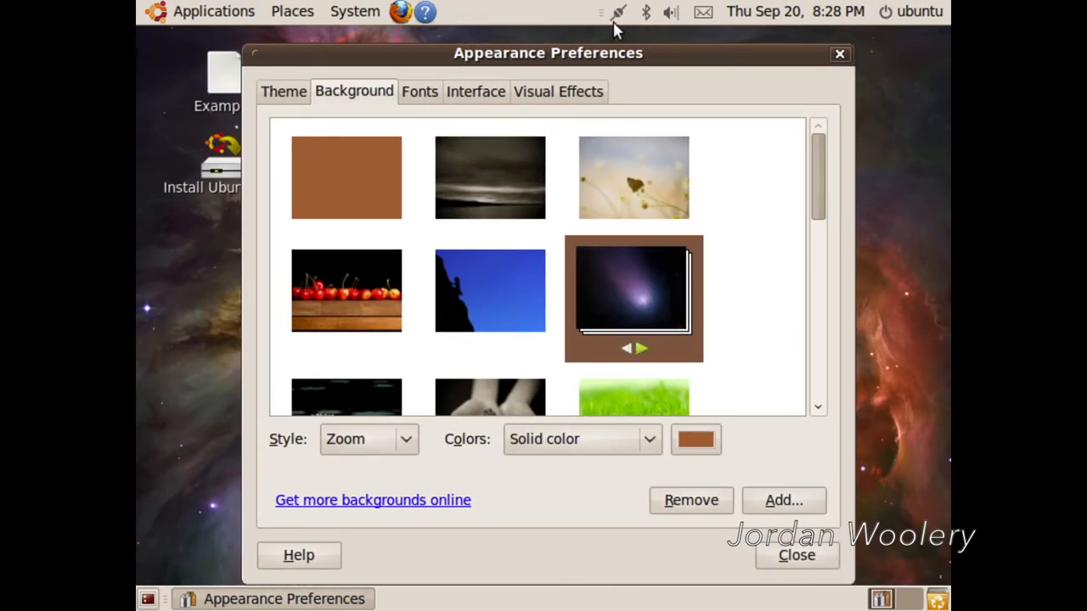
{"action": "left_click_drag", "start_coordinate": [547, 53], "coordinate": [527, 68]}
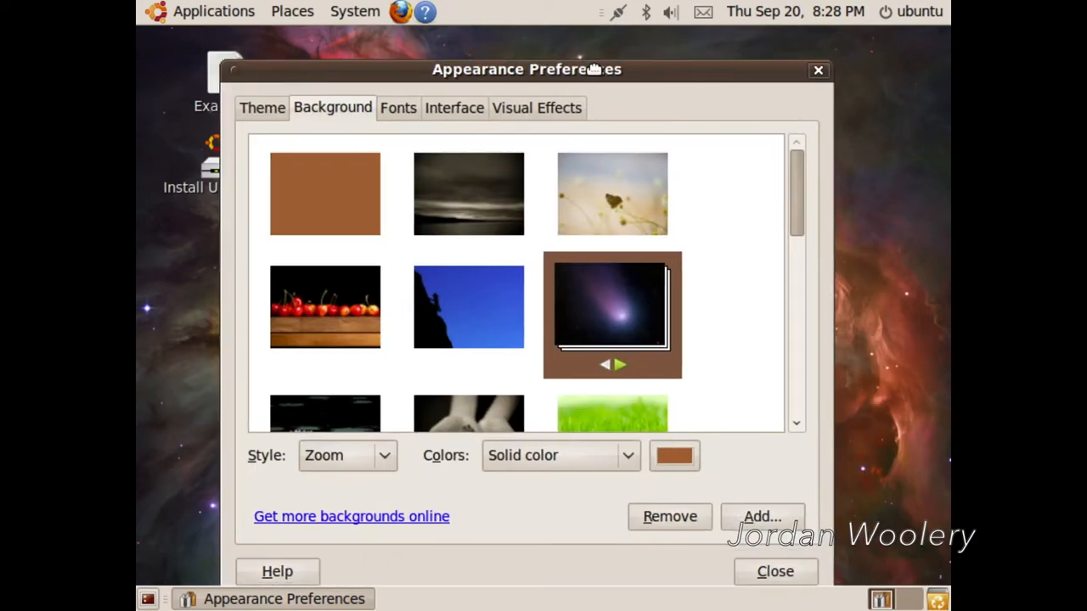
{"action": "left_click", "coordinate": [620, 365]}
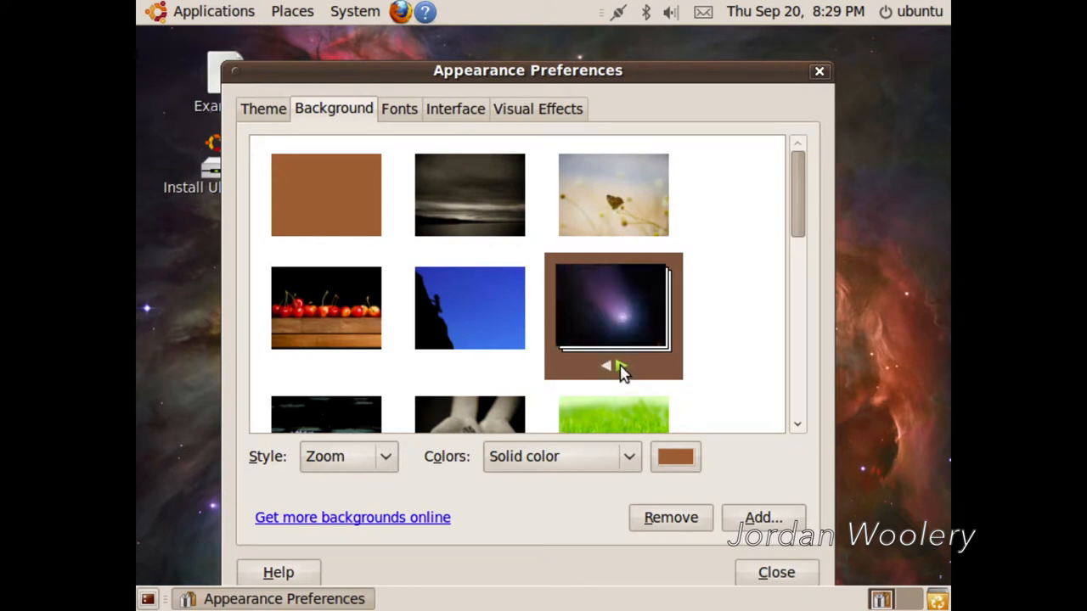
{"action": "left_click", "coordinate": [605, 366]}
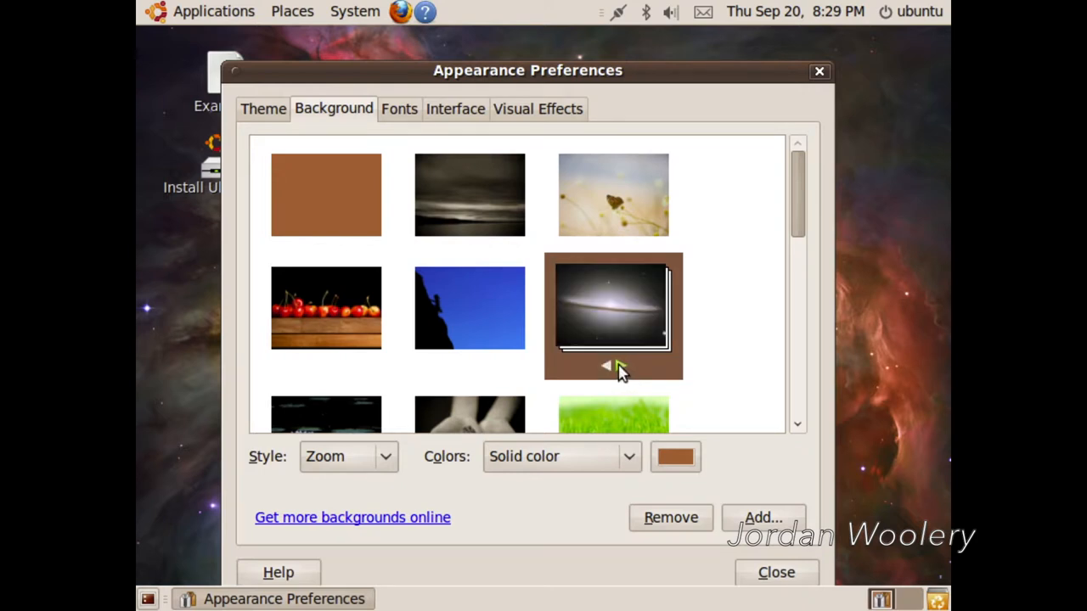
- Apply the misty lake with wooden pier wallpaper and close the appearance settings
{"action": "scroll", "scroll_direction": "down", "scroll_amount": 3}
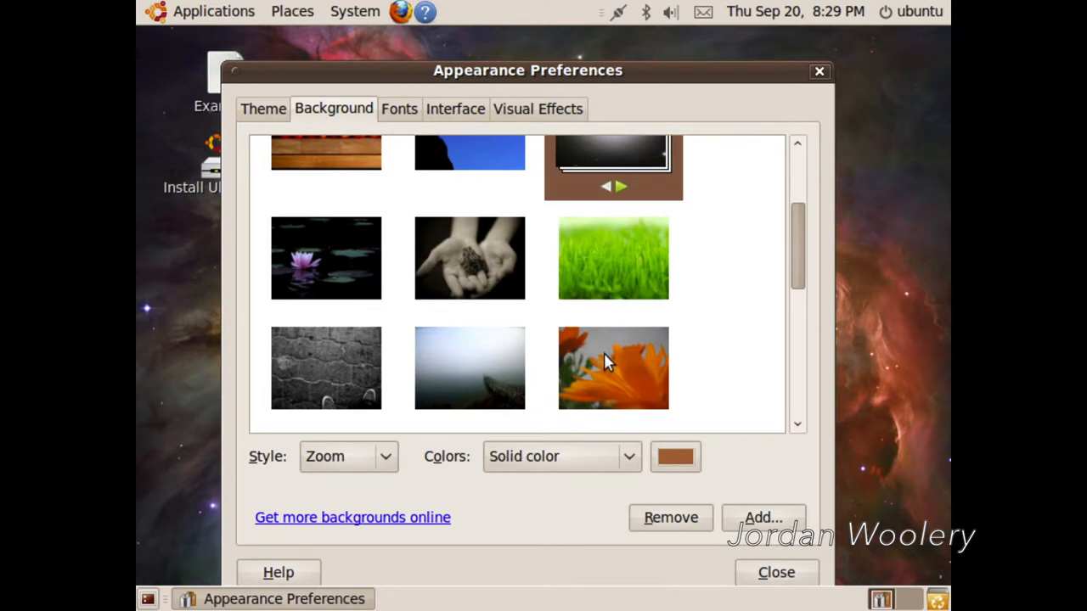
{"action": "mouse_move", "coordinate": [418, 511]}
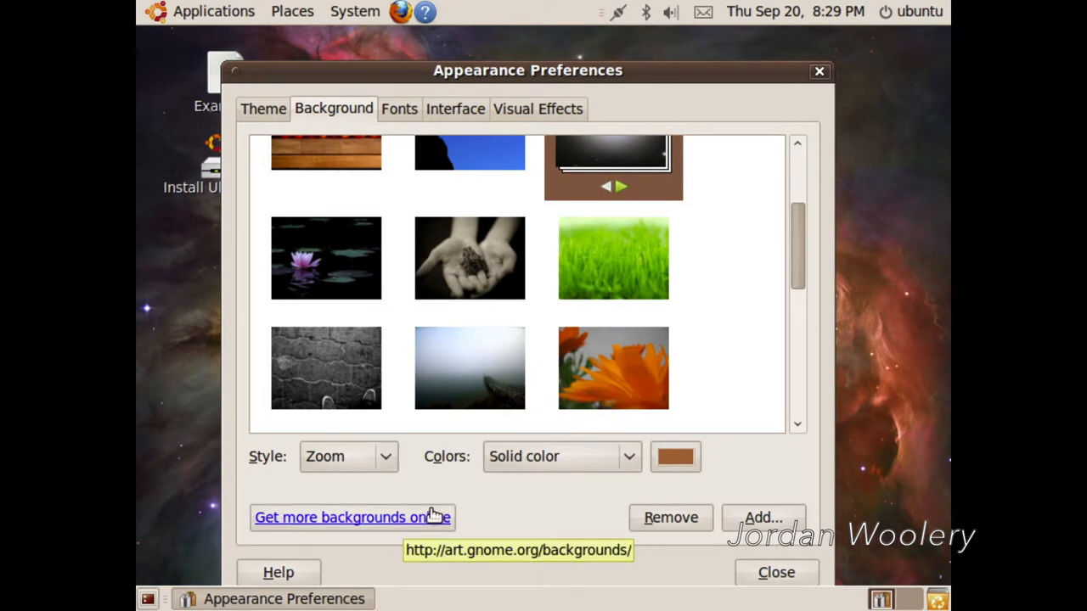
{"action": "left_click", "coordinate": [469, 367]}
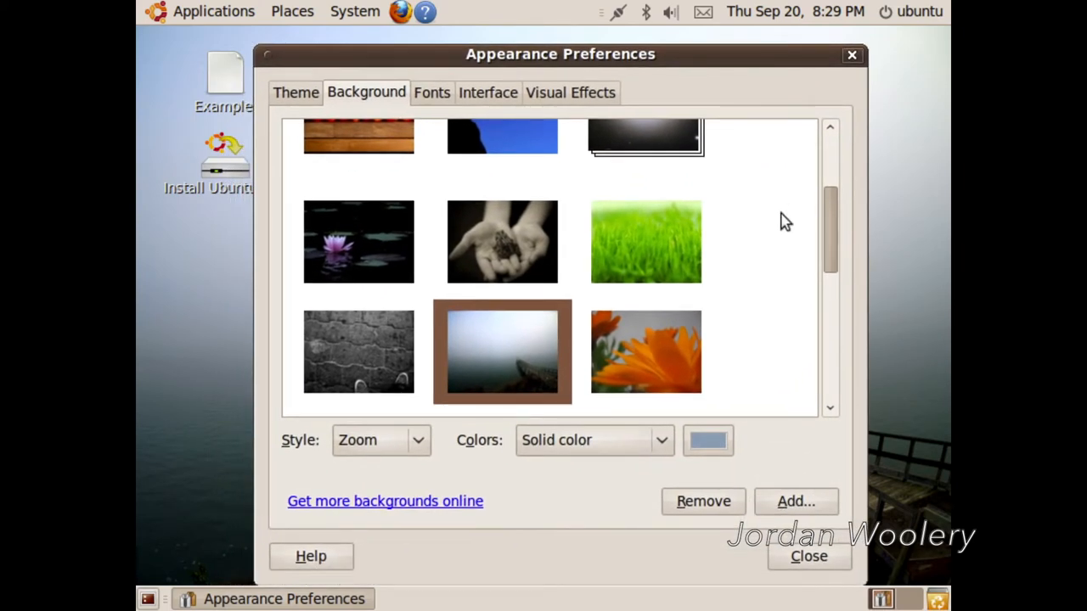
{"action": "left_click", "coordinate": [808, 557]}
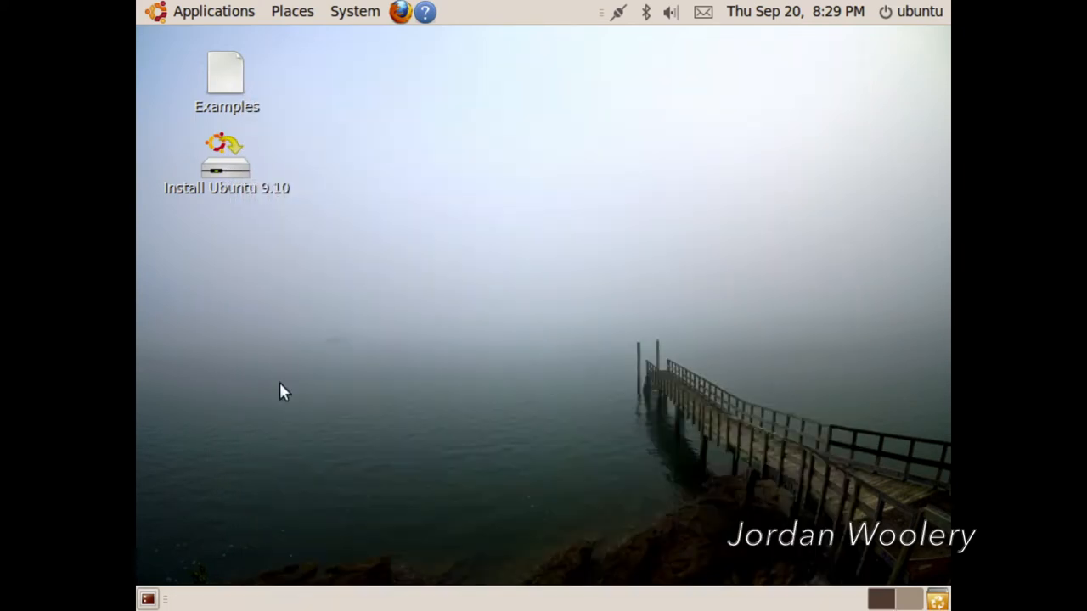
- Browse the System, Places and Applications menus before returning to Preferences
{"action": "left_click", "coordinate": [355, 10]}
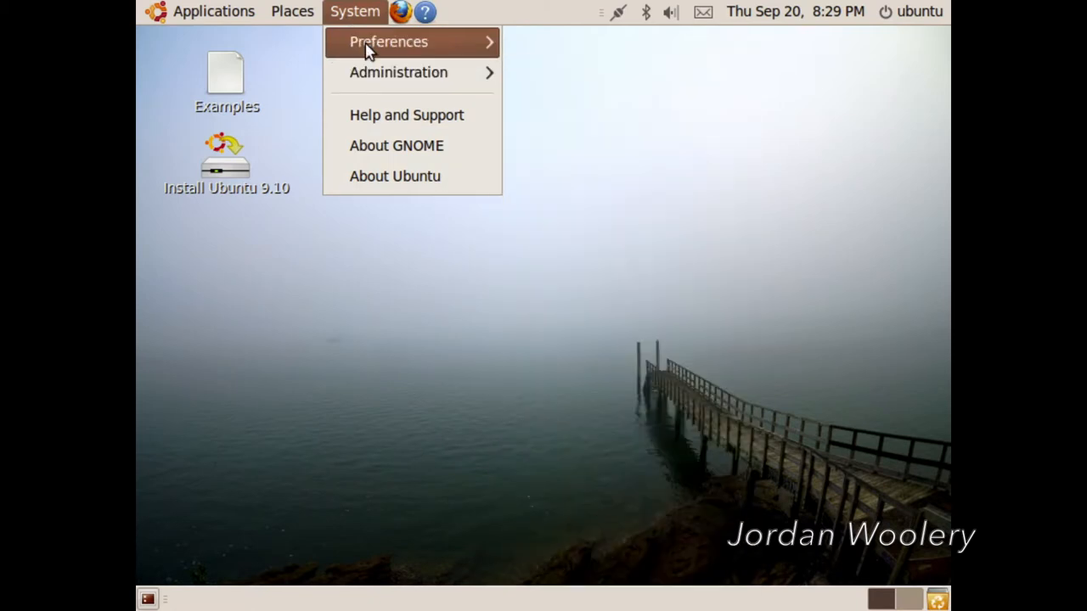
{"action": "left_click", "coordinate": [387, 41]}
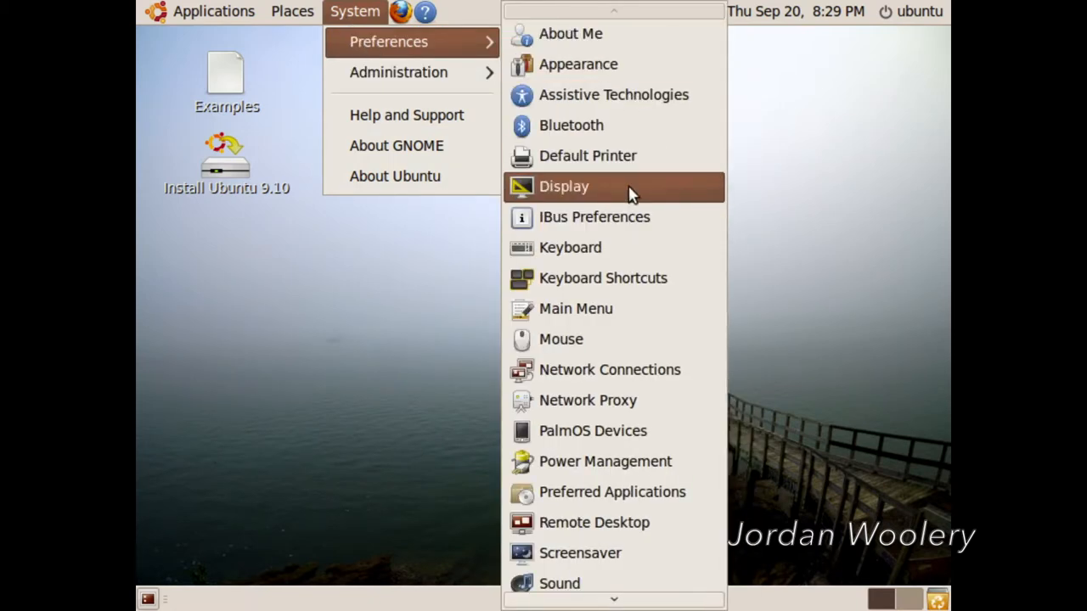
{"action": "left_click", "coordinate": [292, 10]}
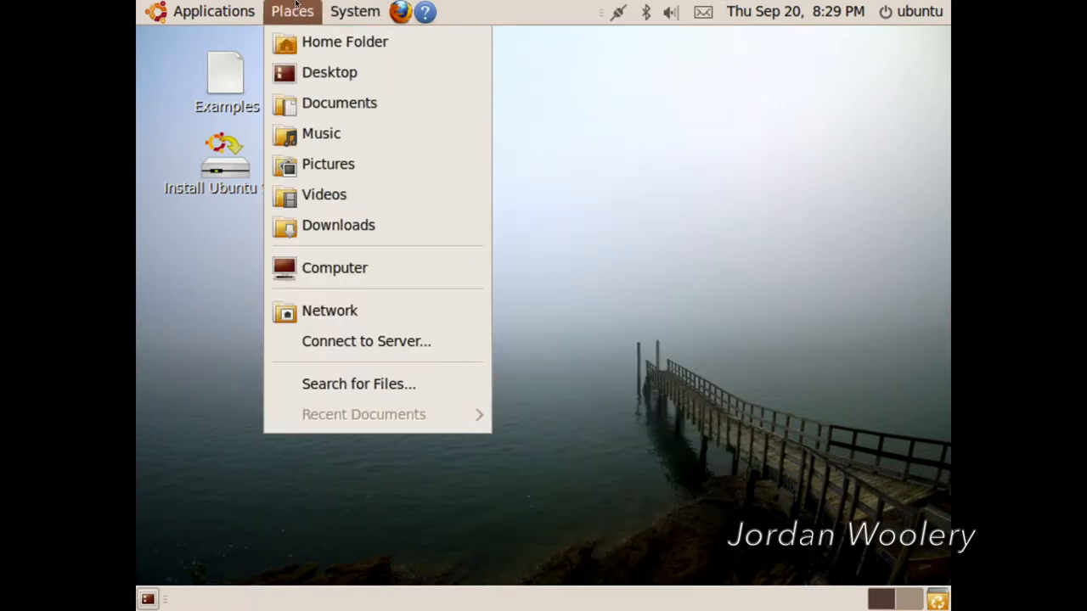
{"action": "mouse_move", "coordinate": [238, 24]}
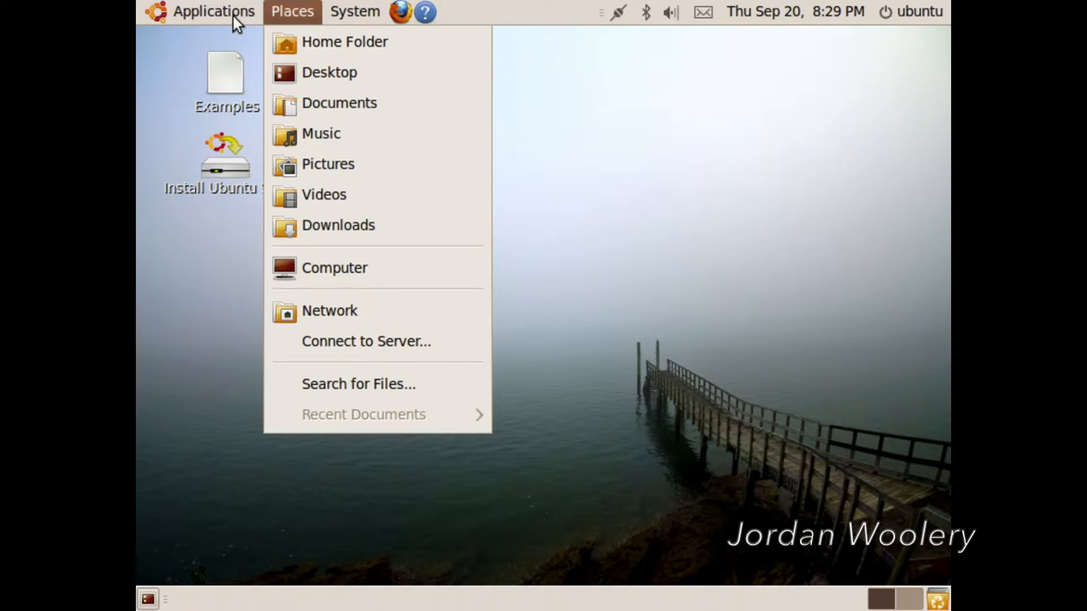
{"action": "left_click", "coordinate": [214, 10]}
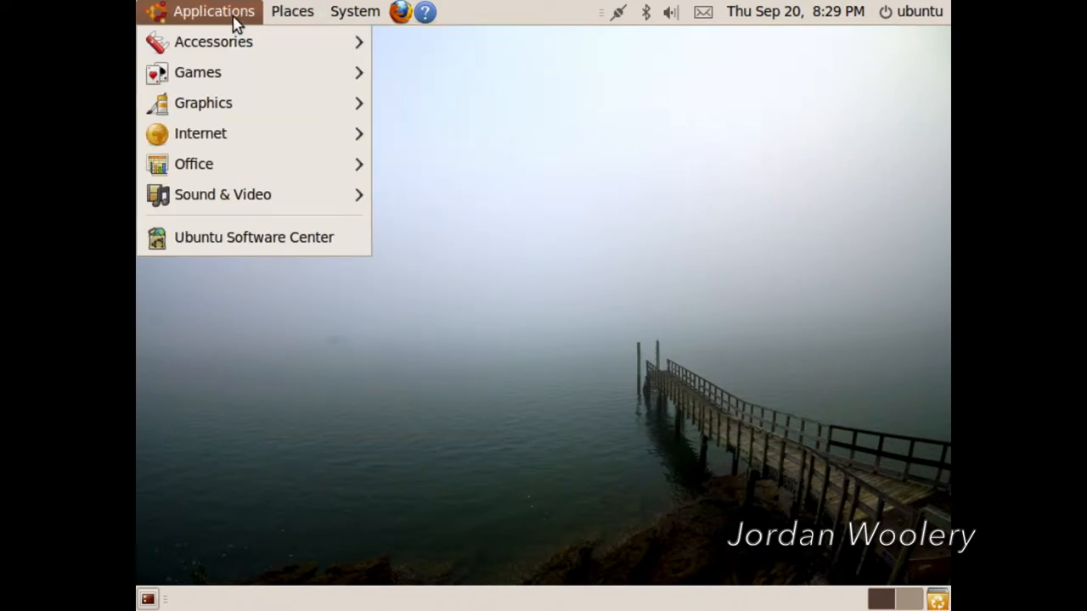
{"action": "left_click", "coordinate": [353, 10]}
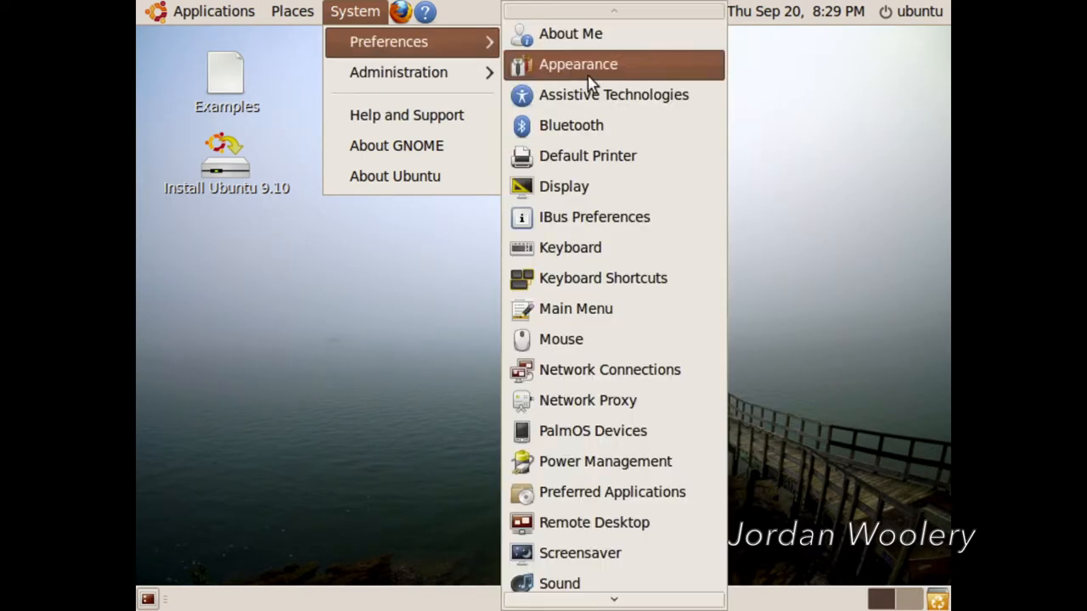
- Raise the screen from 800×600 to a larger resolution in the Display settings
{"action": "left_click", "coordinate": [564, 185]}
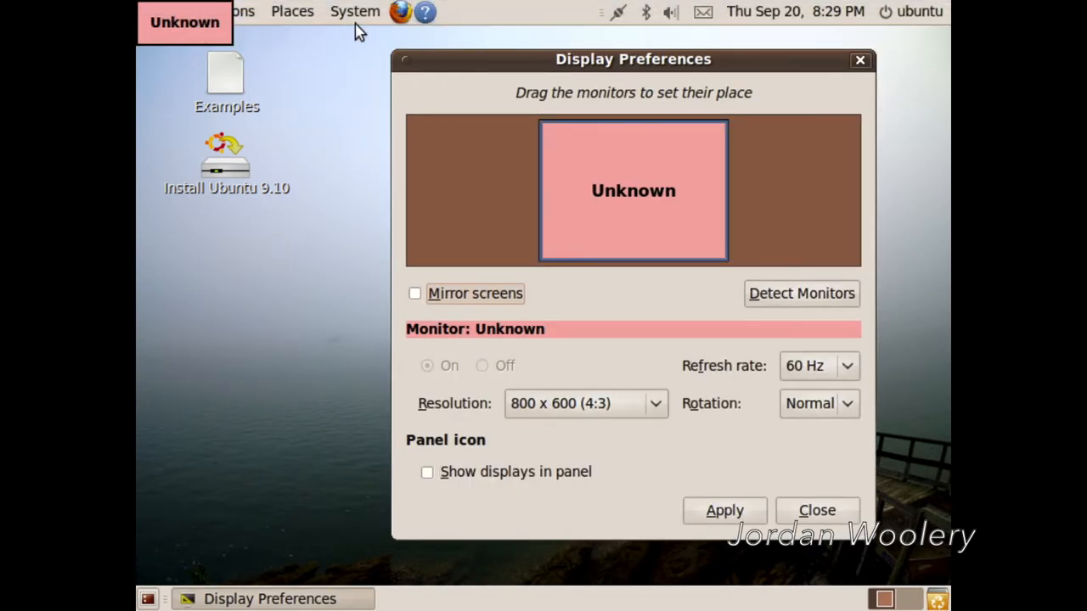
{"action": "left_click", "coordinate": [355, 10]}
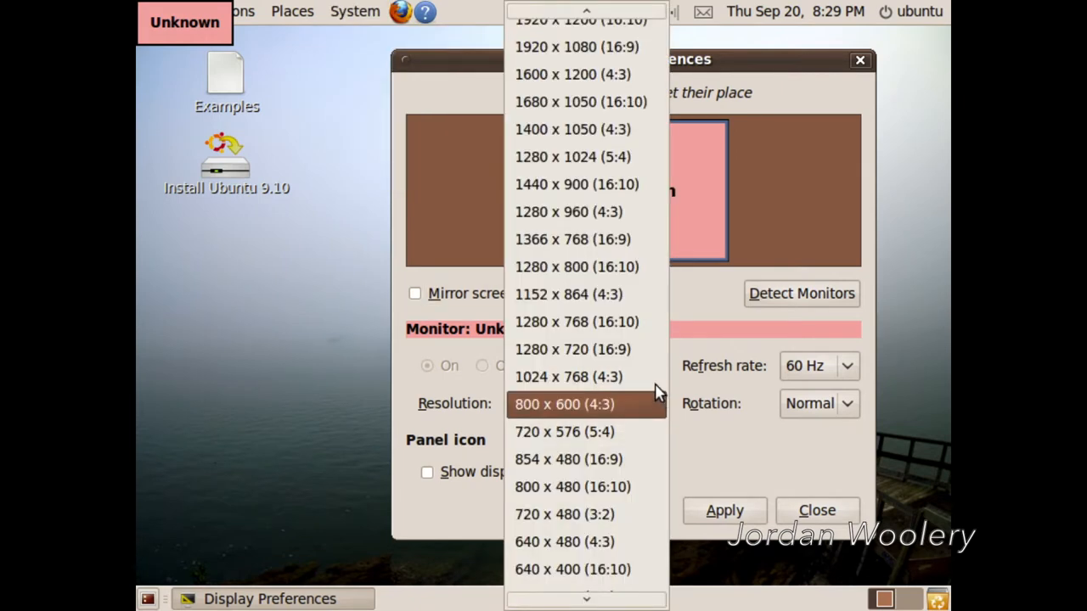
{"action": "left_click", "coordinate": [570, 350]}
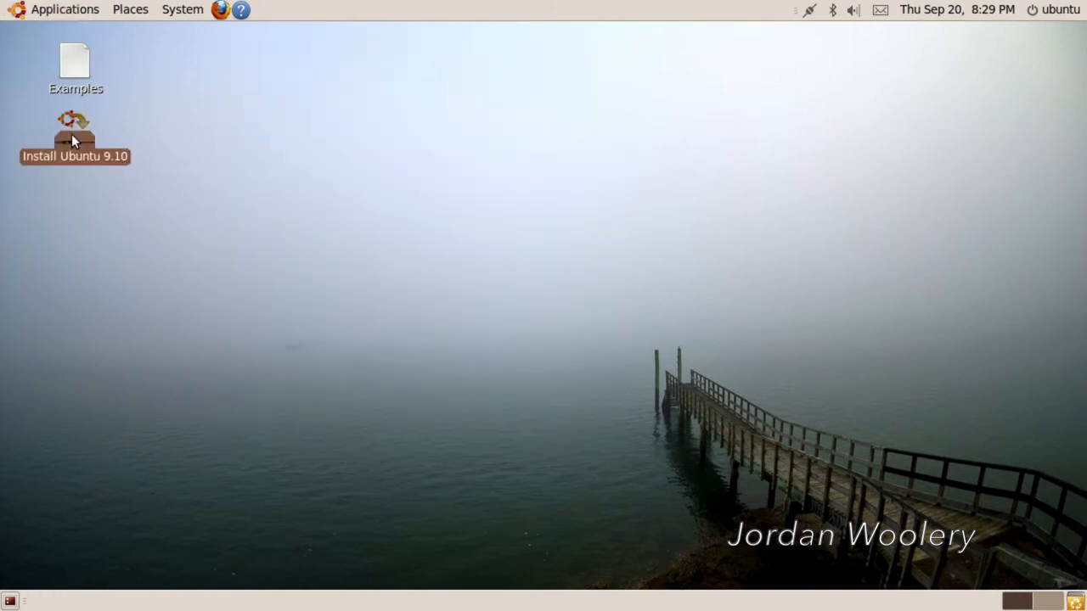
{"action": "mouse_move", "coordinate": [523, 255]}
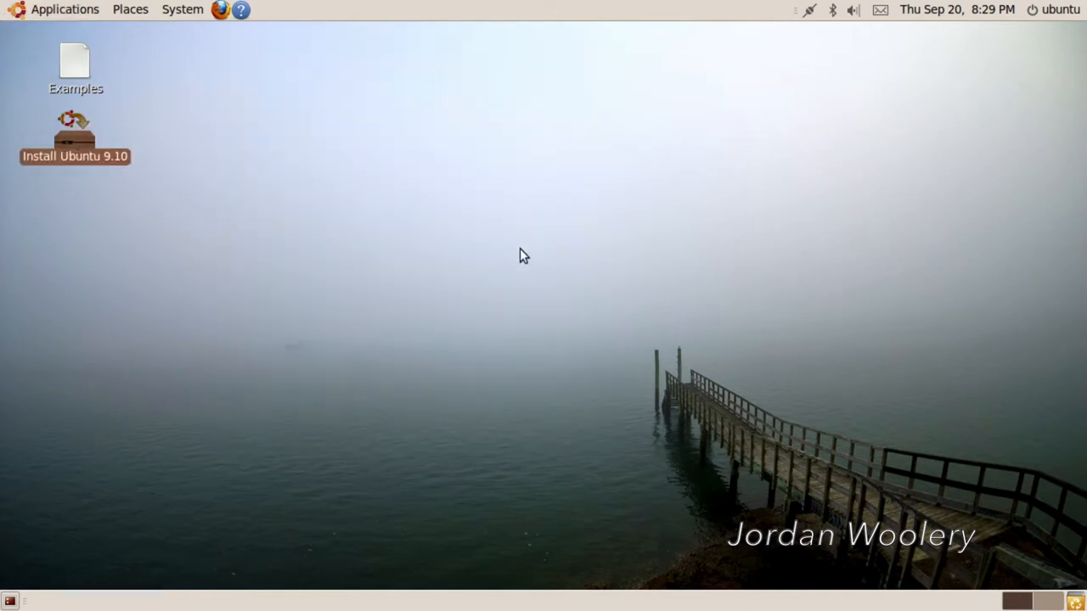
- Launch the installer and set the time zone to Pacific, confirming the location
{"action": "double_click", "coordinate": [75, 136]}
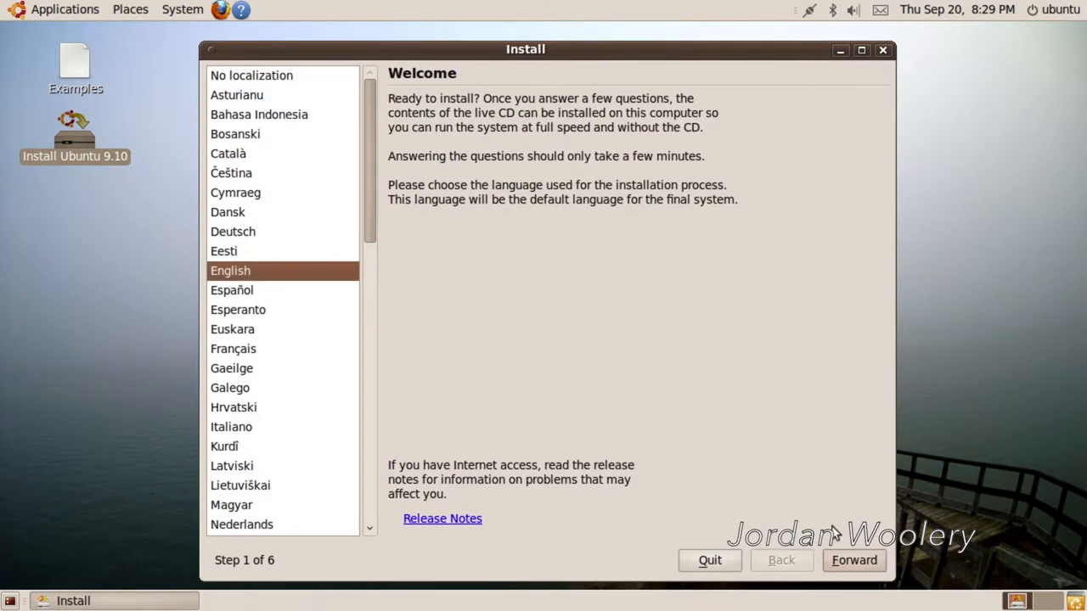
{"action": "mouse_move", "coordinate": [693, 483]}
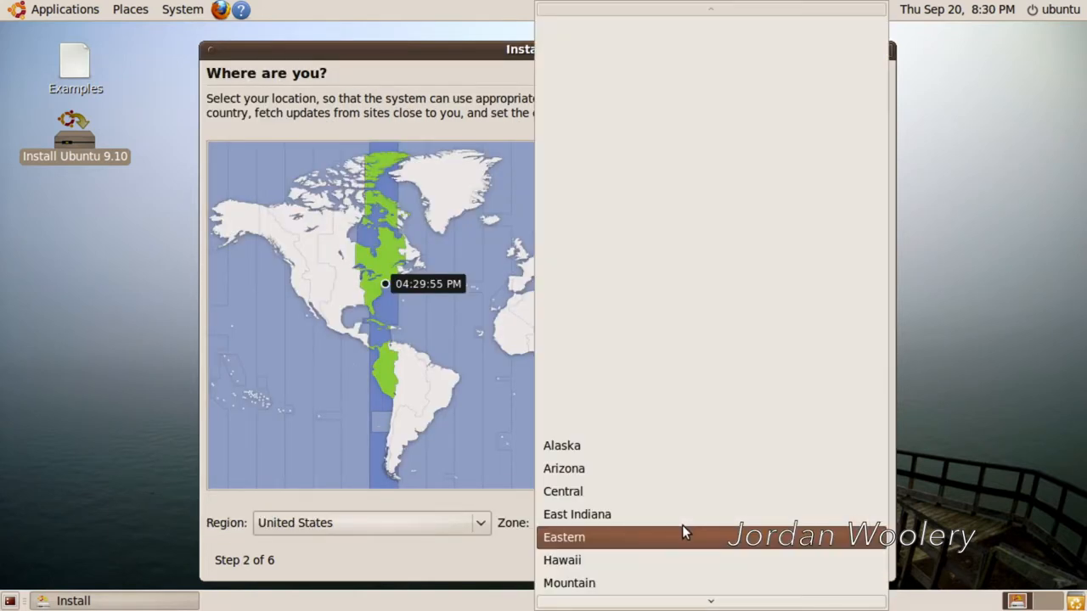
{"action": "scroll", "scroll_direction": "down", "scroll_amount": 3}
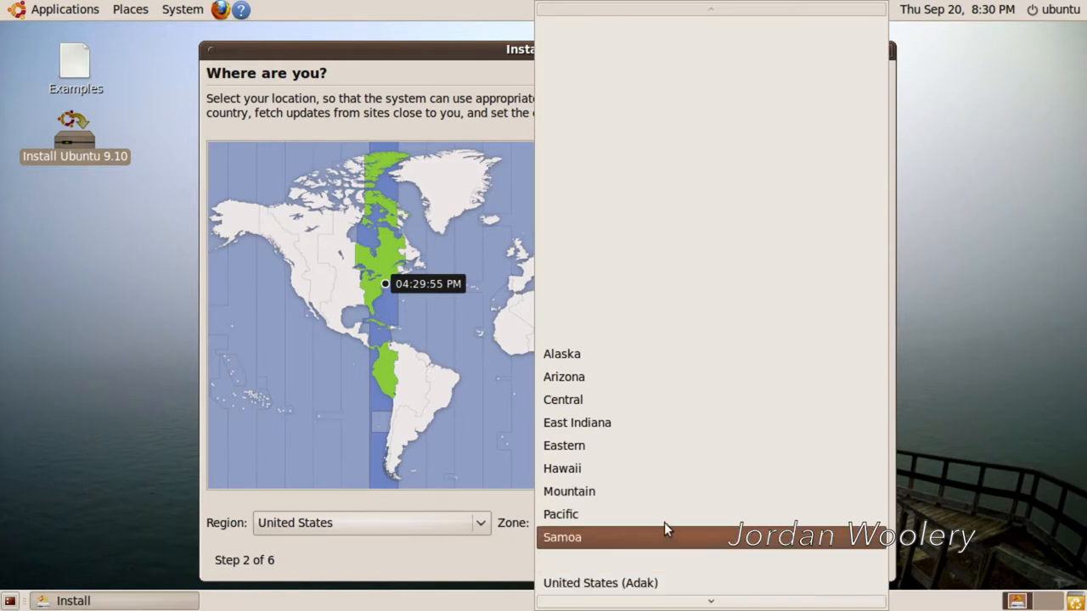
{"action": "scroll", "scroll_direction": "down", "scroll_amount": 3}
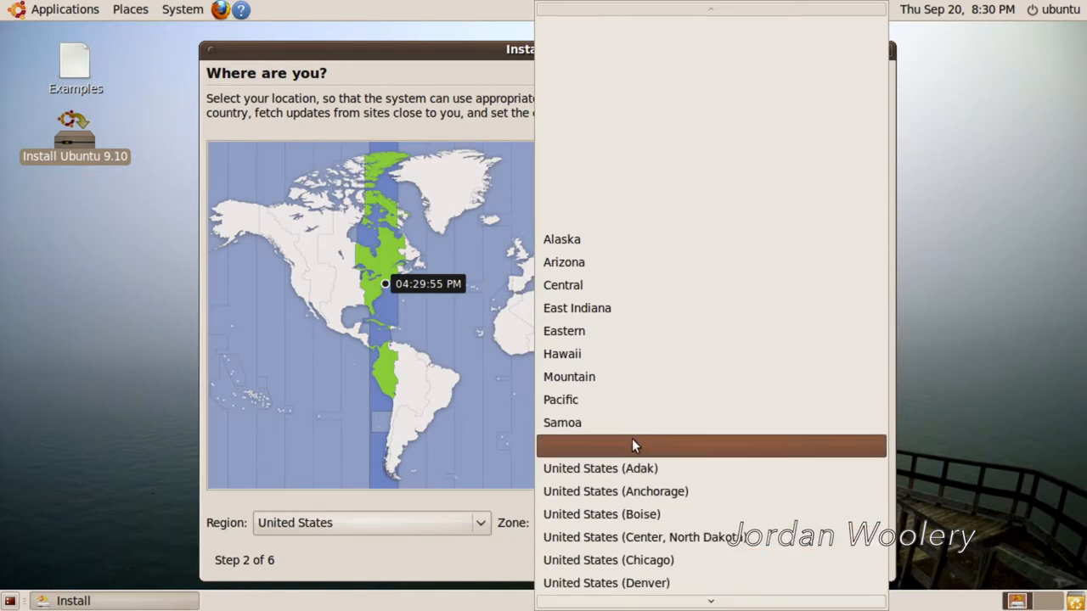
{"action": "left_click", "coordinate": [560, 399]}
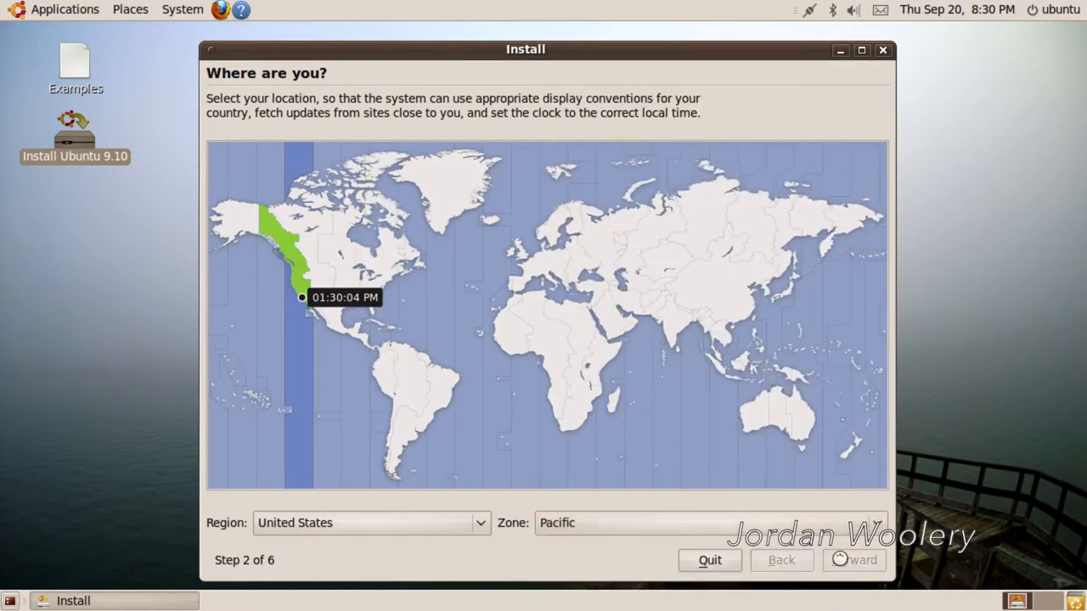
{"action": "left_click", "coordinate": [853, 560]}
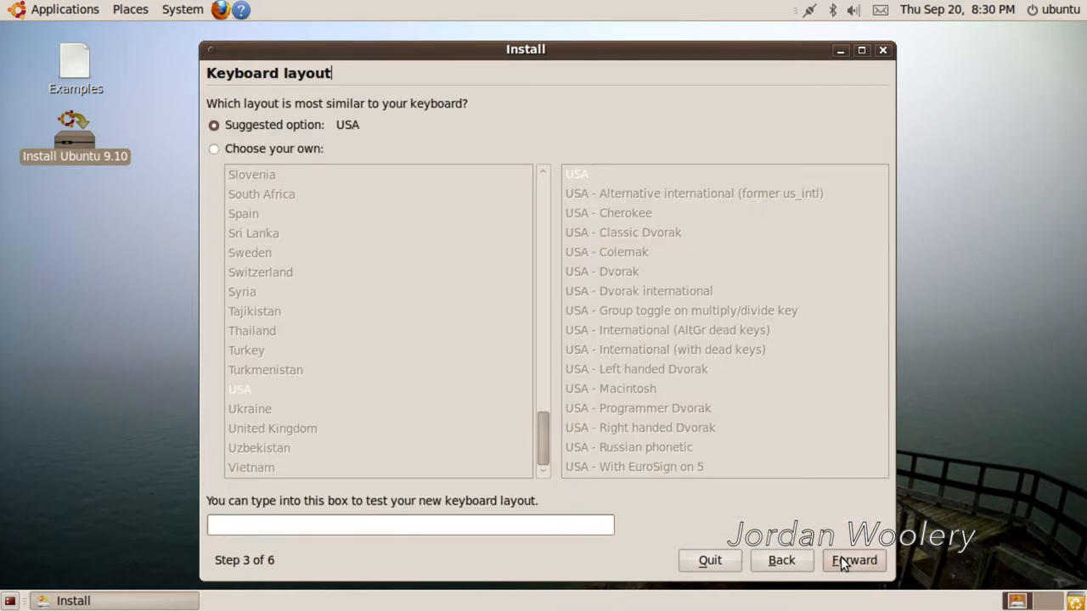
- Accept the USA keyboard, whole-disk install and account details, then start installing Ubuntu
{"action": "left_click", "coordinate": [852, 560]}
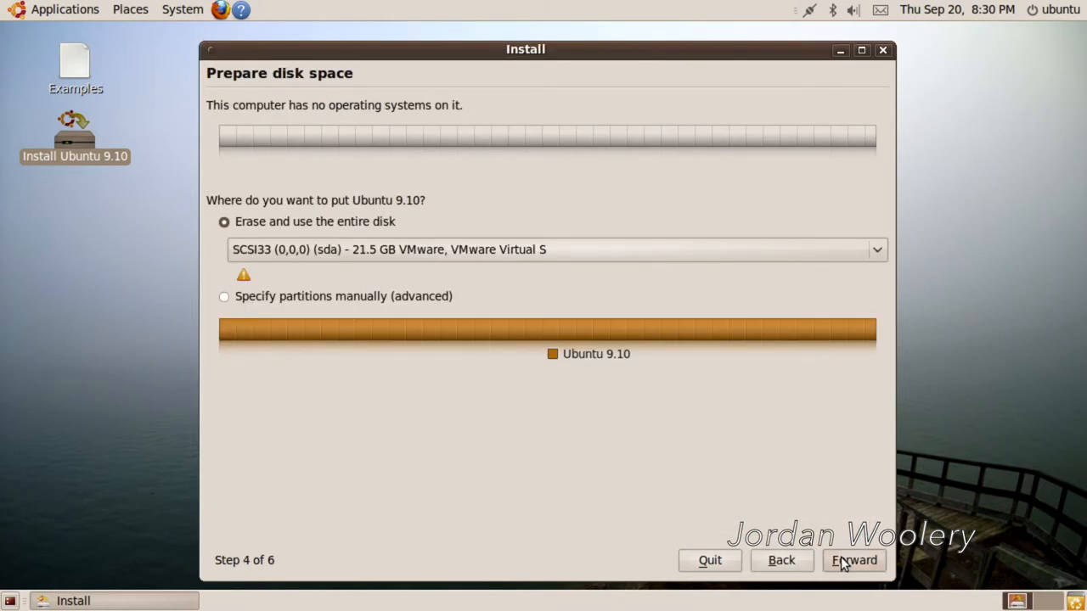
{"action": "left_click", "coordinate": [853, 560]}
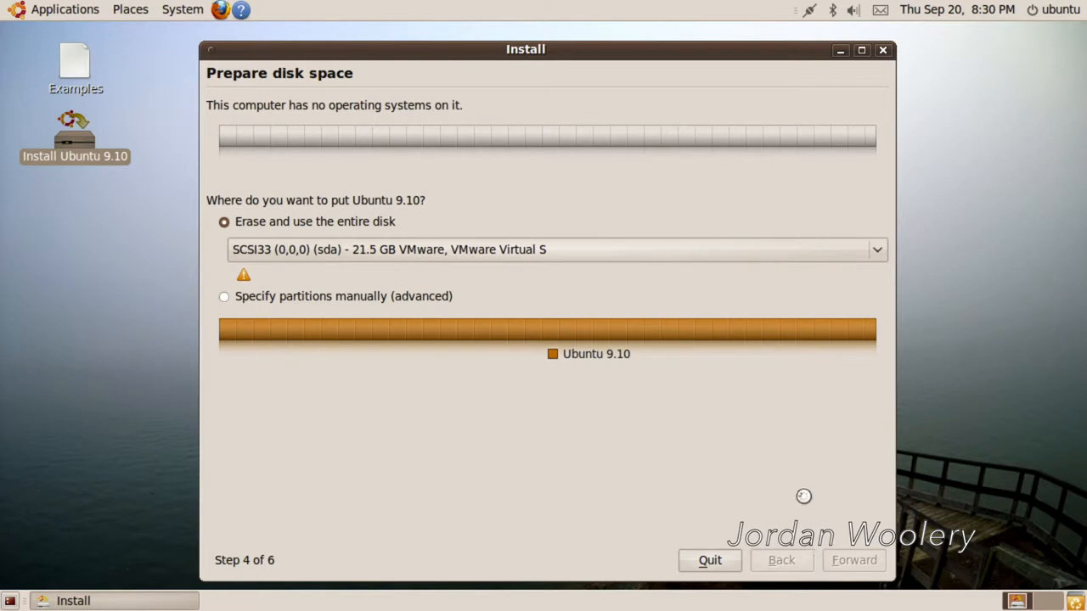
{"action": "left_click", "coordinate": [852, 560]}
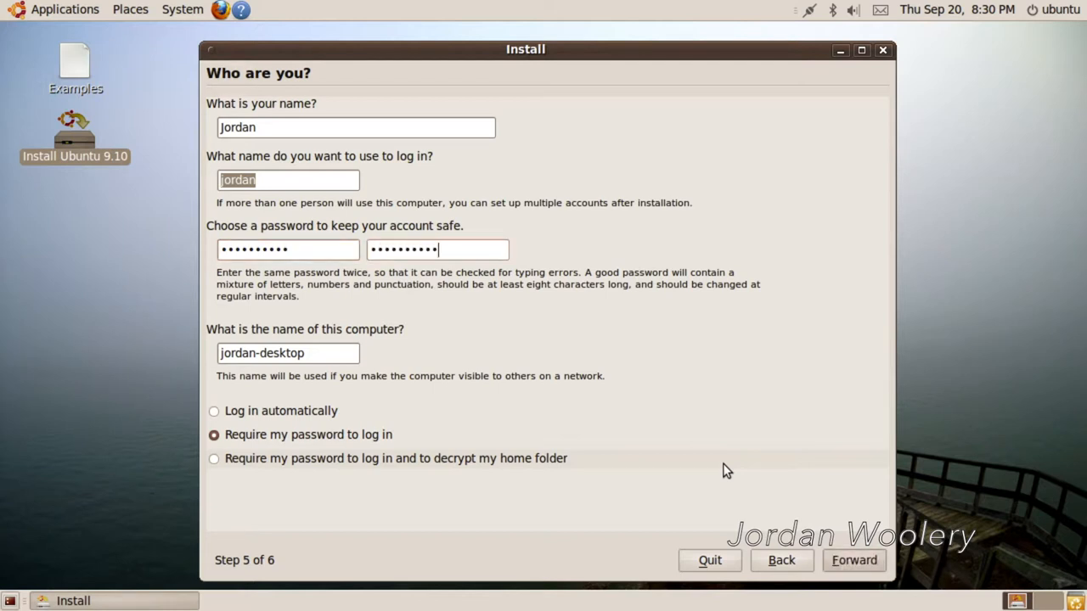
{"action": "mouse_move", "coordinate": [853, 560]}
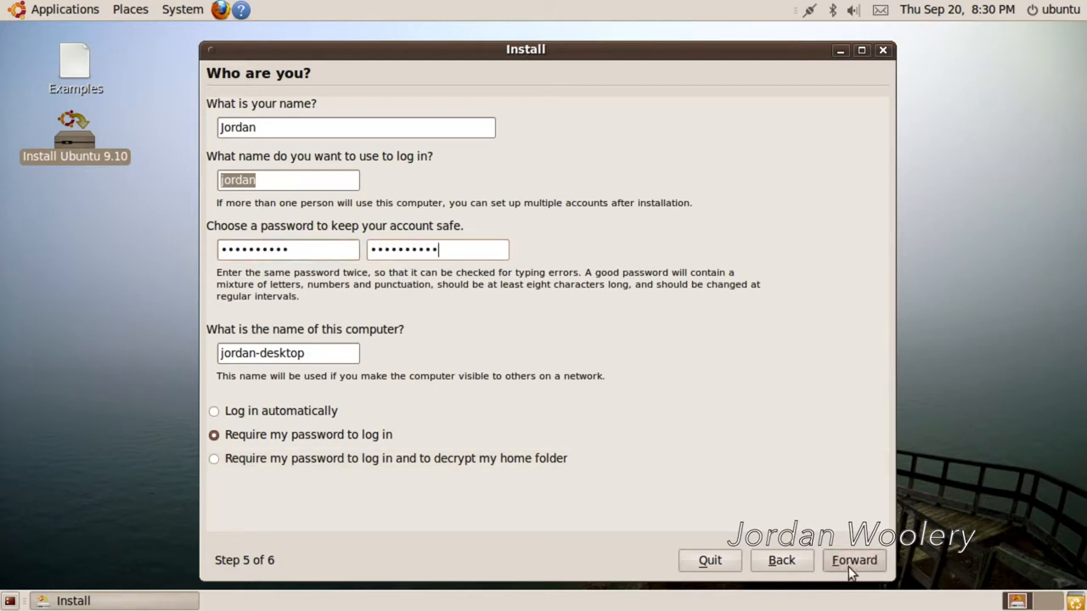
{"action": "left_click", "coordinate": [853, 561]}
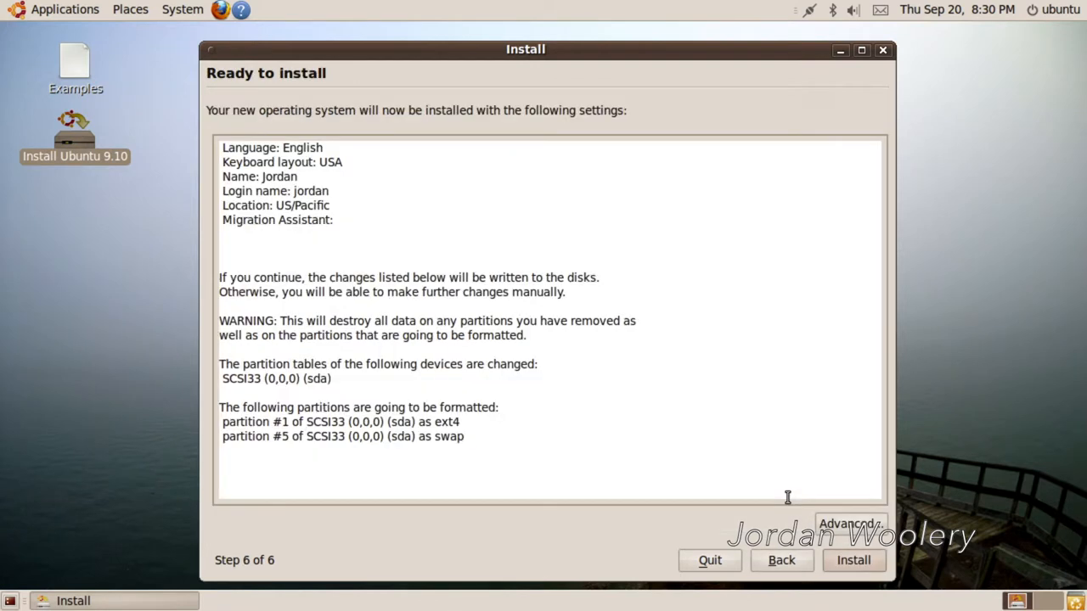
{"action": "mouse_move", "coordinate": [852, 561]}
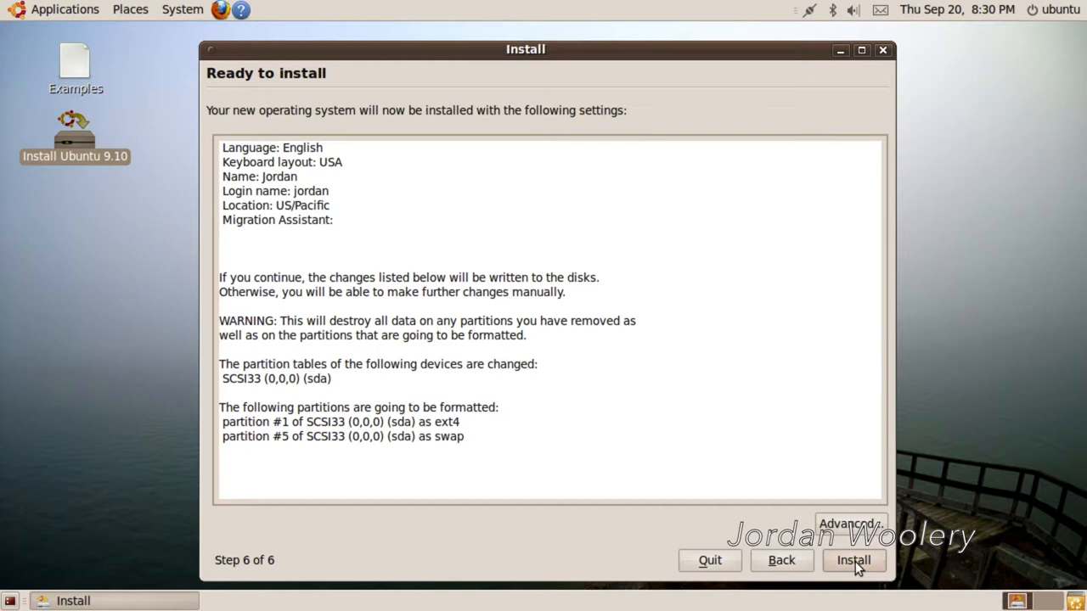
{"action": "left_click", "coordinate": [852, 560]}
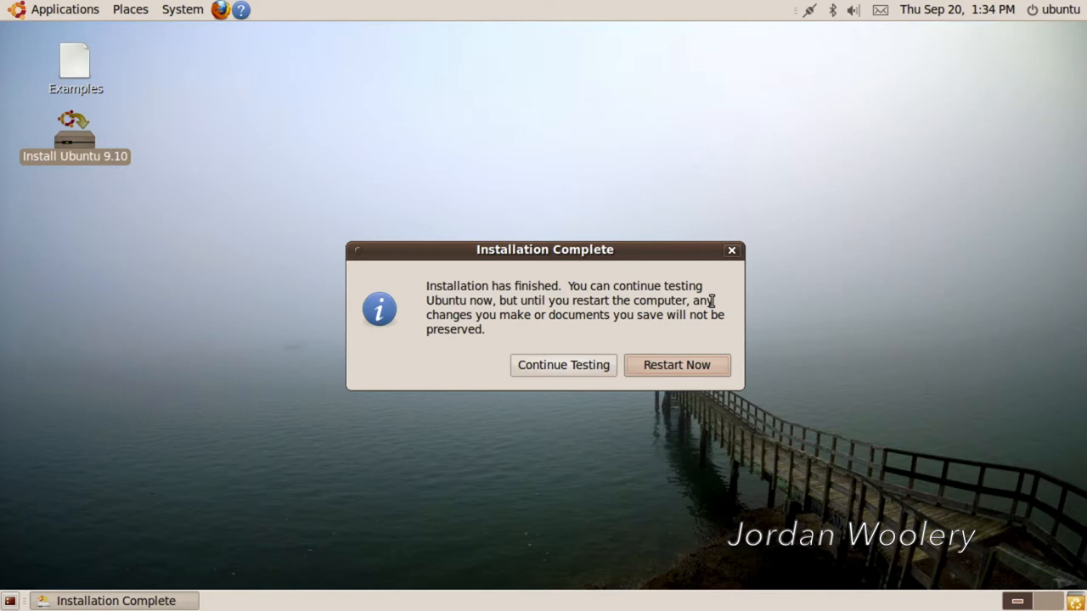
{"action": "mouse_move", "coordinate": [675, 365]}
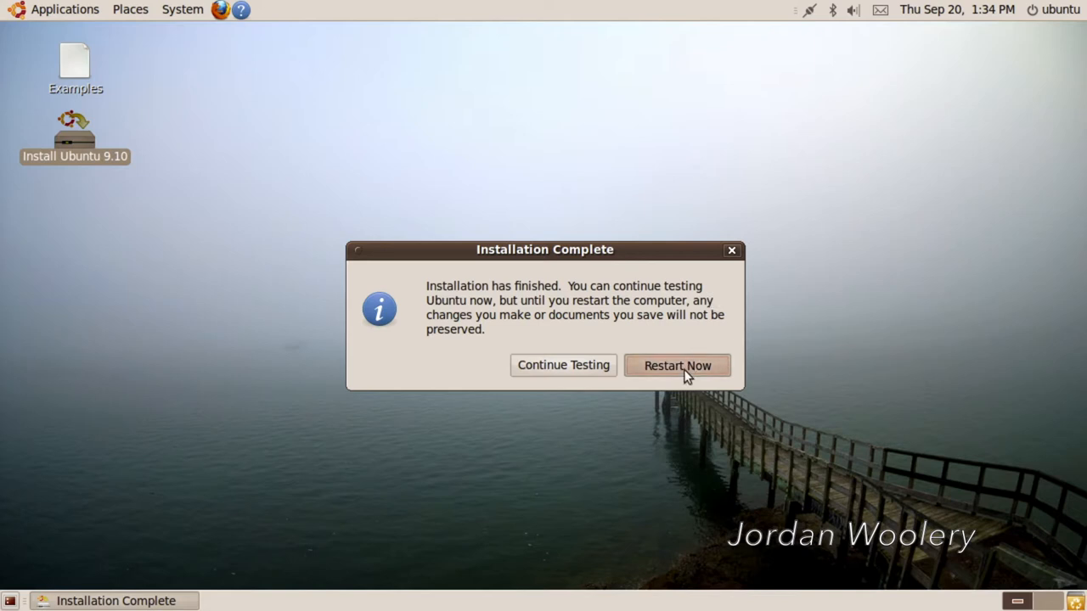
- Restart from the Installation Complete dialog into the newly installed system
{"action": "left_click", "coordinate": [676, 365]}
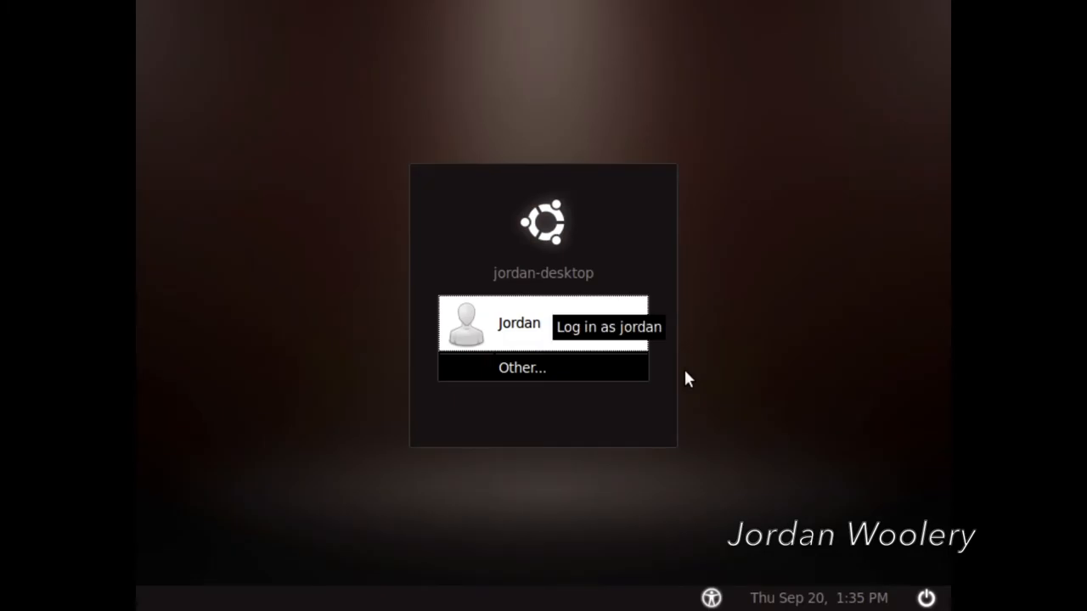
{"action": "mouse_move", "coordinate": [554, 336]}
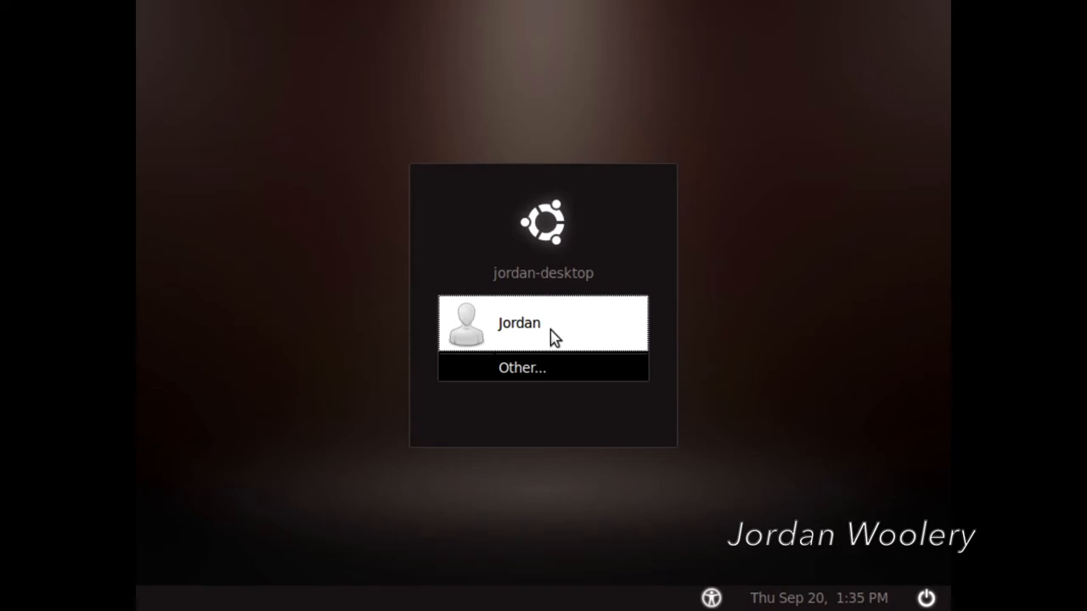
- Log in as the jordan account with its password to reach the default orange desktop
{"action": "left_click", "coordinate": [520, 323]}
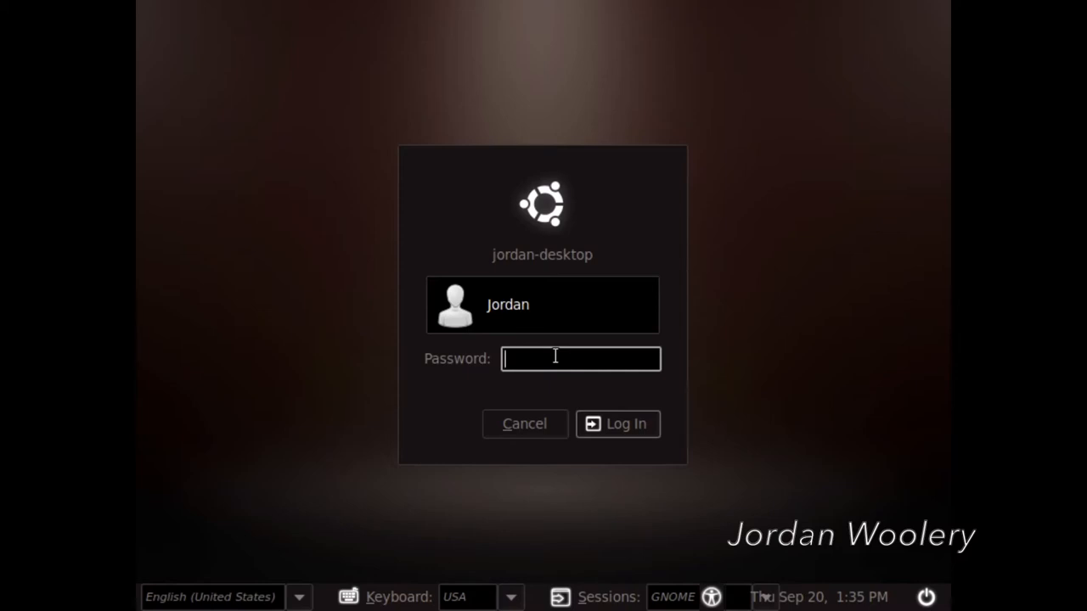
{"action": "type", "text": "•"}
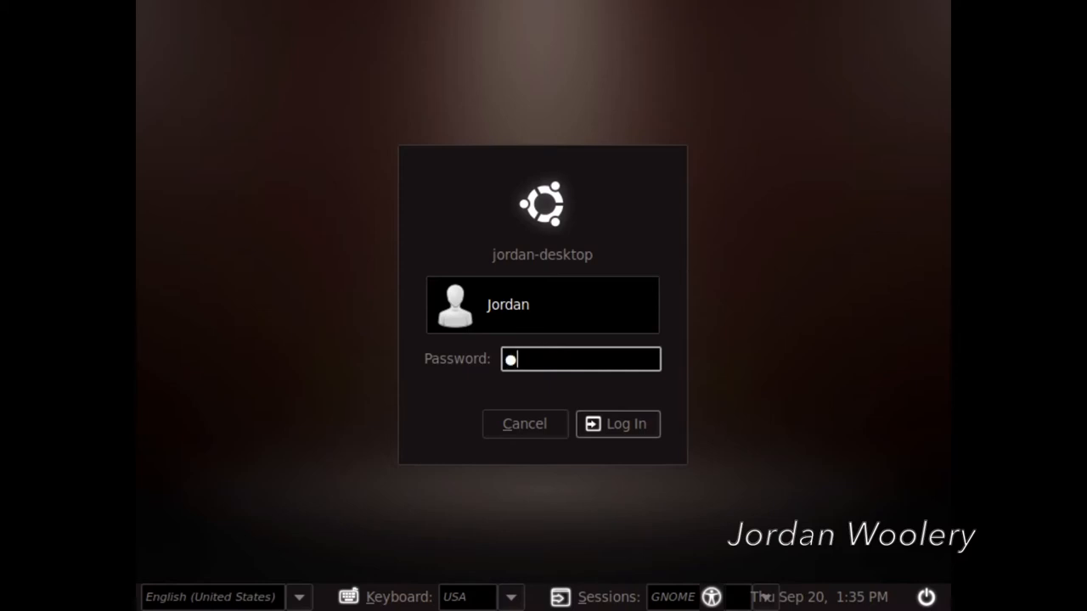
{"action": "type", "text": "password"}
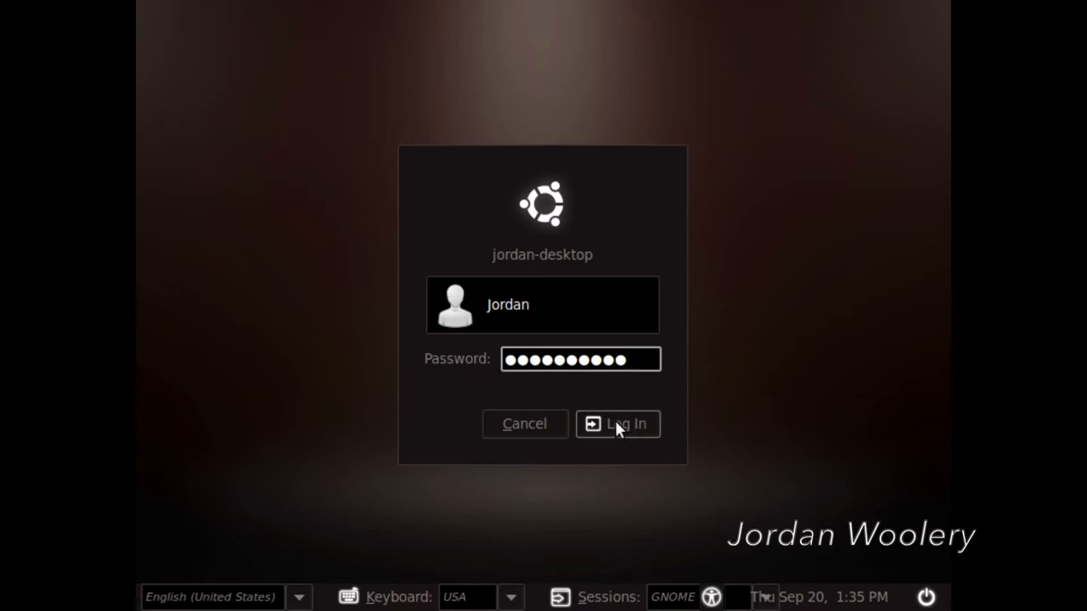
{"action": "left_click", "coordinate": [618, 424]}
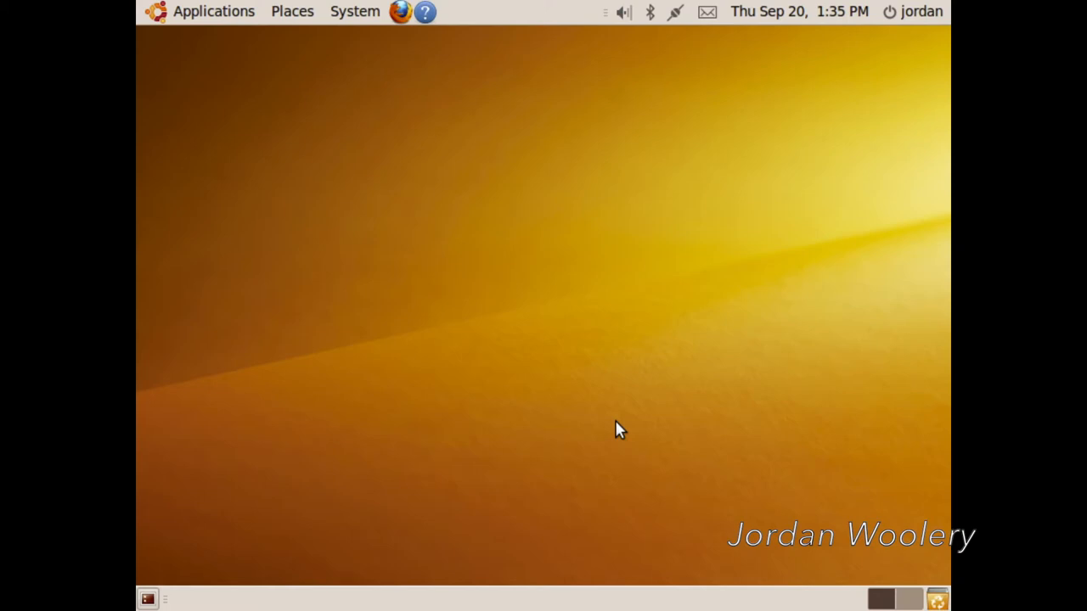
{"action": "mouse_move", "coordinate": [593, 365]}
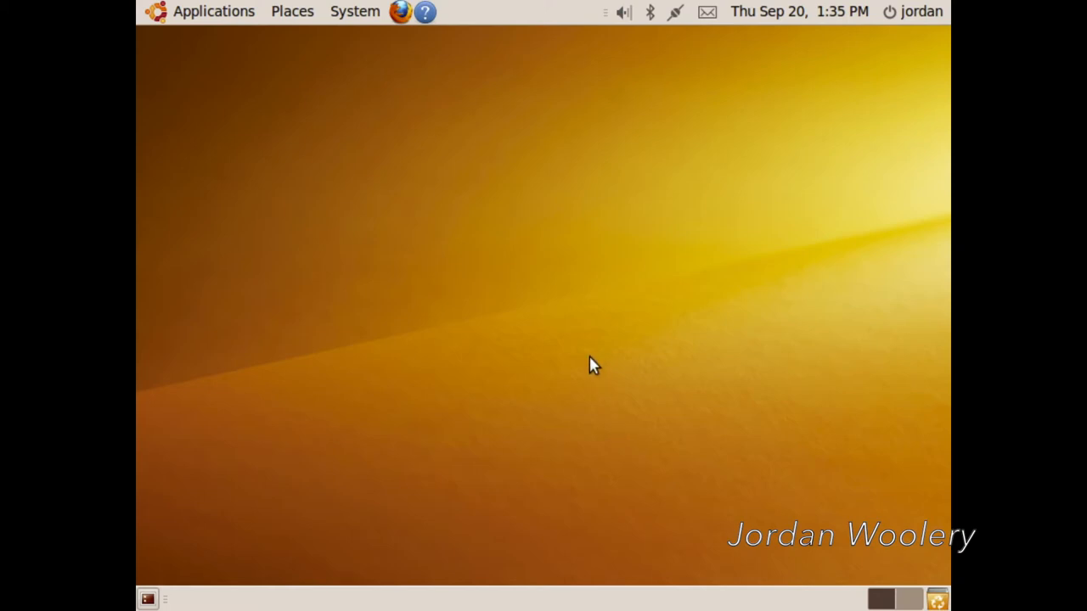
{"action": "mouse_move", "coordinate": [258, 68]}
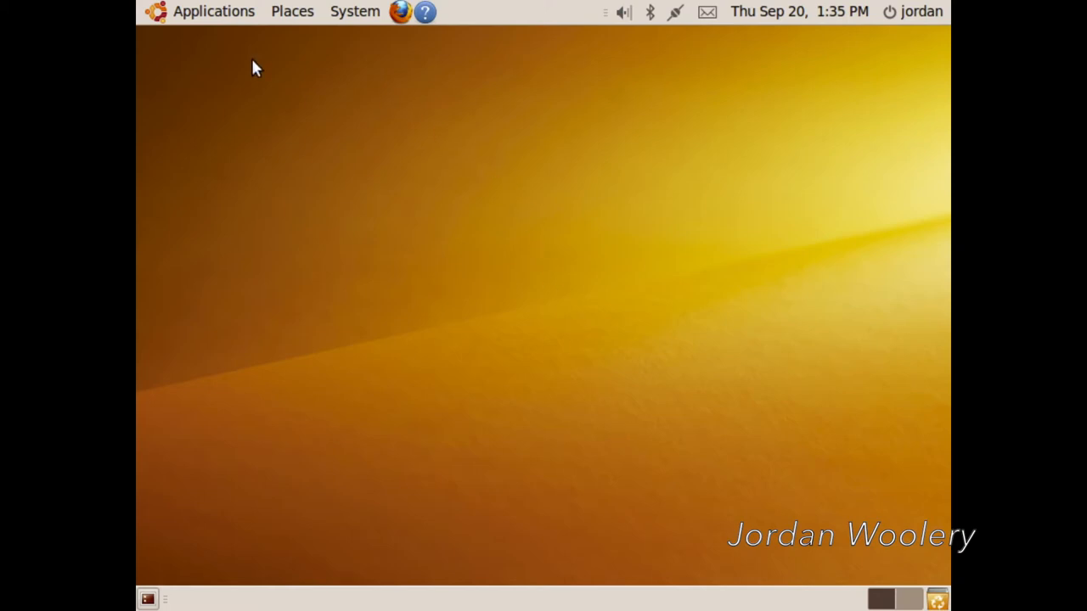
- Set the screen resolution to 1280 x 720 (16:9) in the Display preferences
{"action": "left_click", "coordinate": [353, 10]}
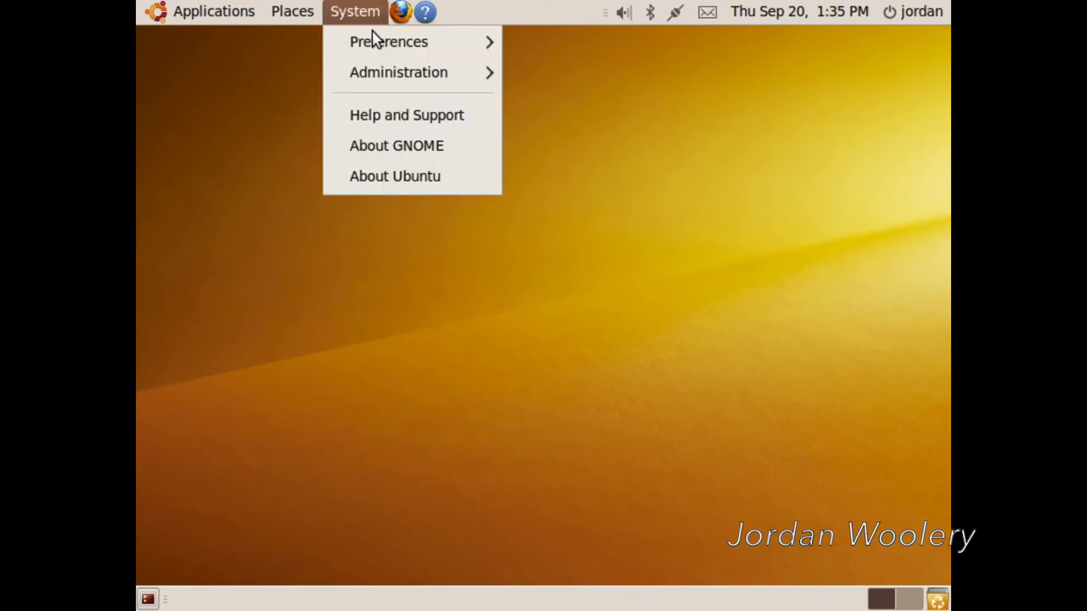
{"action": "mouse_move", "coordinate": [397, 71]}
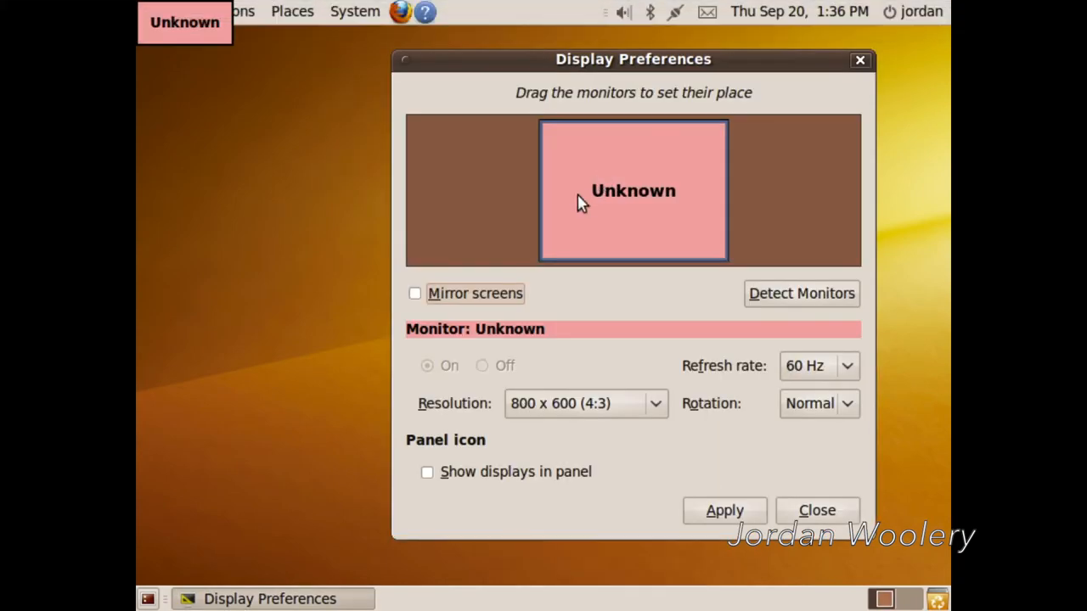
{"action": "left_click", "coordinate": [584, 403]}
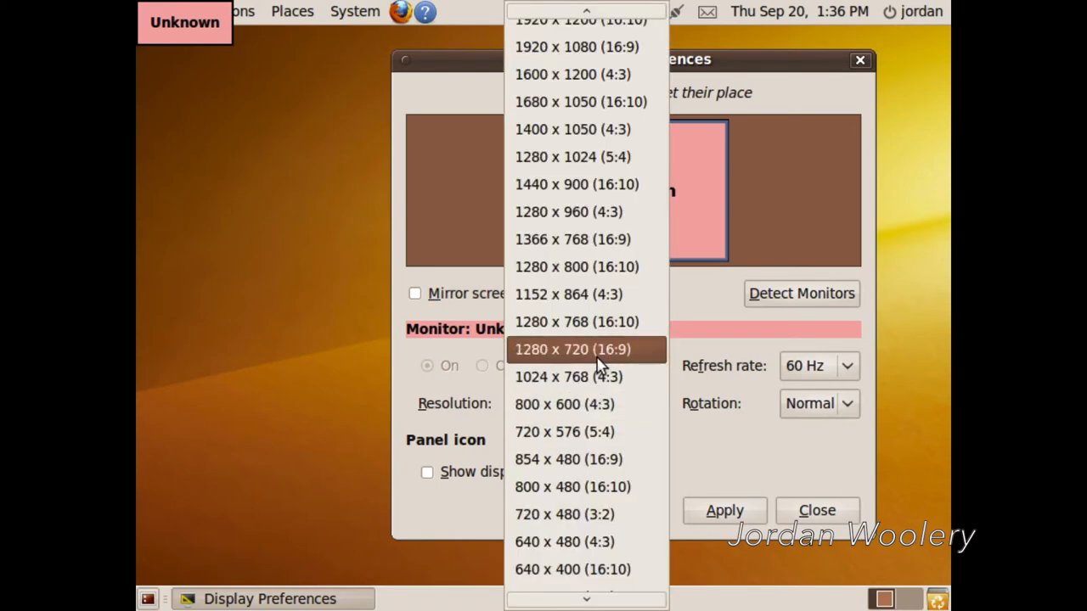
{"action": "left_click", "coordinate": [571, 350]}
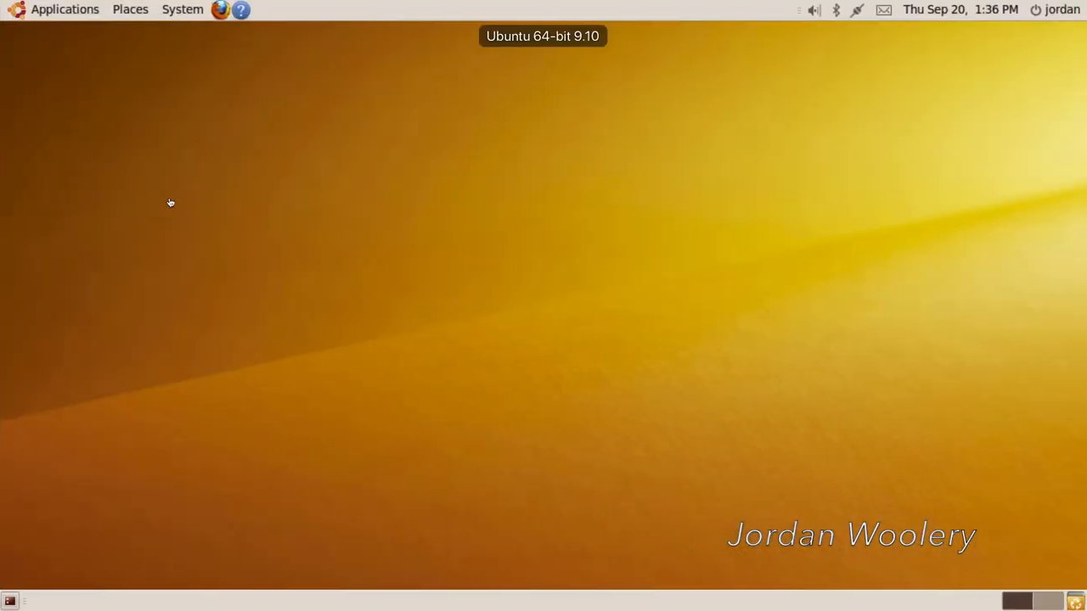
{"action": "mouse_move", "coordinate": [167, 197]}
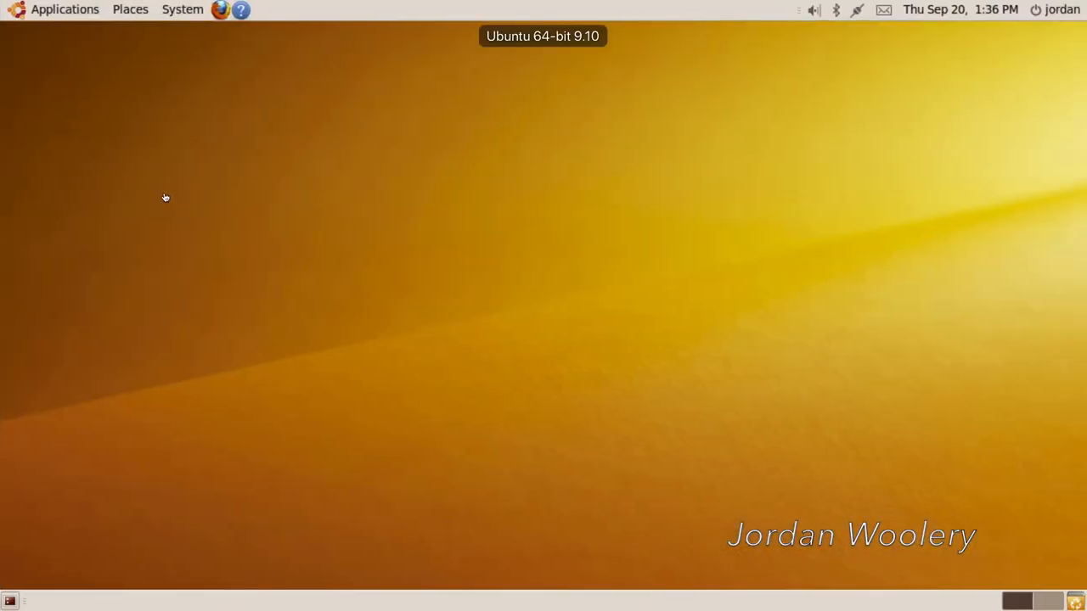
{"action": "mouse_move", "coordinate": [265, 197]}
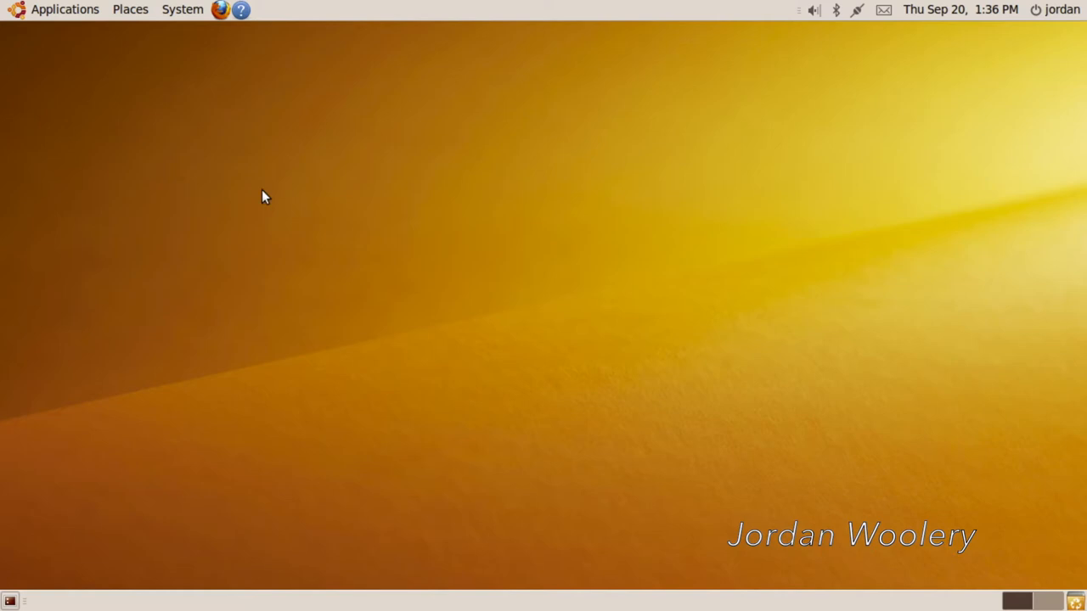
{"action": "mouse_move", "coordinate": [51, 44]}
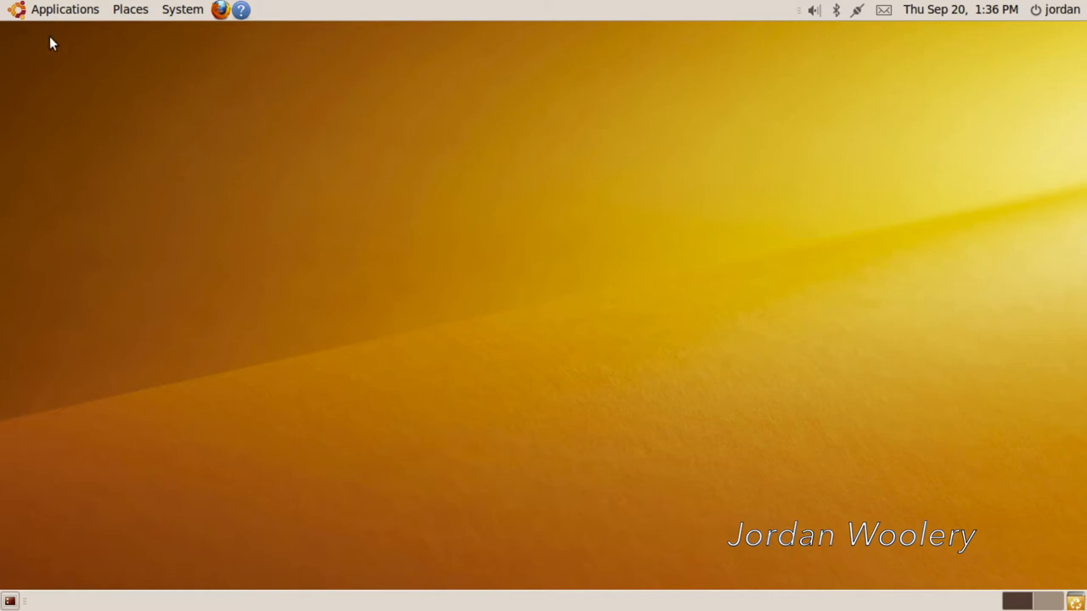
- Browse the Applications and Places menus, then launch Empathy IM Client from Internet
{"action": "left_click", "coordinate": [65, 10]}
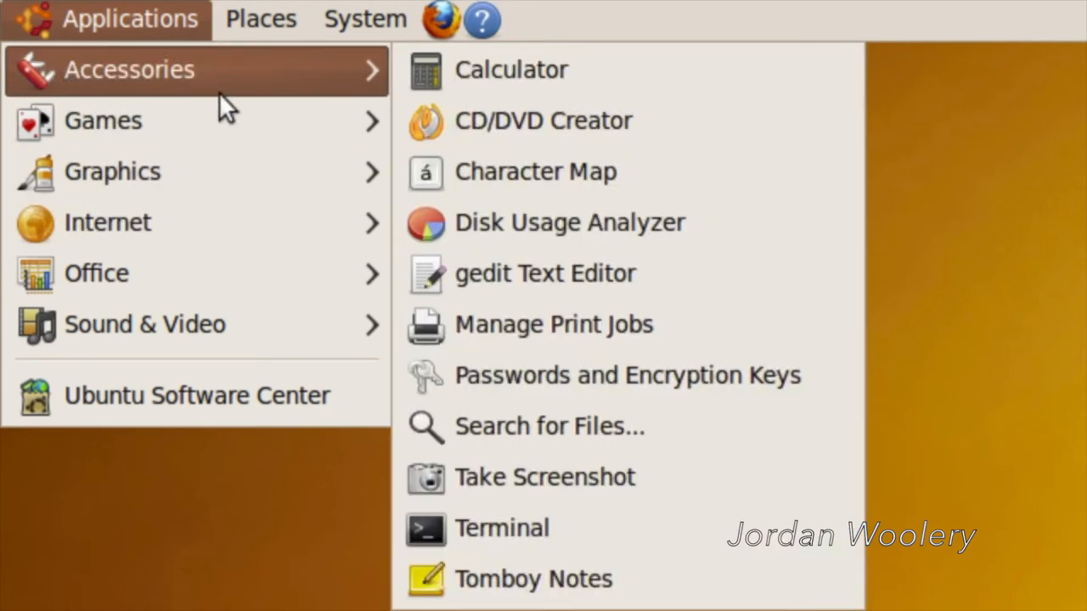
{"action": "mouse_move", "coordinate": [94, 97]}
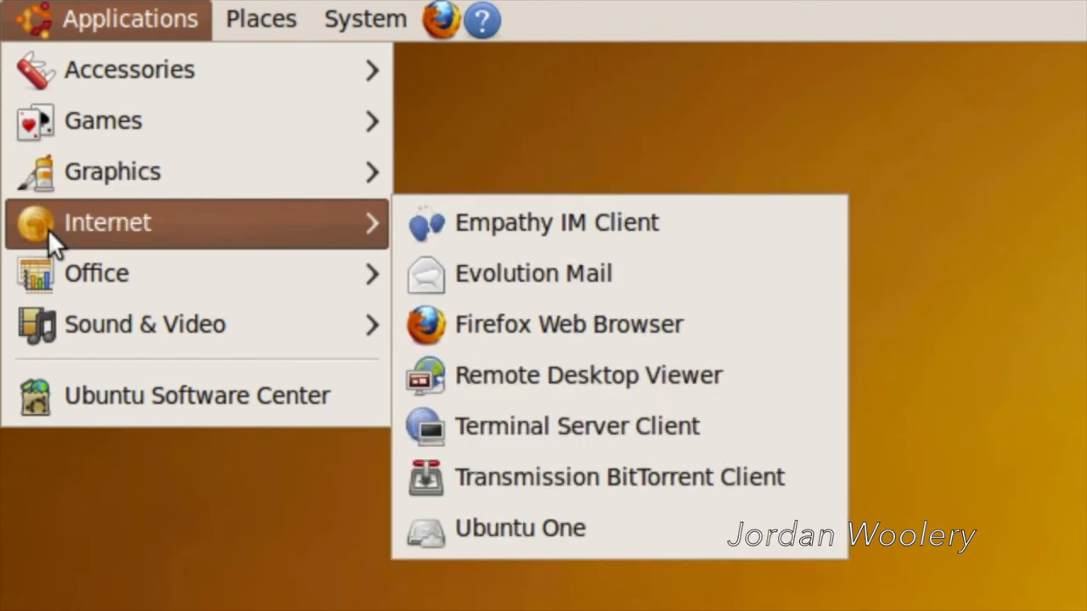
{"action": "mouse_move", "coordinate": [98, 271]}
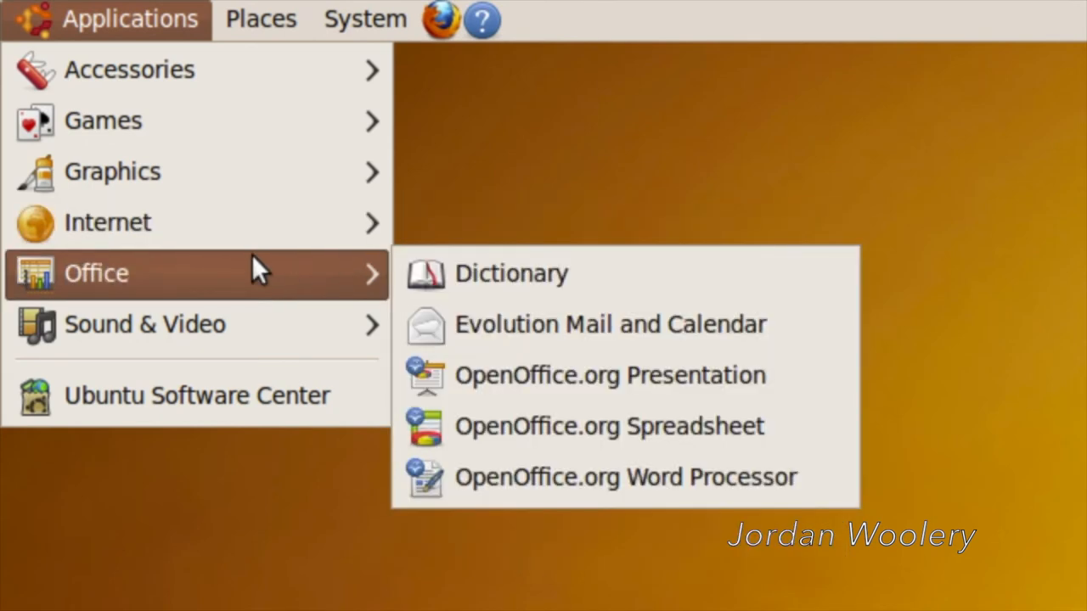
{"action": "left_click", "coordinate": [129, 10]}
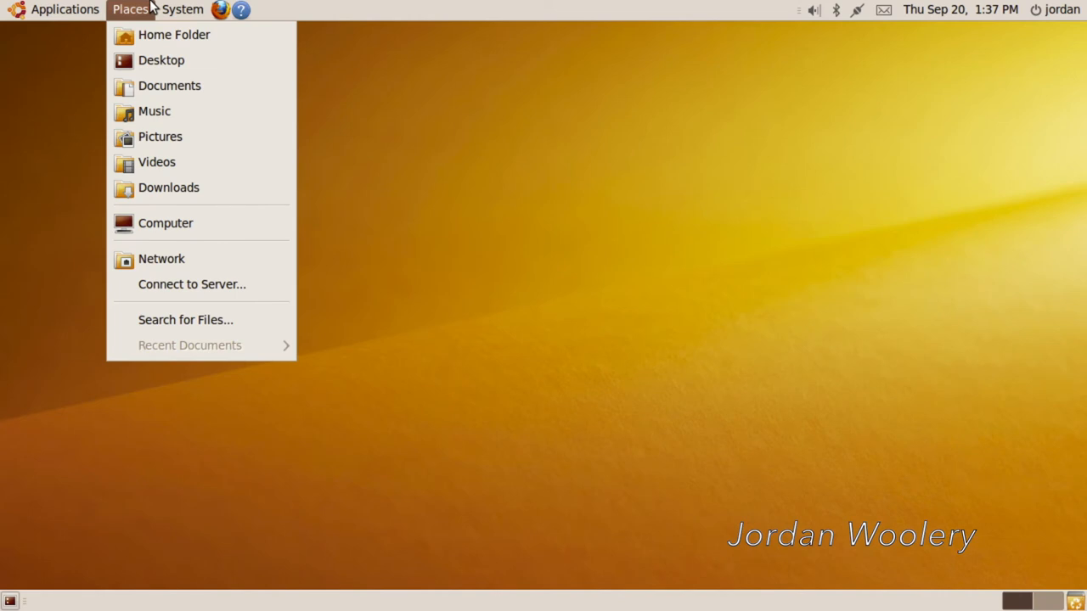
{"action": "left_click", "coordinate": [65, 10]}
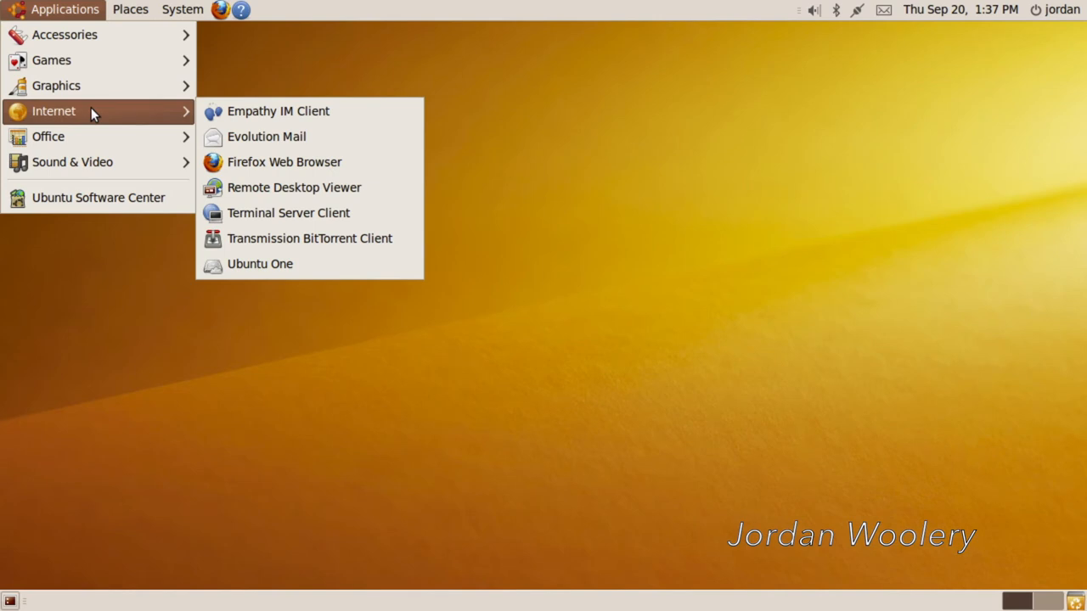
{"action": "left_click", "coordinate": [279, 110]}
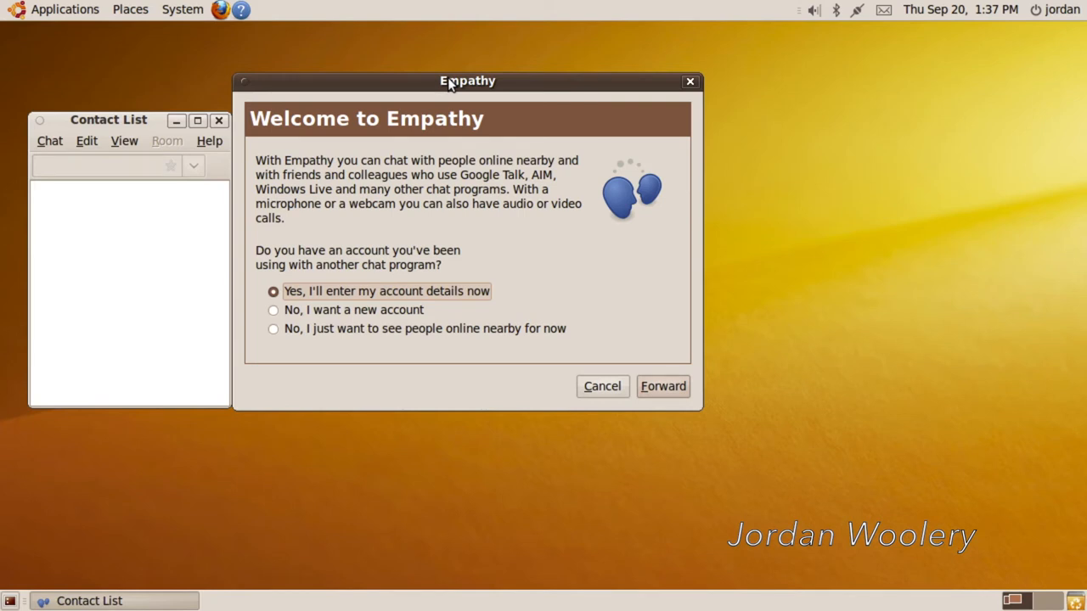
{"action": "mouse_move", "coordinate": [448, 81]}
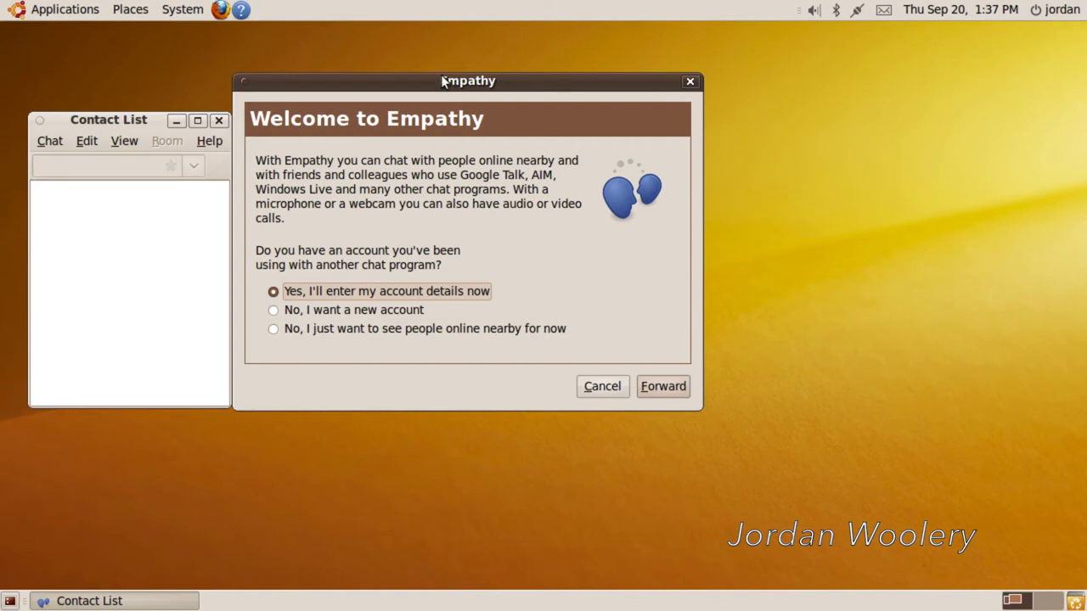
{"action": "mouse_move", "coordinate": [662, 387]}
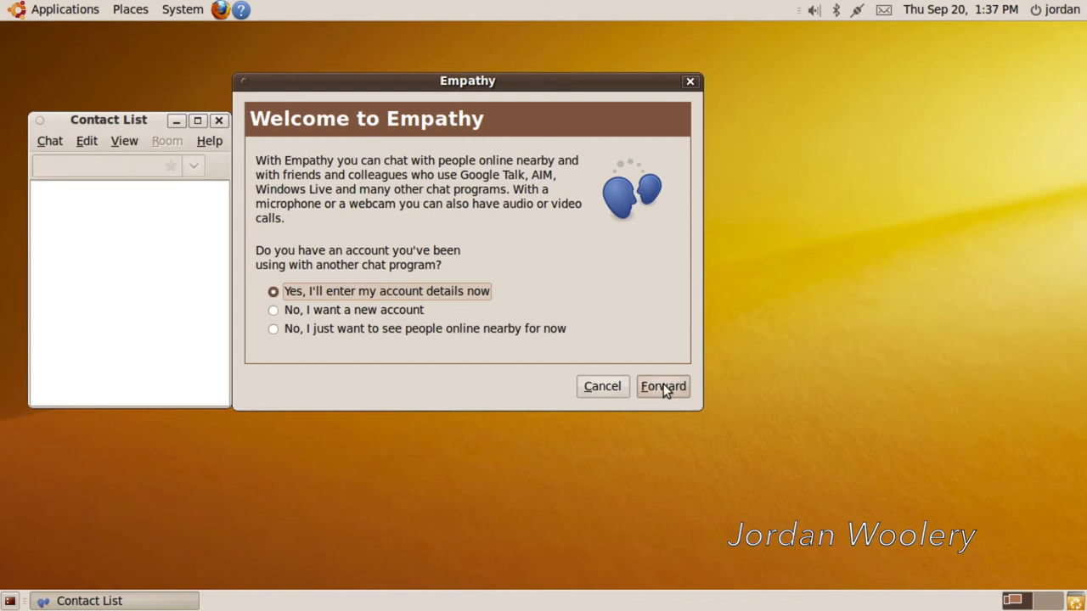
- Finish the Empathy account wizard with Google Talk as the account type, showing four contacts
{"action": "left_click", "coordinate": [662, 387]}
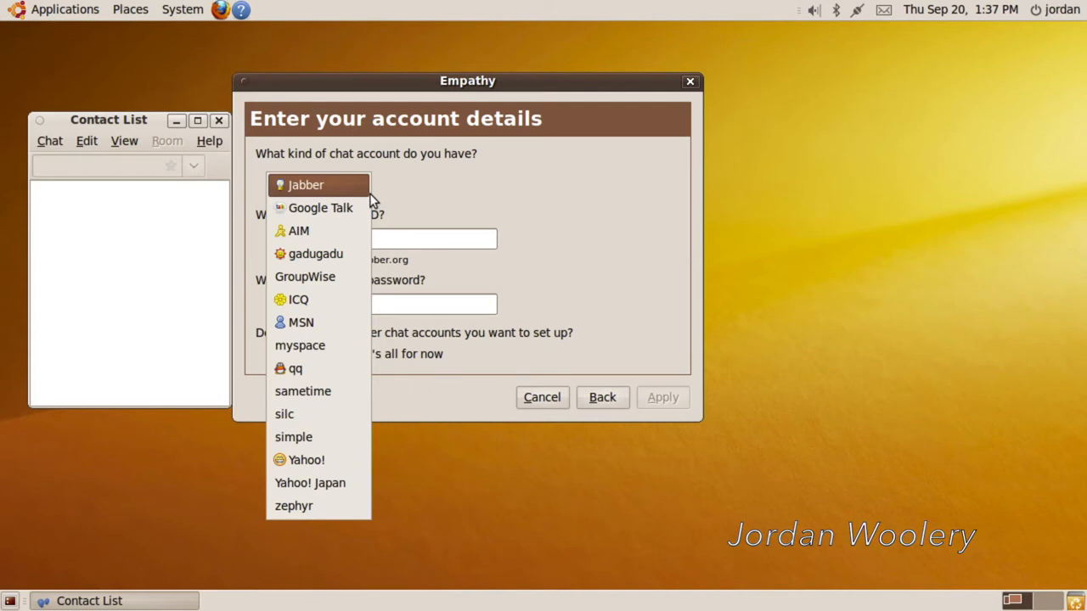
{"action": "mouse_move", "coordinate": [319, 459]}
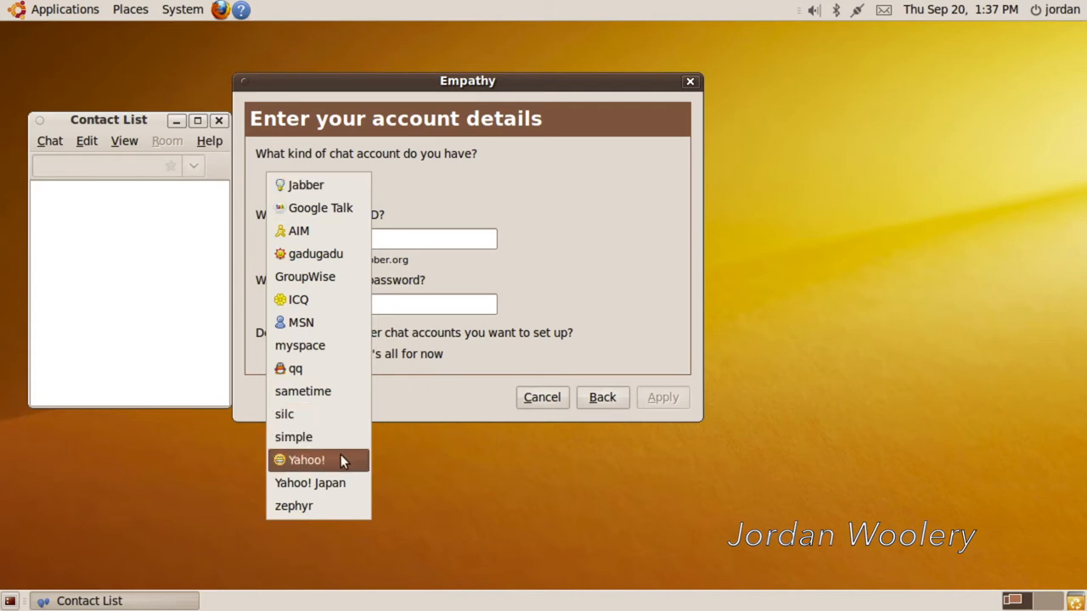
{"action": "mouse_move", "coordinate": [295, 367]}
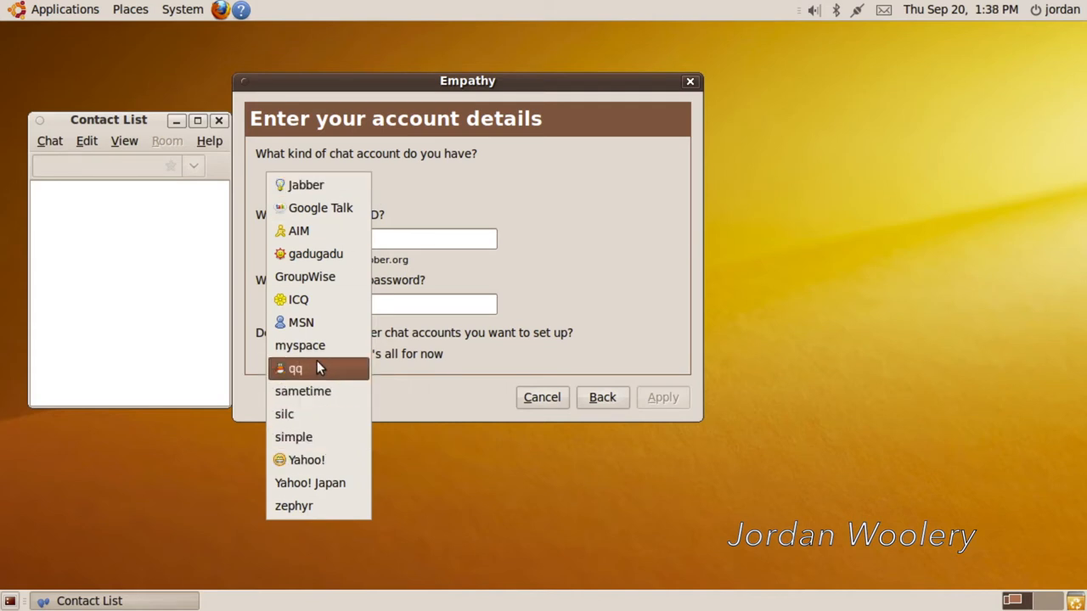
{"action": "mouse_move", "coordinate": [312, 374]}
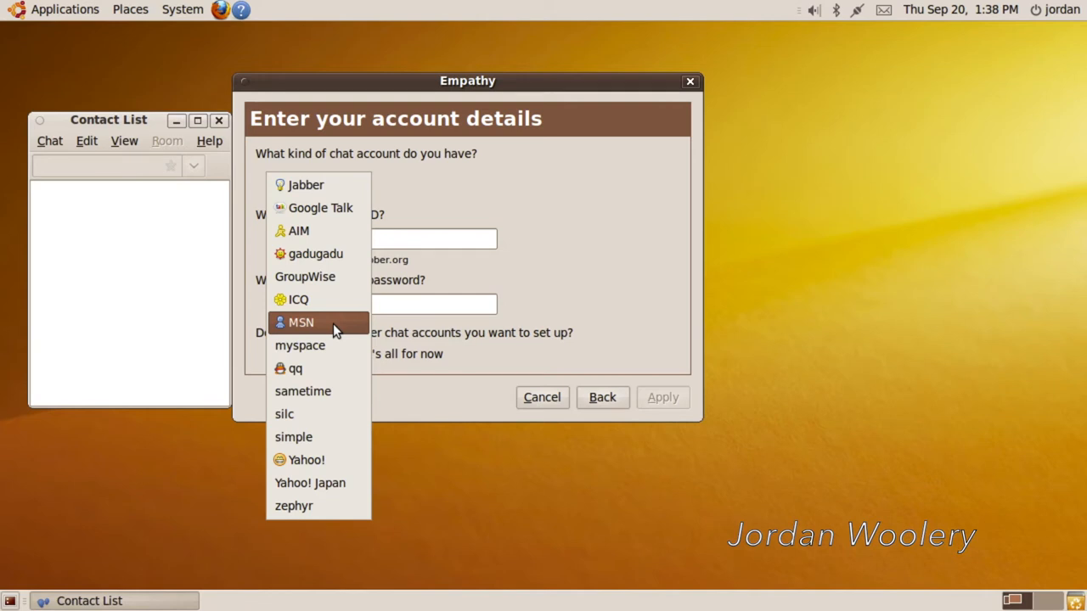
{"action": "mouse_move", "coordinate": [321, 244]}
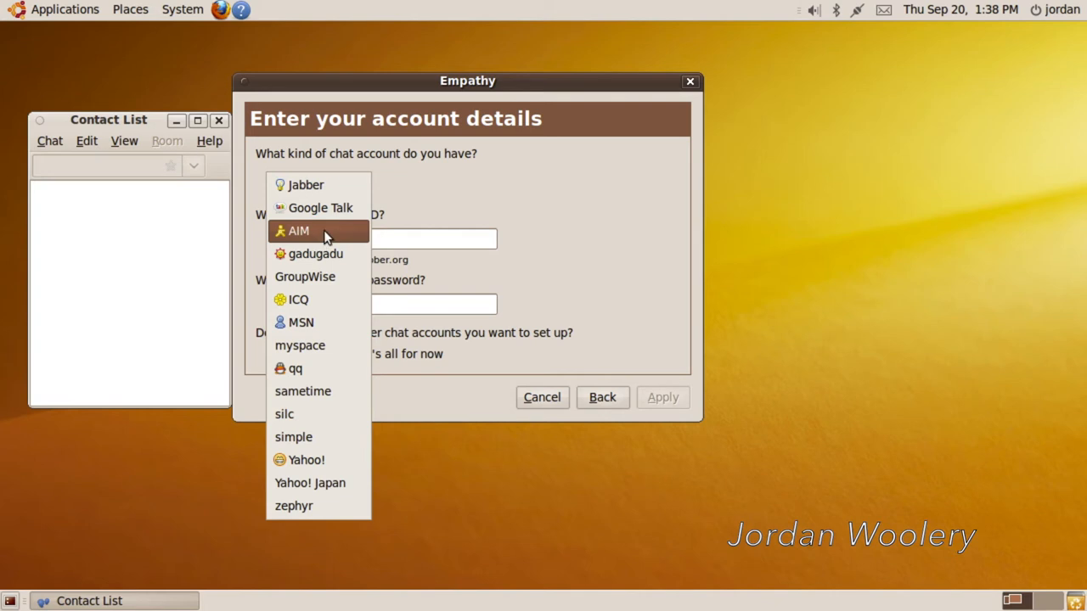
{"action": "left_click", "coordinate": [319, 207]}
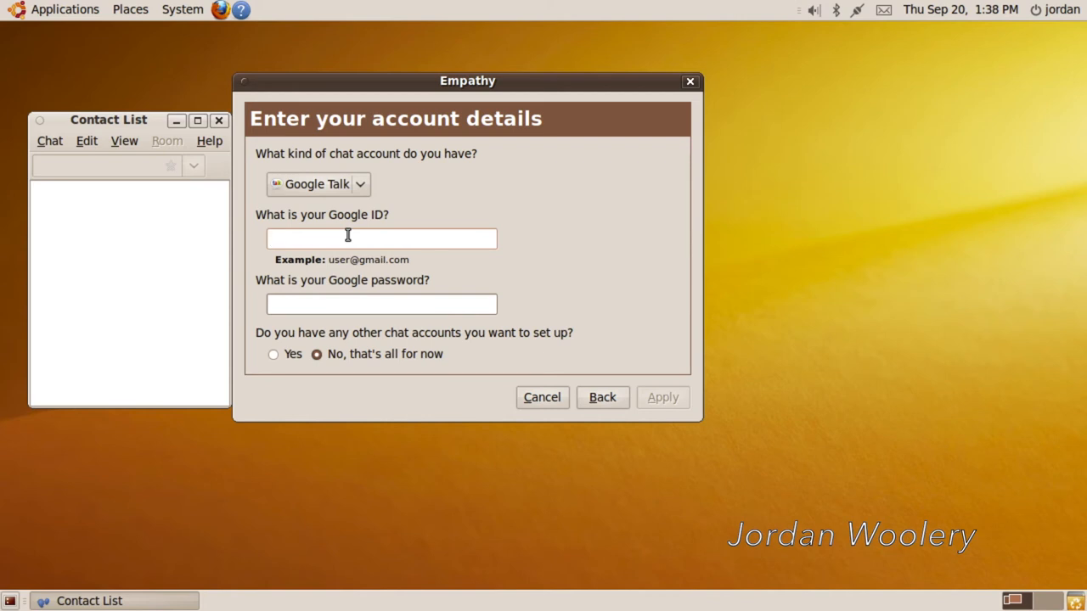
{"action": "left_click", "coordinate": [380, 238]}
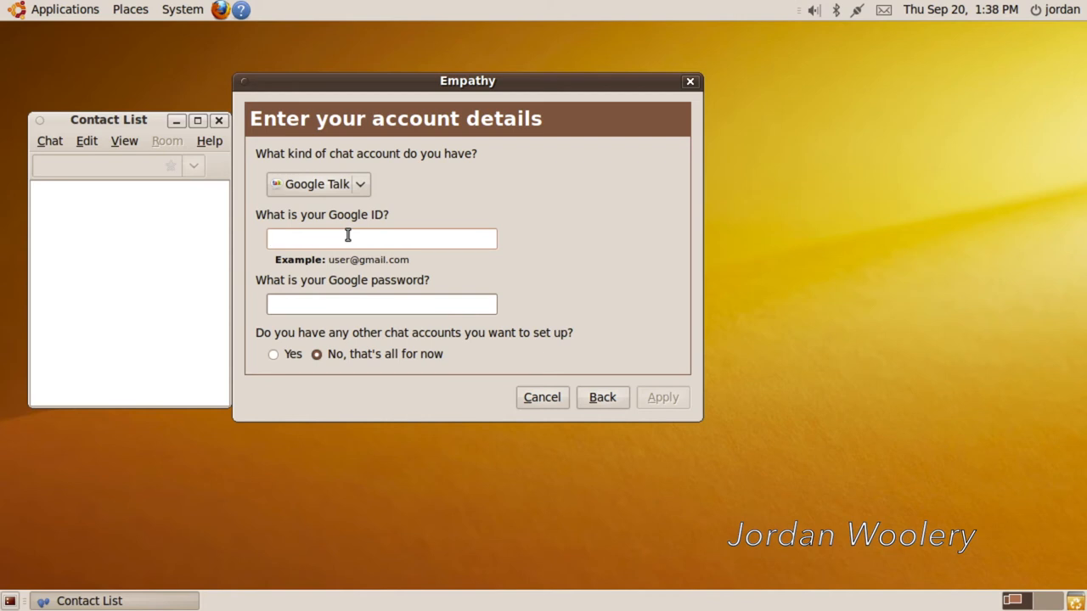
{"action": "left_click", "coordinate": [542, 398]}
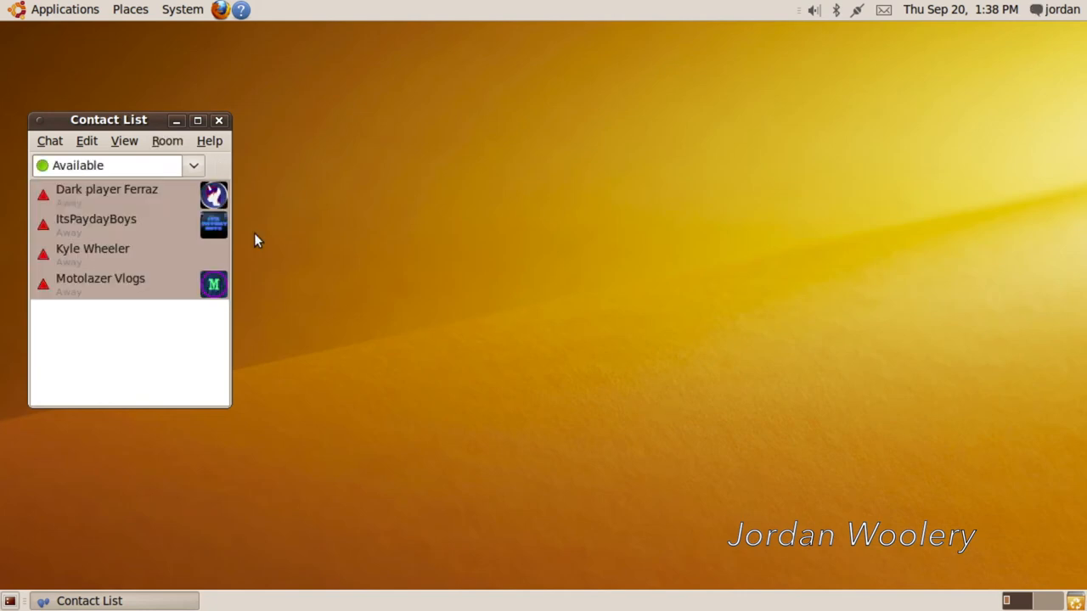
- Move the Contact List window toward the centre and close it
{"action": "left_click_drag", "start_coordinate": [109, 118], "coordinate": [340, 126]}
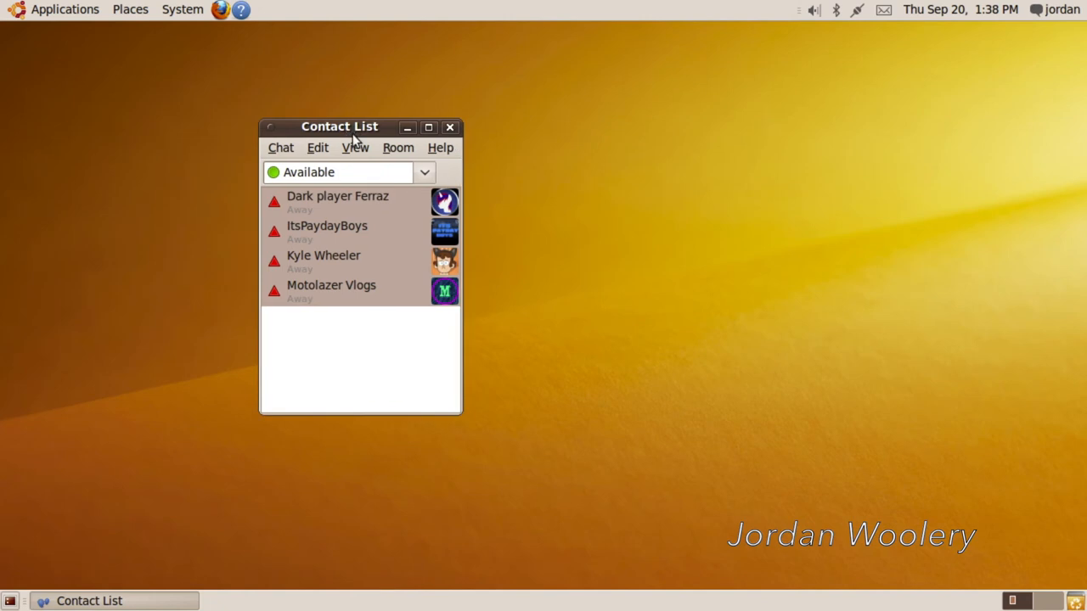
{"action": "left_click", "coordinate": [450, 126]}
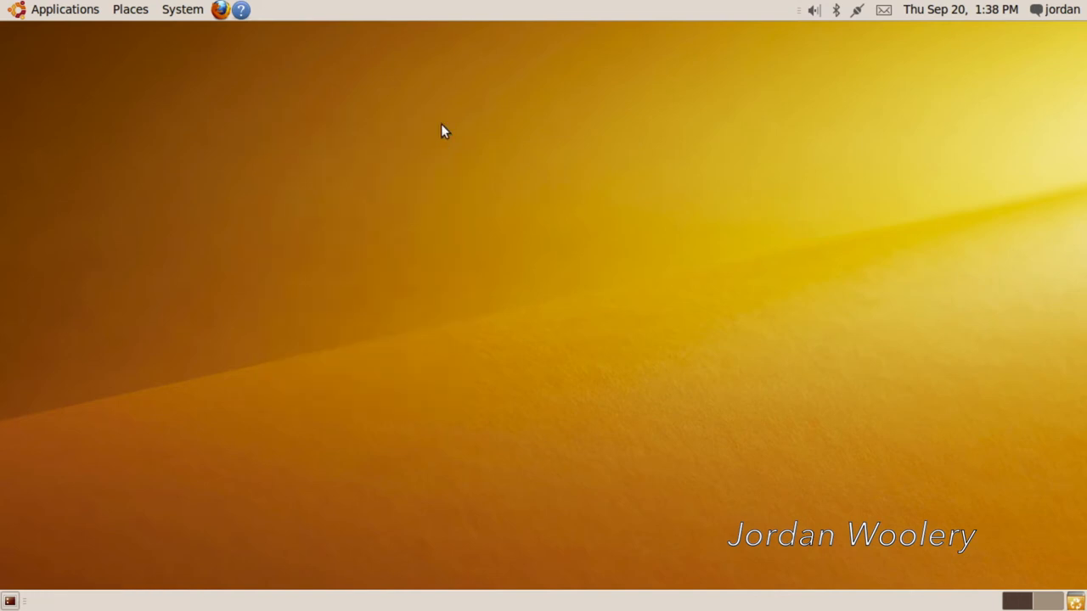
{"action": "mouse_move", "coordinate": [1039, 32]}
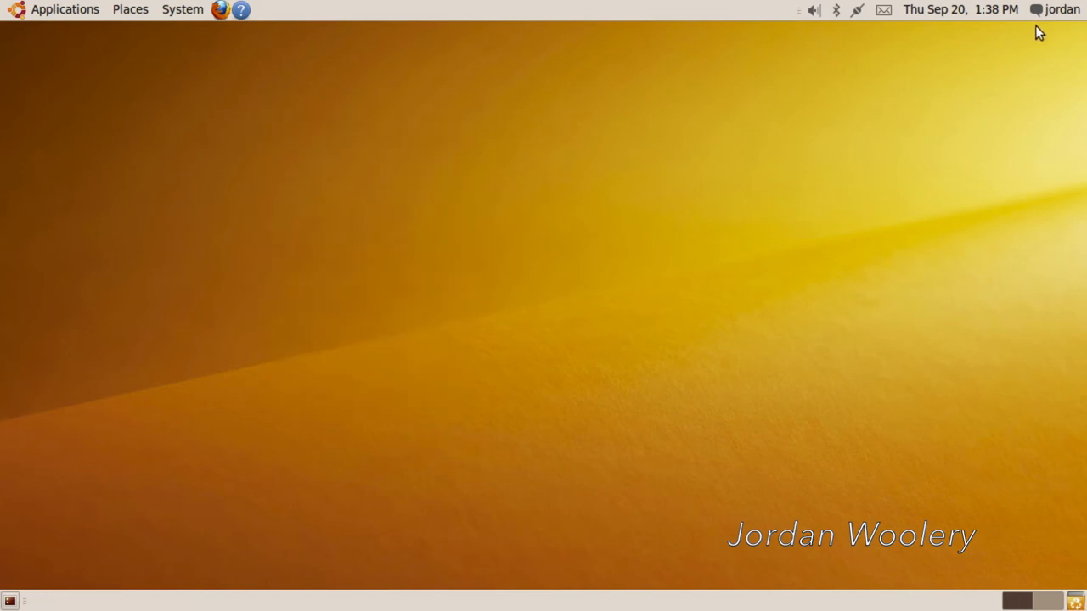
- Peek at the top-panel user/status menu twice without changing anything
{"action": "left_click", "coordinate": [1060, 10]}
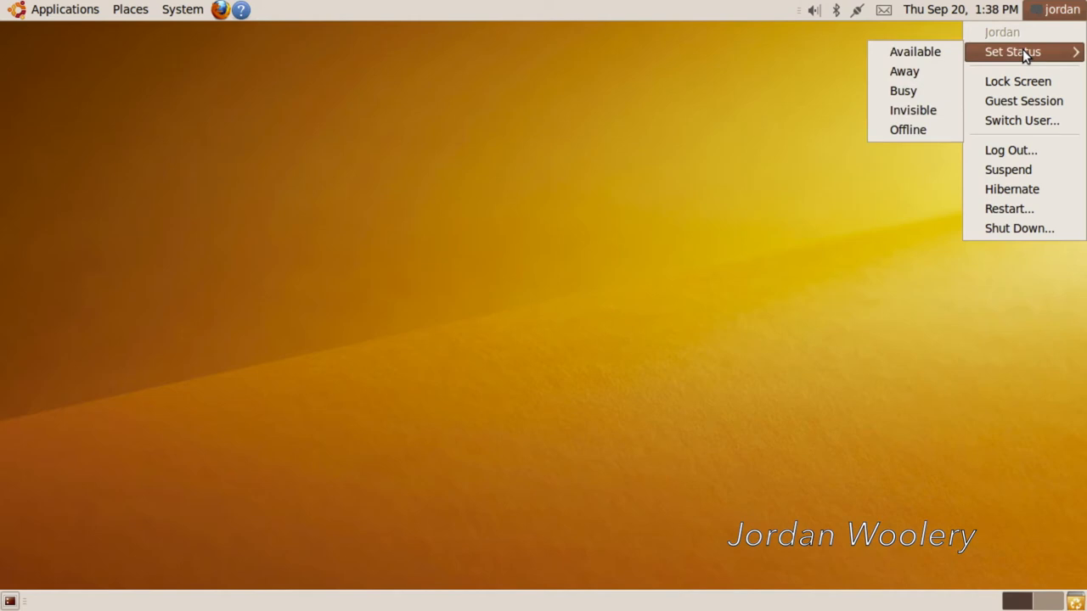
{"action": "left_click", "coordinate": [672, 56]}
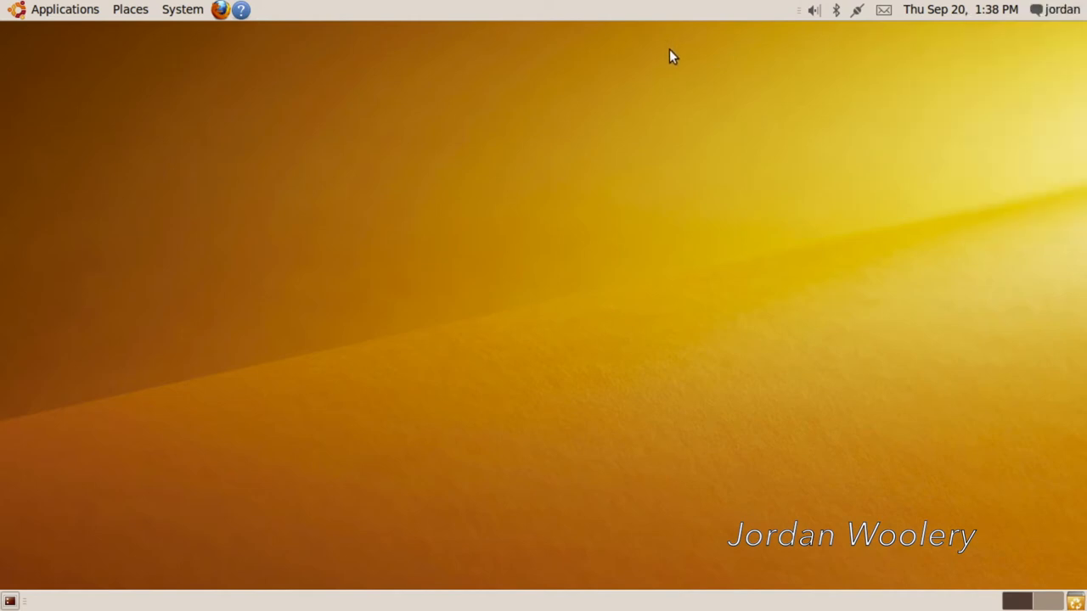
{"action": "left_click", "coordinate": [1060, 11]}
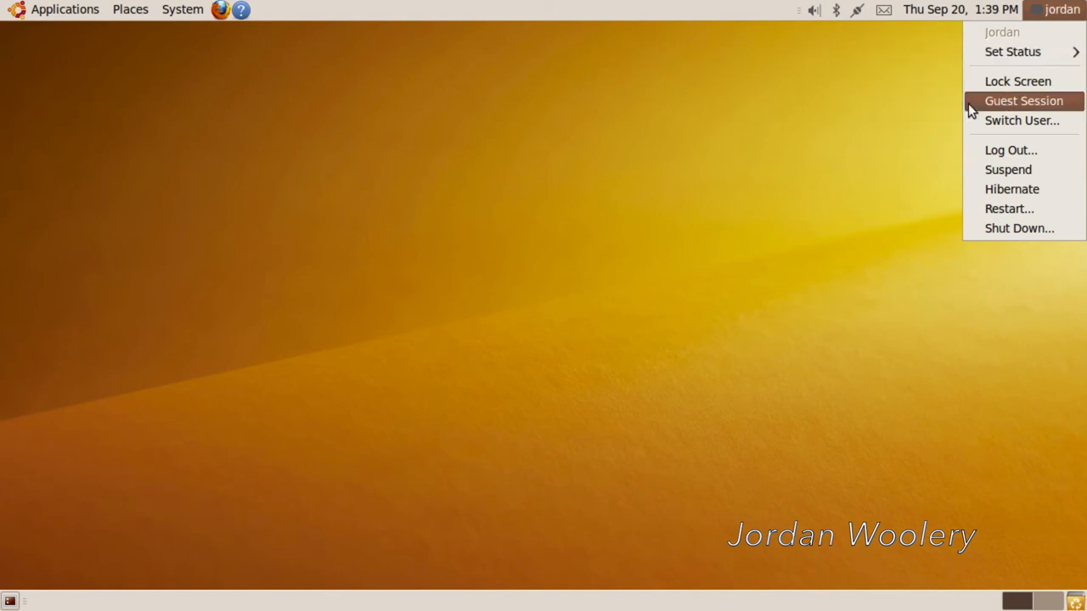
{"action": "left_click", "coordinate": [790, 77]}
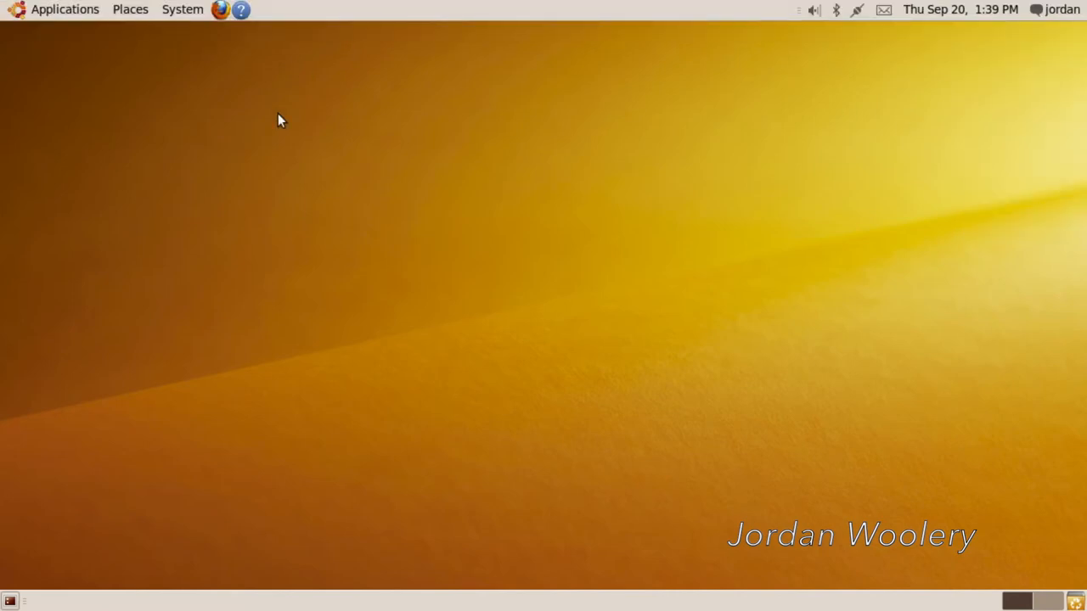
{"action": "mouse_move", "coordinate": [266, 109]}
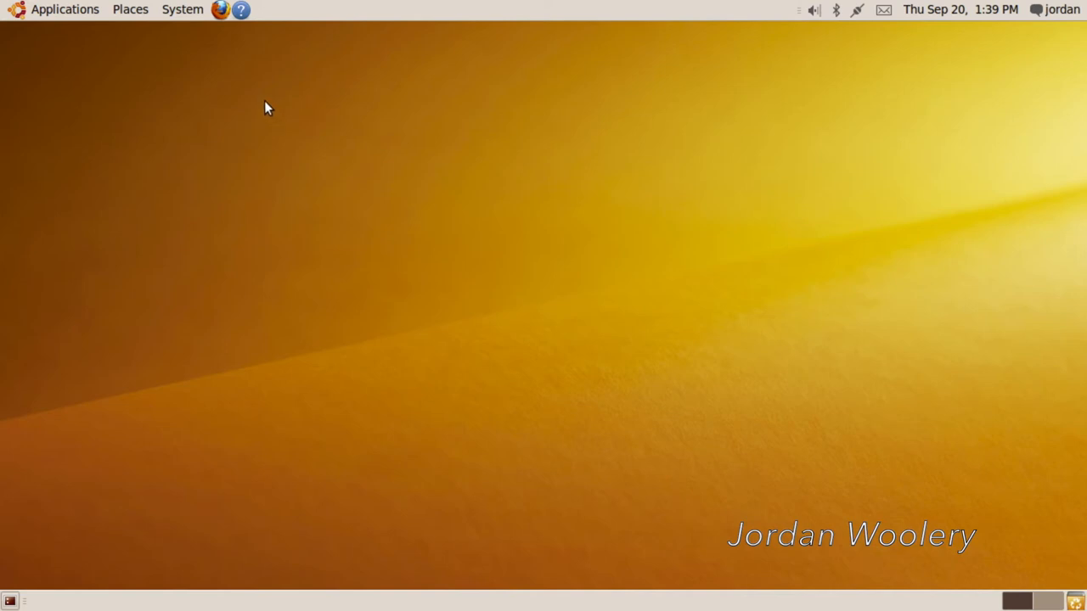
- Launch Firefox from the top panel onto the Ubuntu Start Page
{"action": "left_click", "coordinate": [221, 10]}
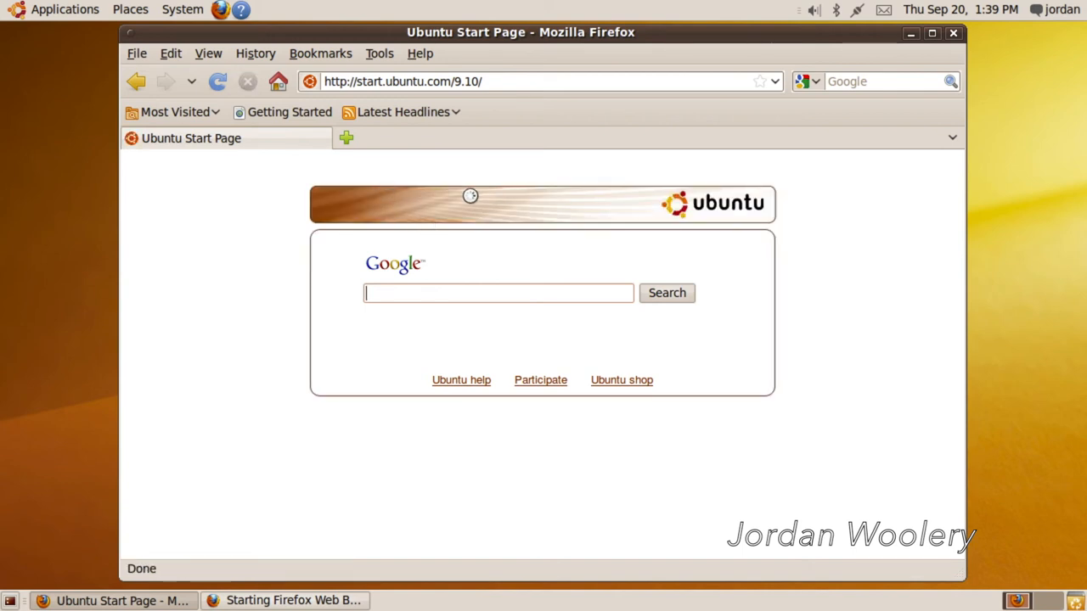
{"action": "mouse_move", "coordinate": [498, 156]}
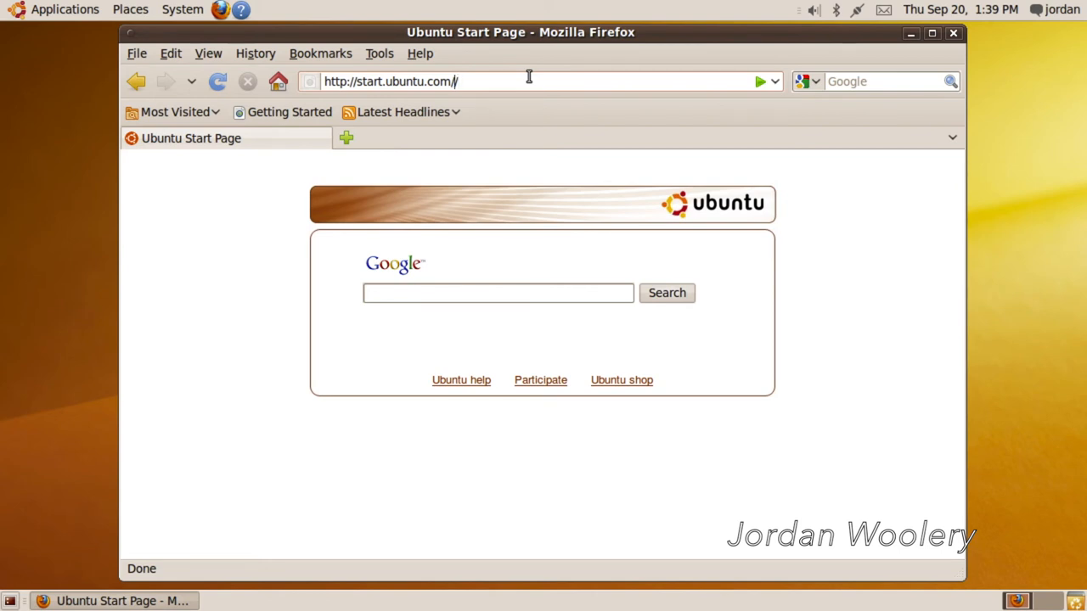
{"action": "type", "text": "10.04"}
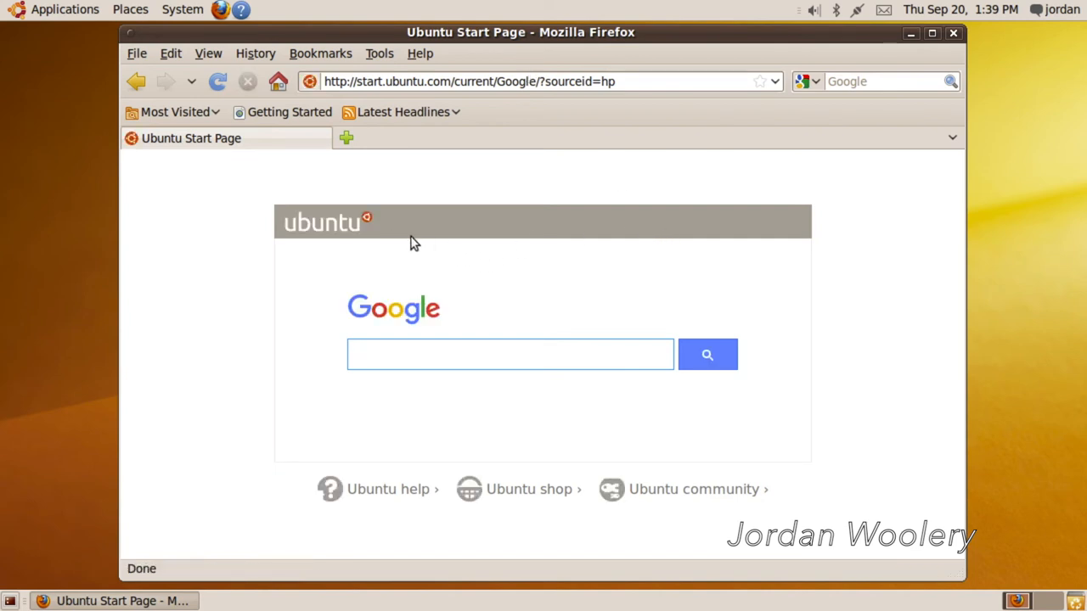
{"action": "mouse_move", "coordinate": [614, 218]}
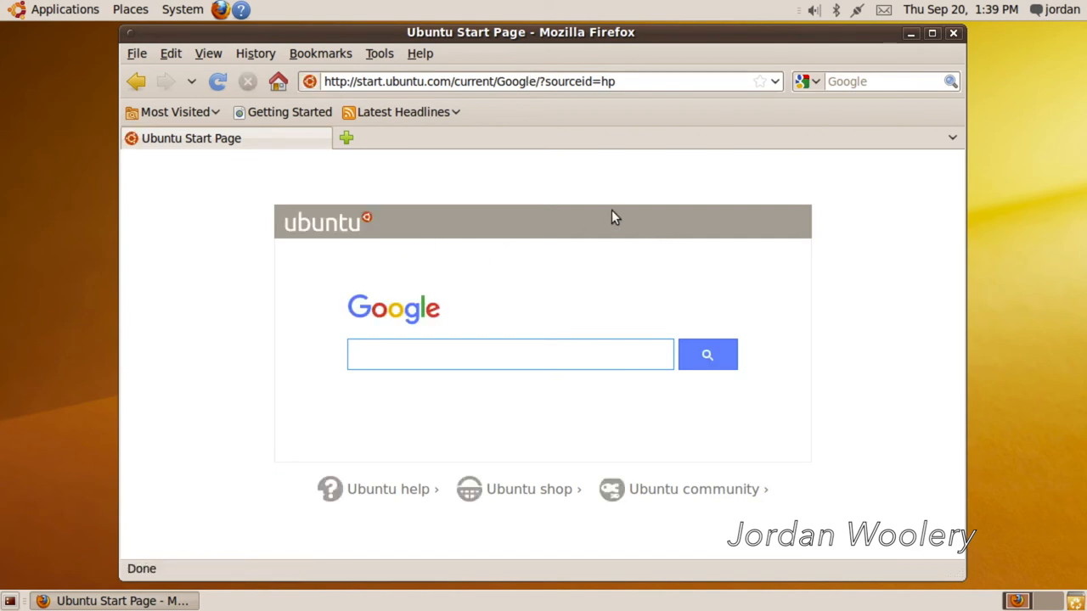
- Check the version in Help > About Mozilla Firefox, then close Firefox
{"action": "left_click", "coordinate": [419, 52]}
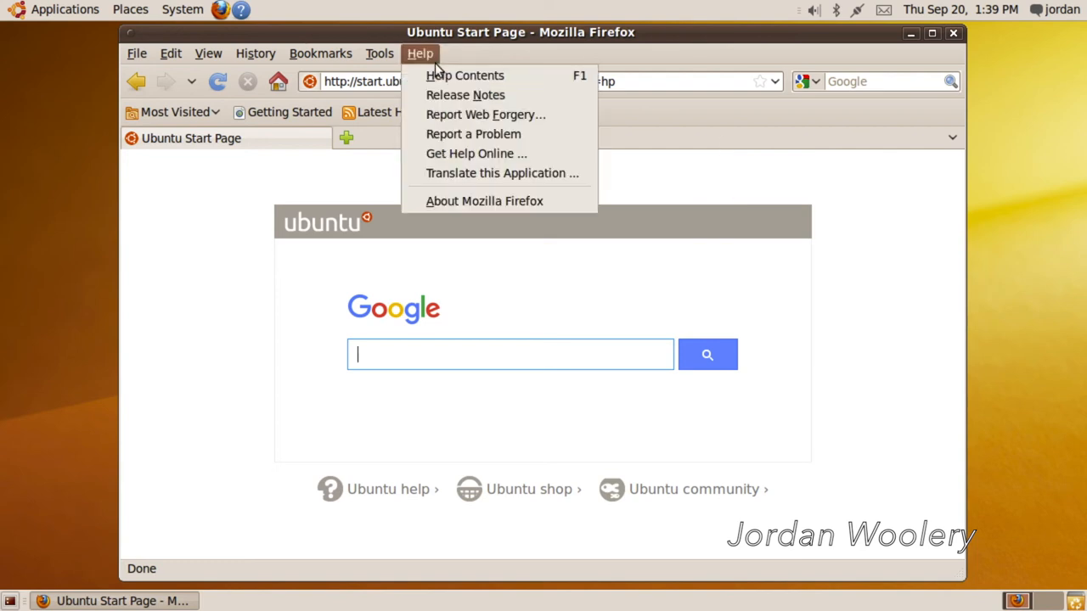
{"action": "left_click", "coordinate": [483, 200]}
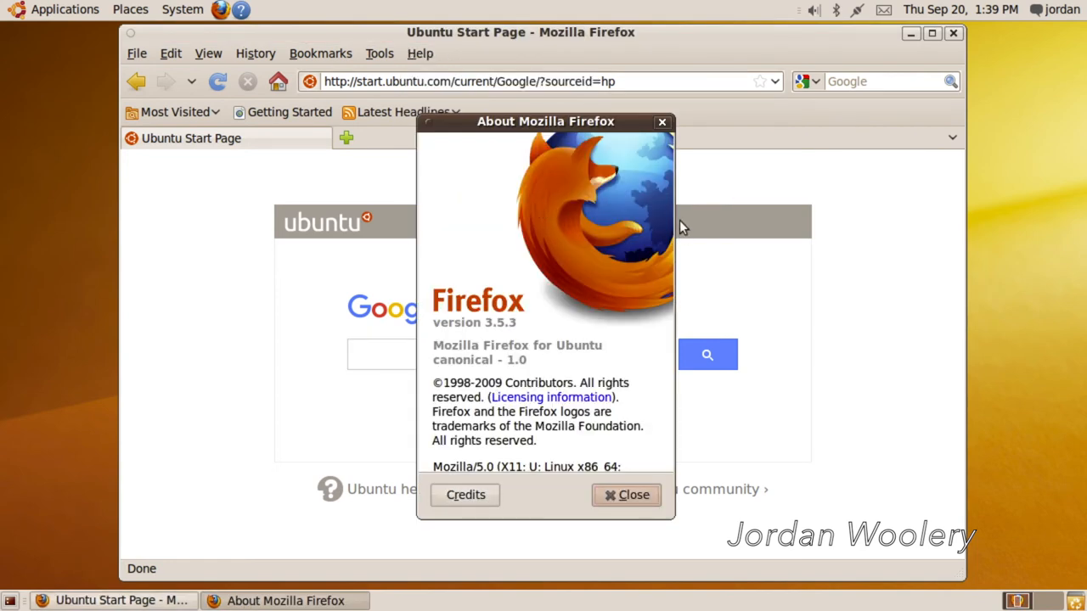
{"action": "mouse_move", "coordinate": [491, 340]}
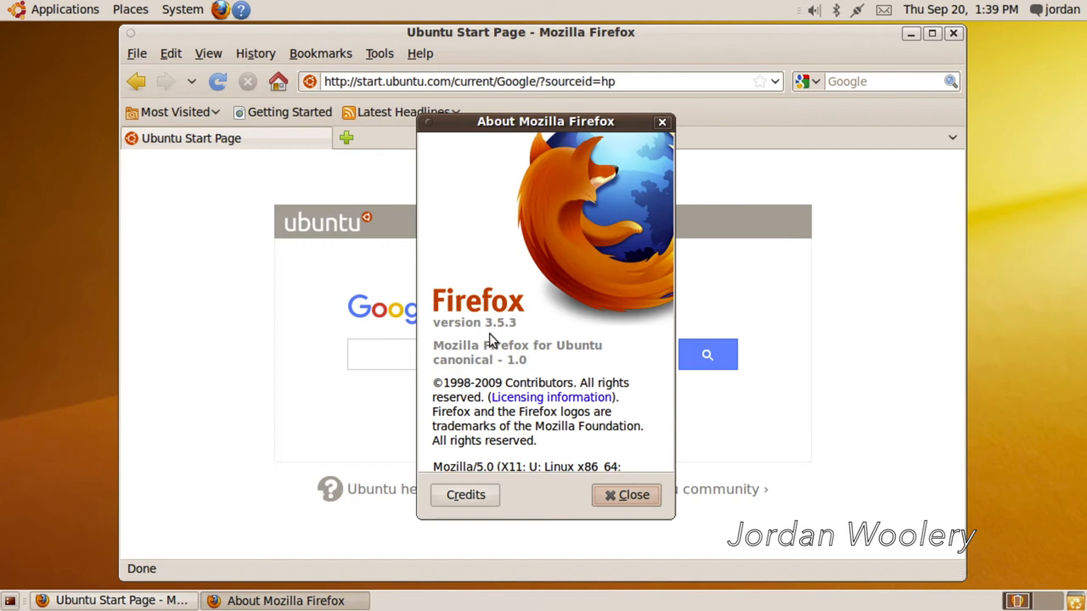
{"action": "mouse_move", "coordinate": [666, 465]}
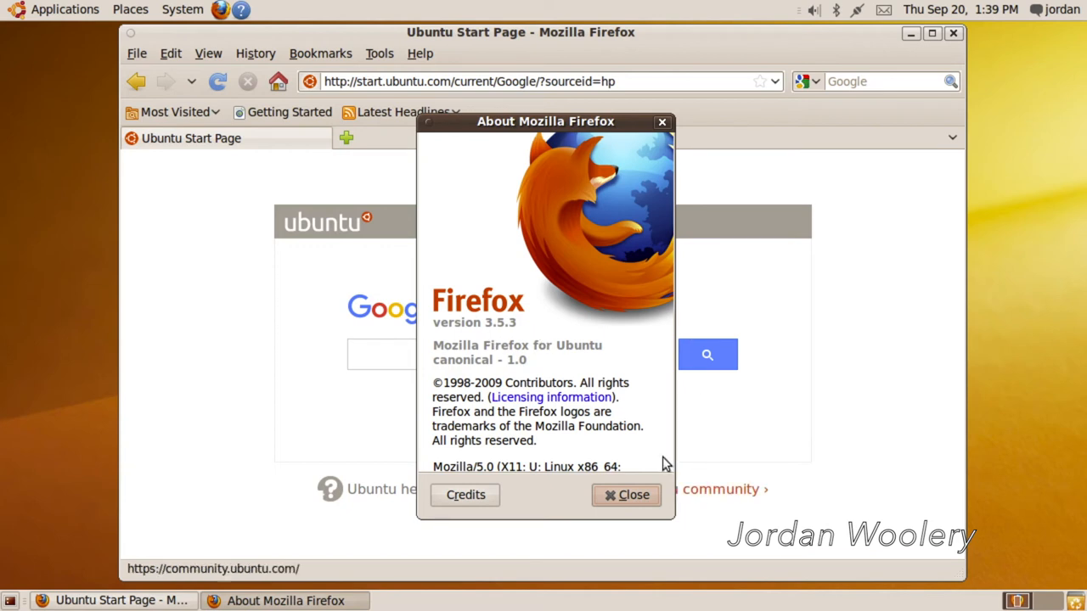
{"action": "left_click", "coordinate": [625, 496]}
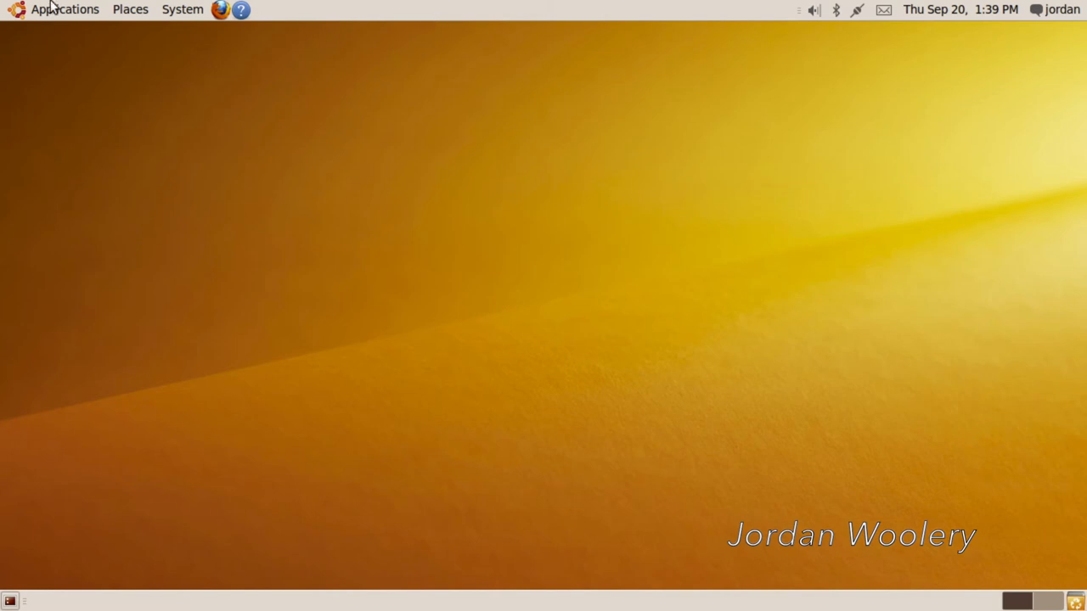
- Launch Ubuntu One from Applications > Internet
{"action": "left_click", "coordinate": [65, 10]}
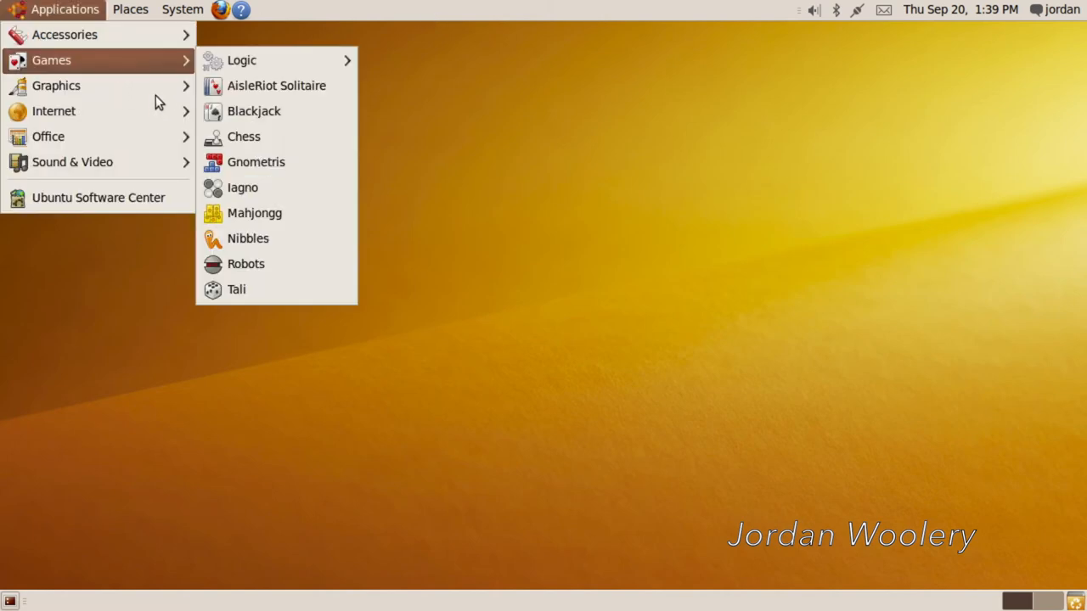
{"action": "mouse_move", "coordinate": [56, 85]}
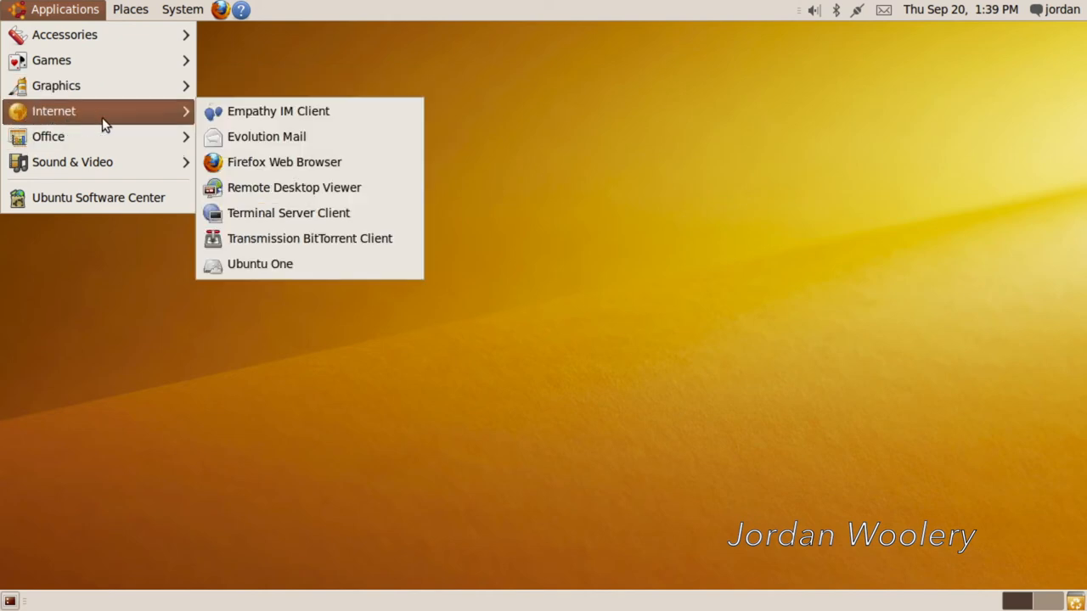
{"action": "mouse_move", "coordinate": [288, 212]}
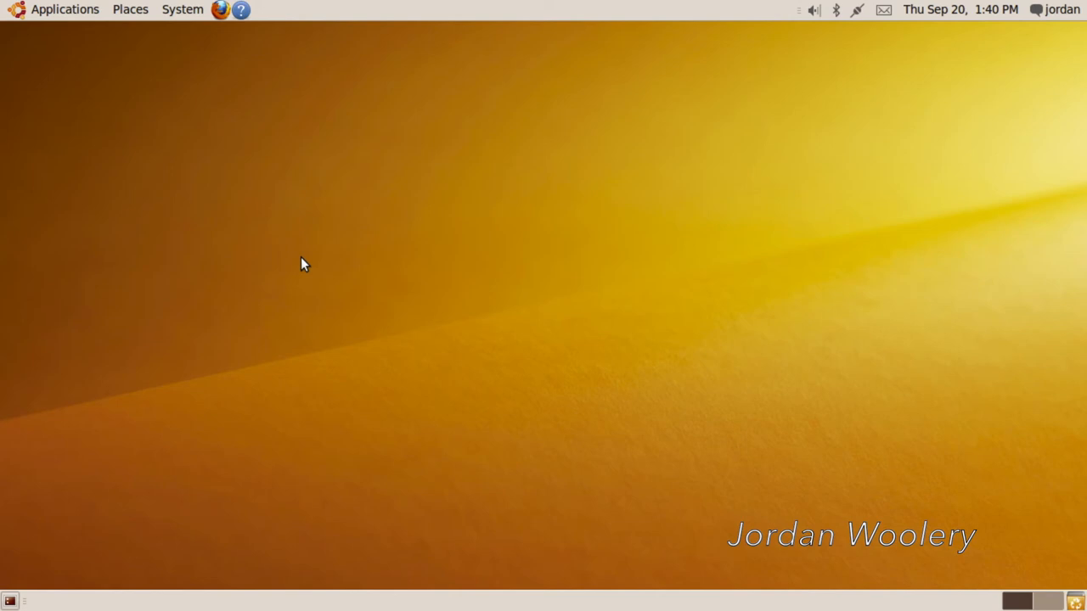
{"action": "left_click", "coordinate": [64, 10]}
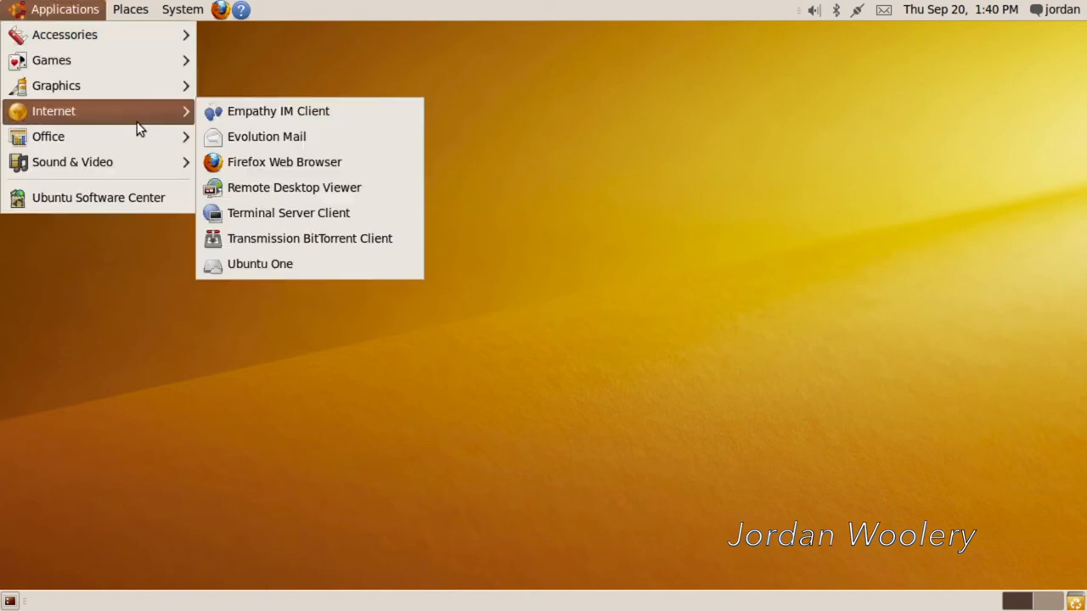
{"action": "left_click", "coordinate": [260, 263]}
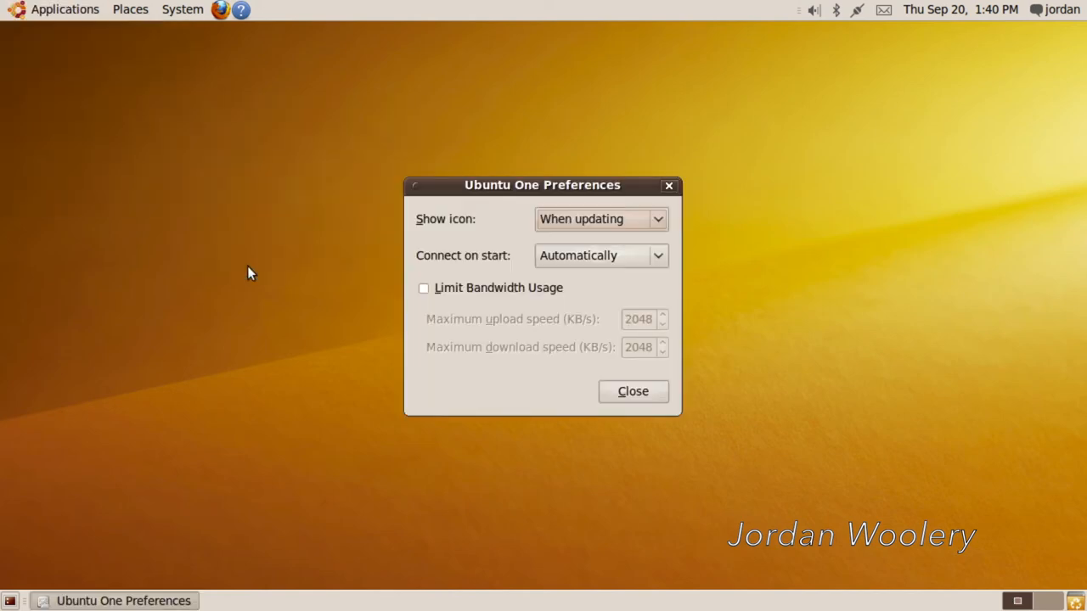
{"action": "mouse_move", "coordinate": [687, 331]}
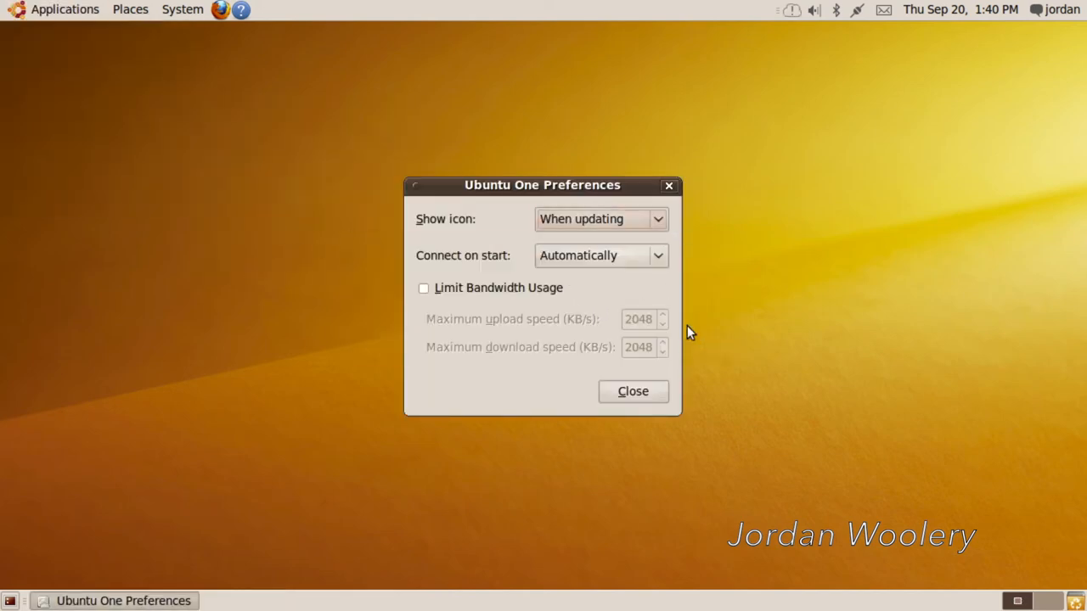
{"action": "mouse_move", "coordinate": [560, 262]}
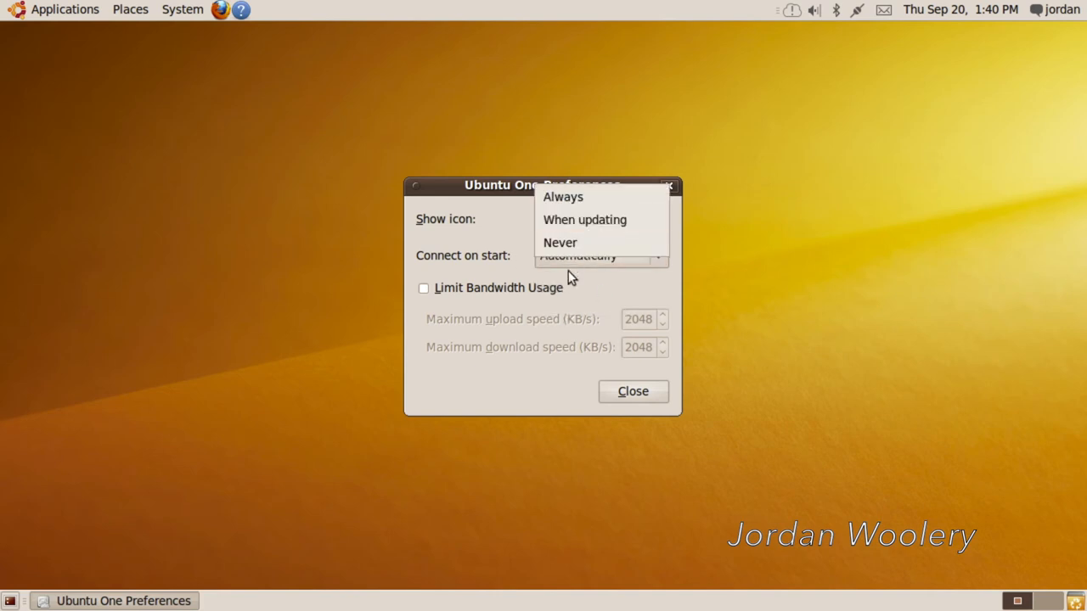
- Check the Show icon dropdown in Ubuntu One Preferences and close the preferences
{"action": "left_click", "coordinate": [632, 391]}
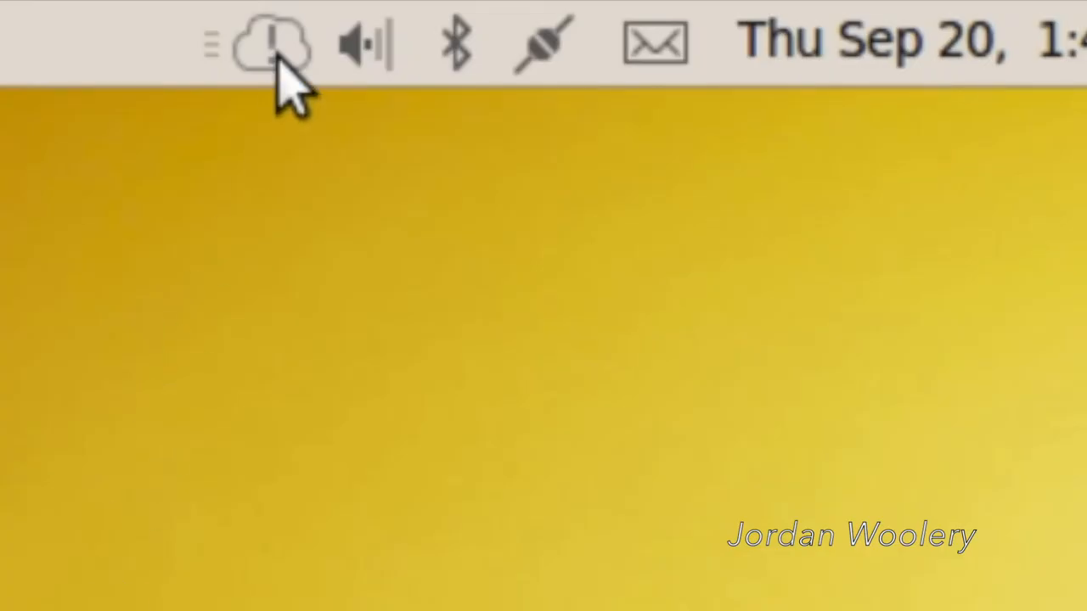
{"action": "left_click", "coordinate": [269, 43]}
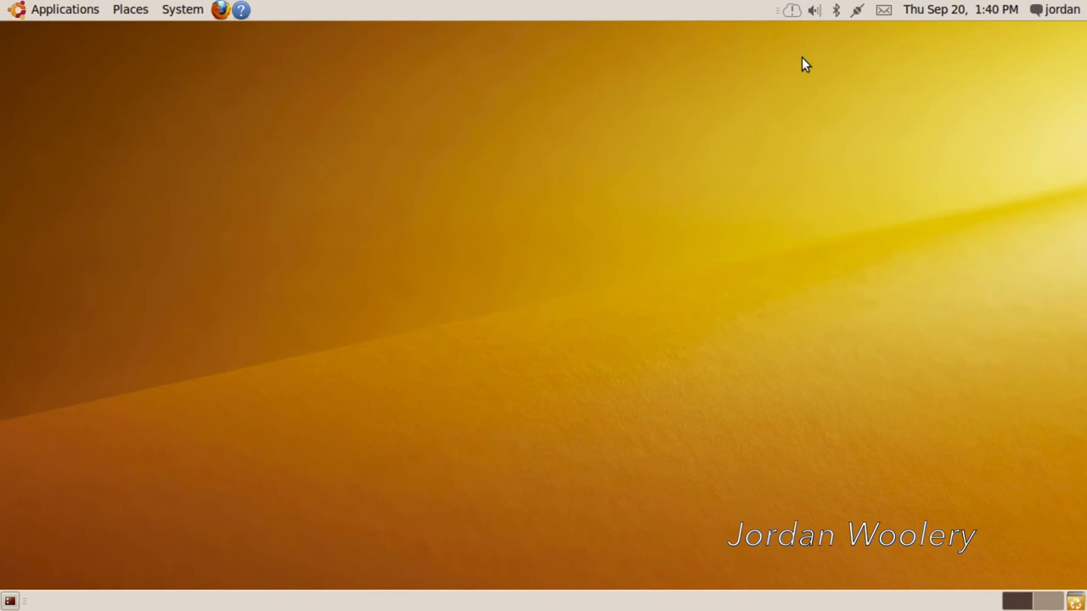
{"action": "mouse_move", "coordinate": [795, 23]}
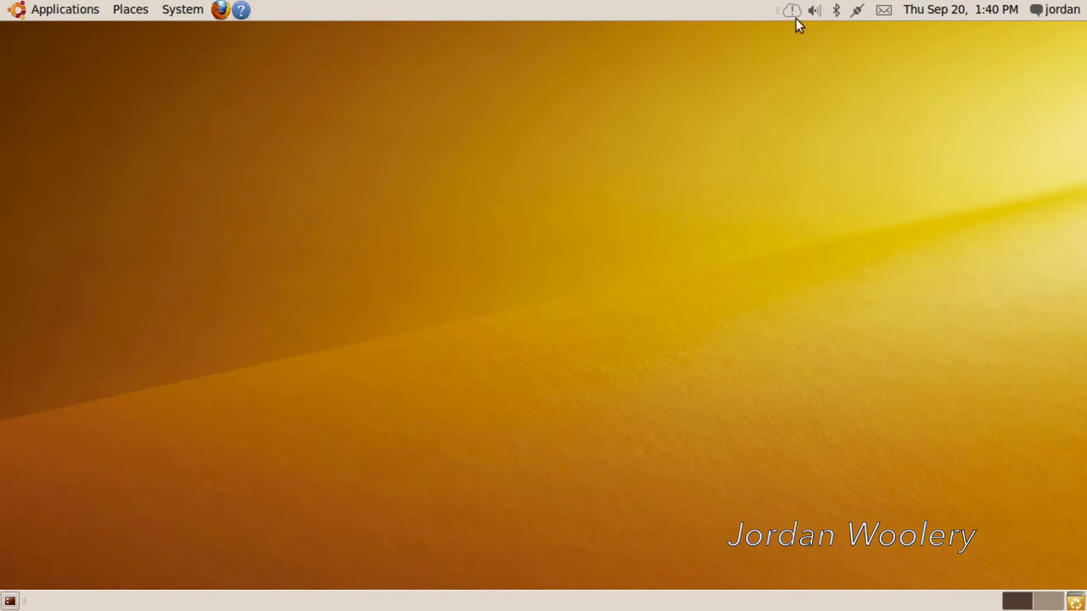
{"action": "mouse_move", "coordinate": [438, 217]}
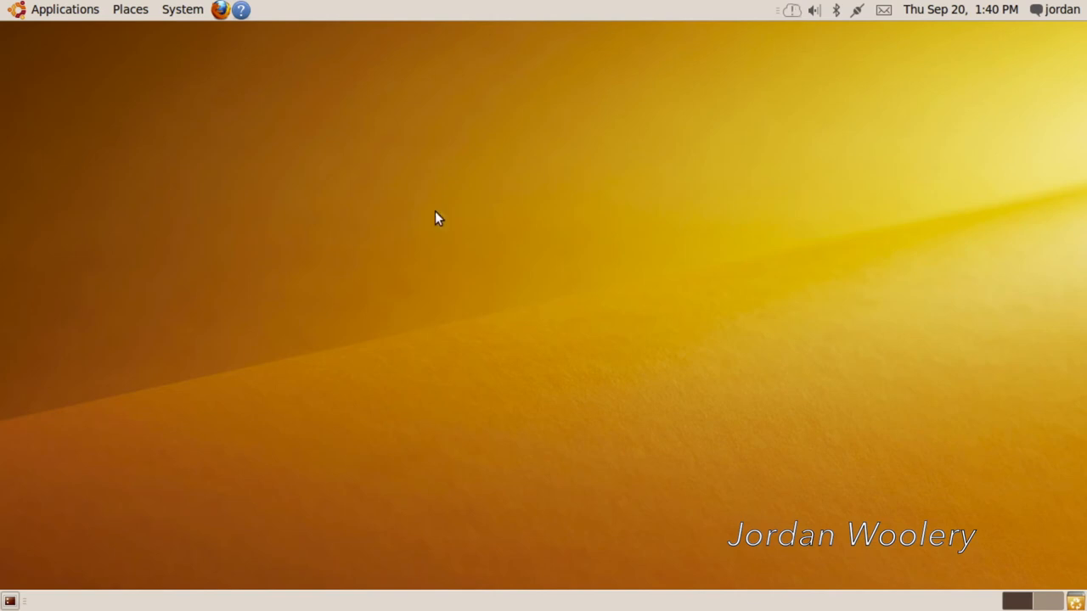
{"action": "mouse_move", "coordinate": [672, 180]}
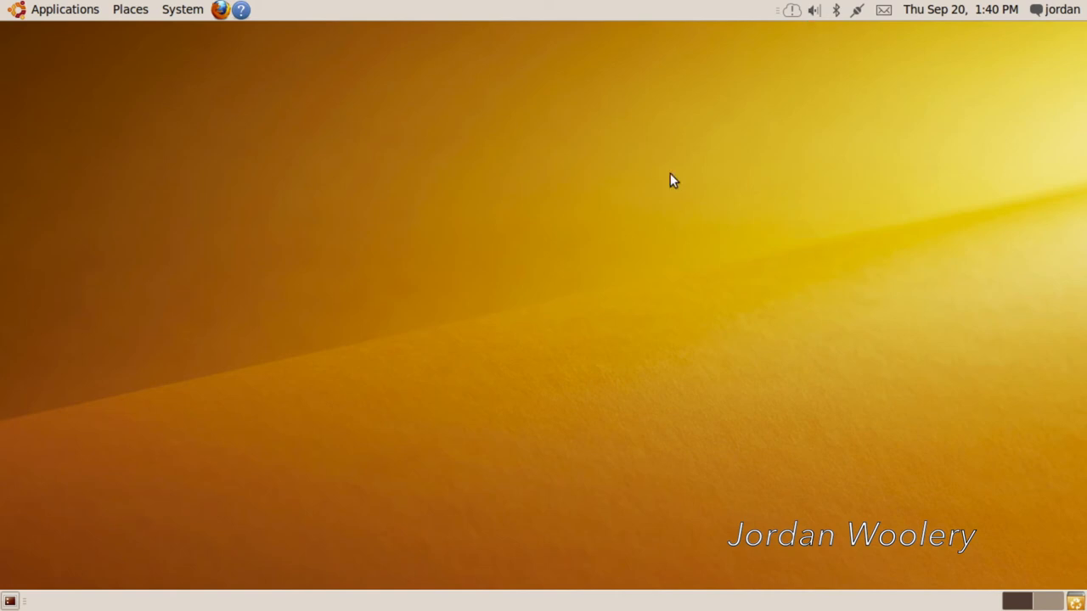
{"action": "left_click", "coordinate": [130, 10]}
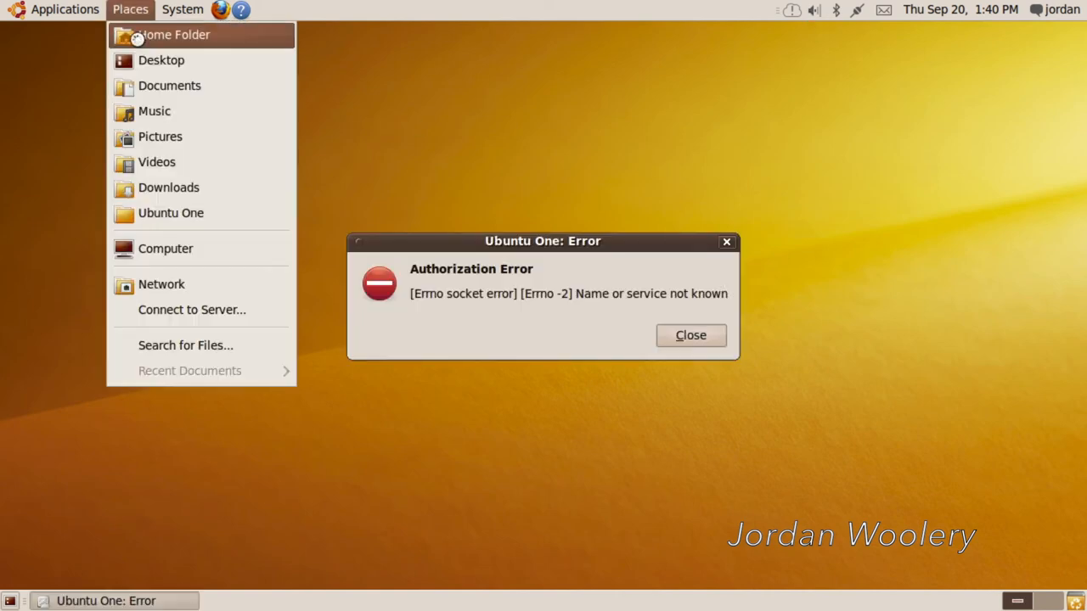
- Dismiss the Places menu and close the Ubuntu One authorization error
{"action": "left_click", "coordinate": [175, 34]}
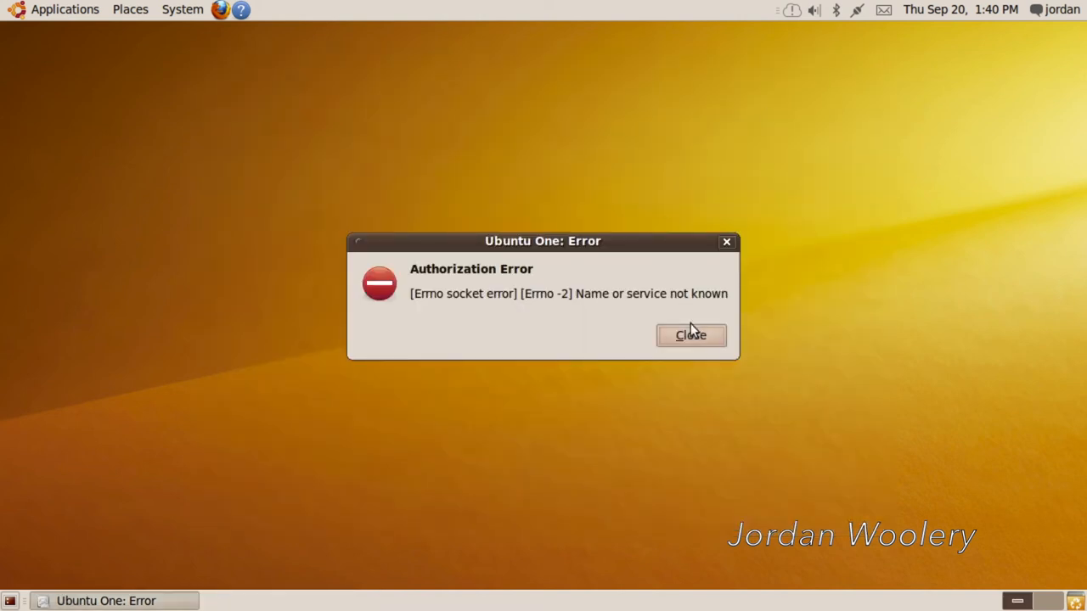
{"action": "left_click", "coordinate": [689, 335]}
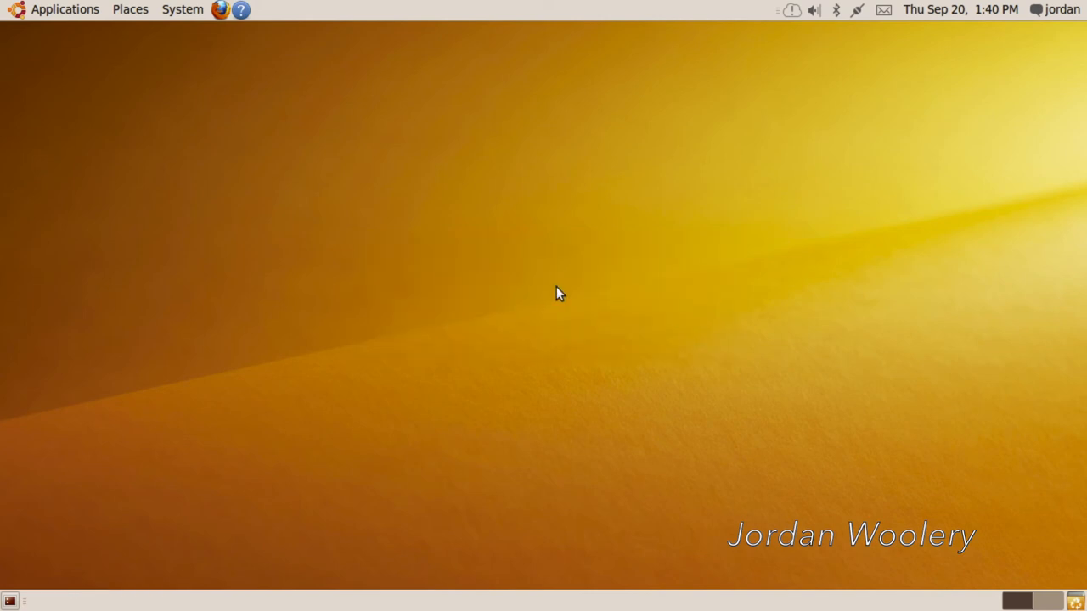
- Peek at the messaging indicator menu, then bring up the desktop's right-click menu
{"action": "left_click", "coordinate": [789, 10]}
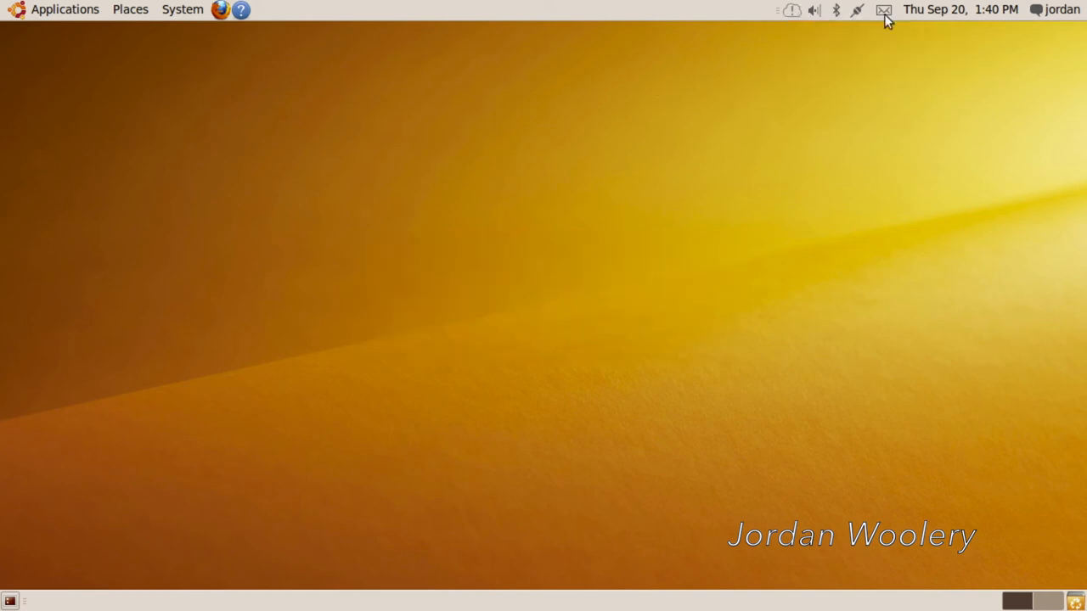
{"action": "left_click", "coordinate": [883, 10]}
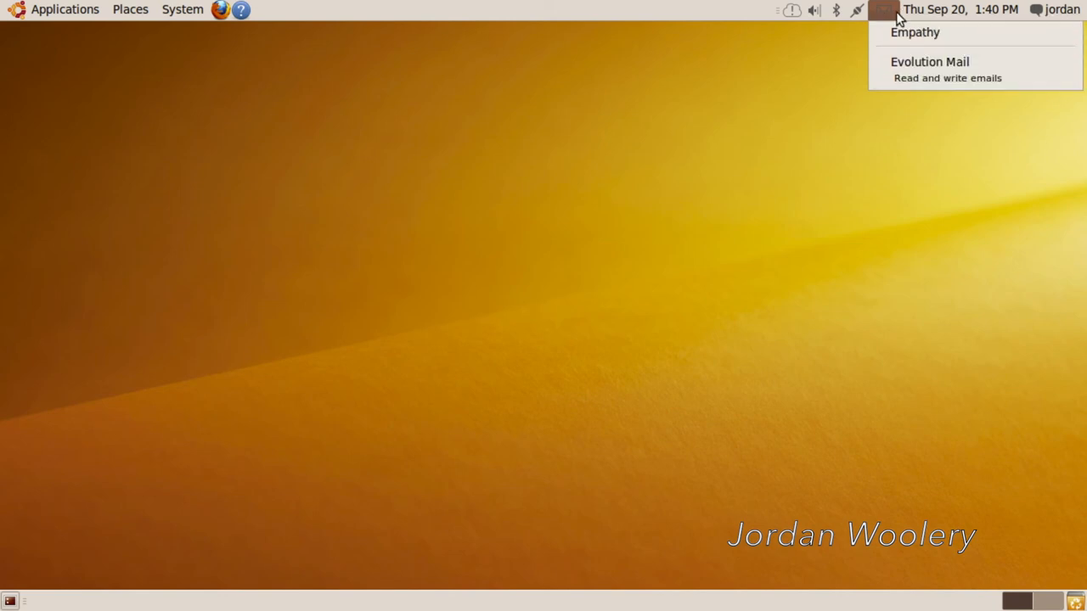
{"action": "mouse_move", "coordinate": [754, 106]}
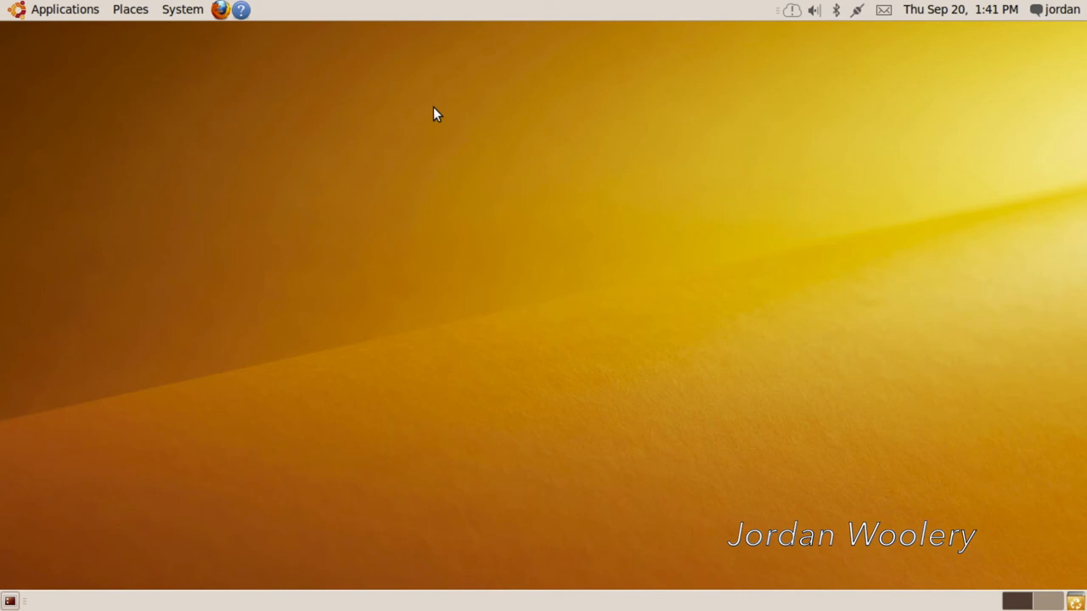
{"action": "right_click", "coordinate": [435, 112]}
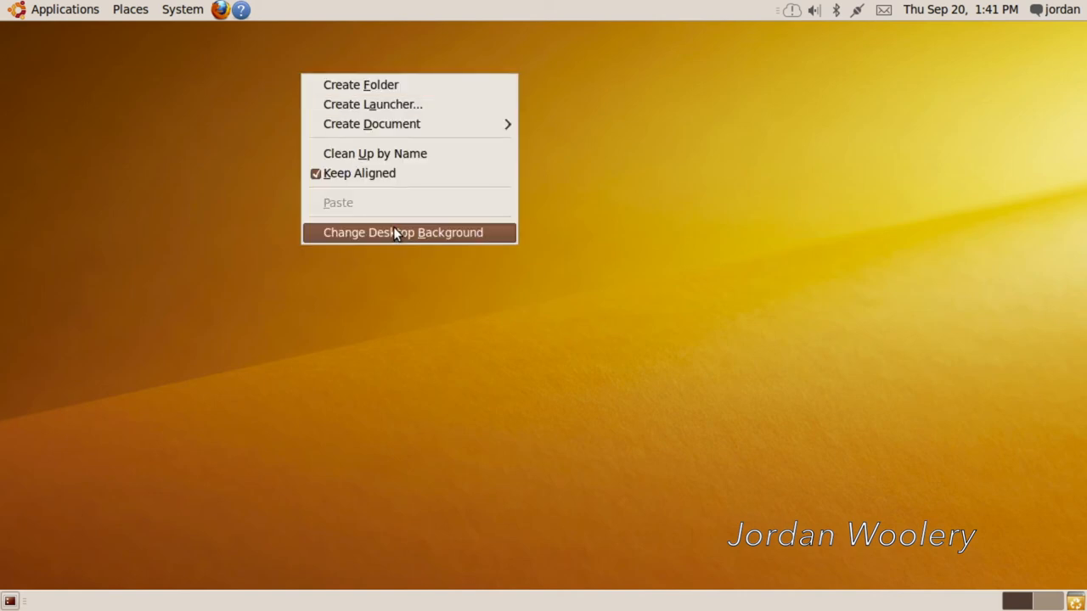
- In Change Desktop Background, try the flower stems, cherries, climber, water lily and dark water wallpapers
{"action": "left_click", "coordinate": [402, 231]}
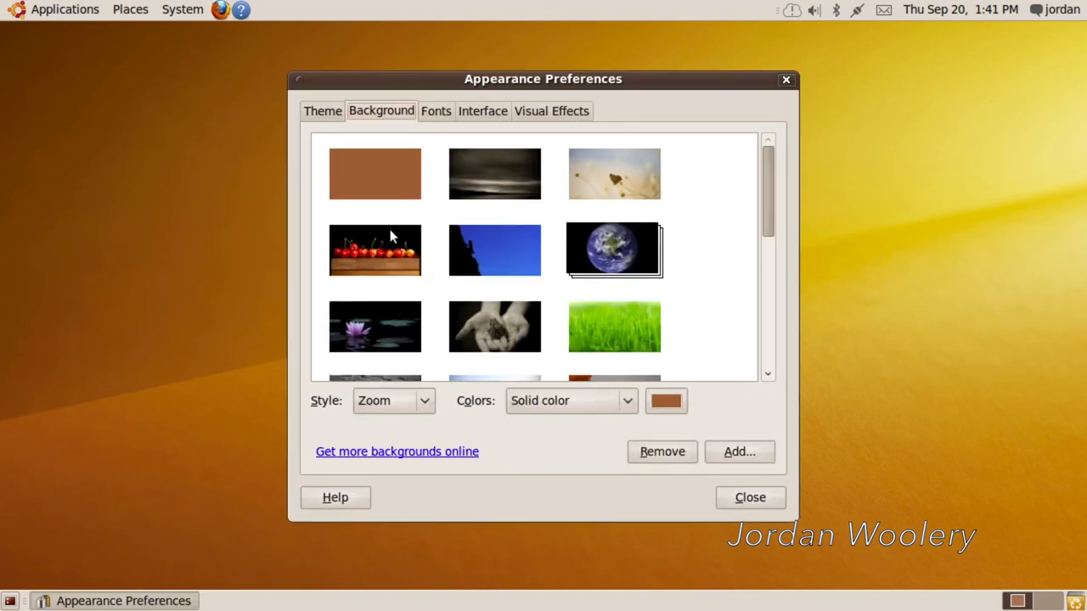
{"action": "left_click", "coordinate": [494, 173]}
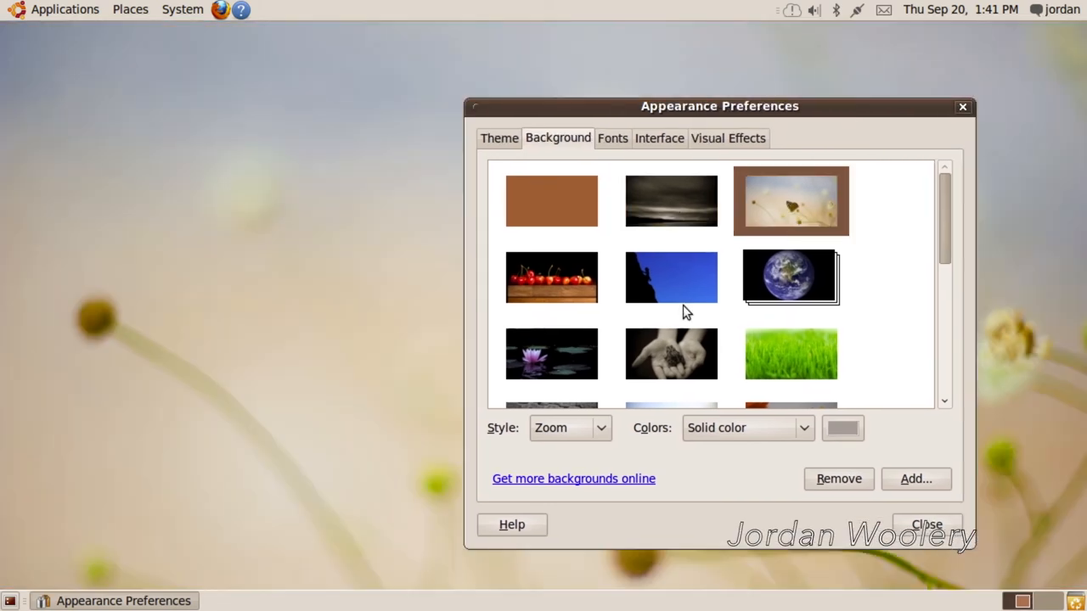
{"action": "left_click", "coordinate": [550, 276]}
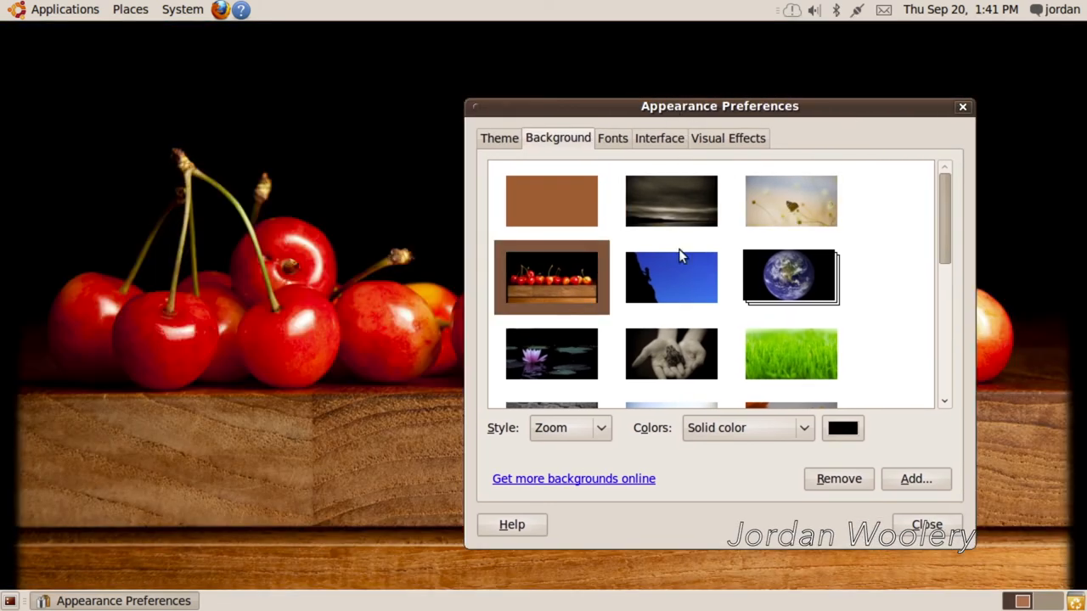
{"action": "left_click", "coordinate": [670, 277]}
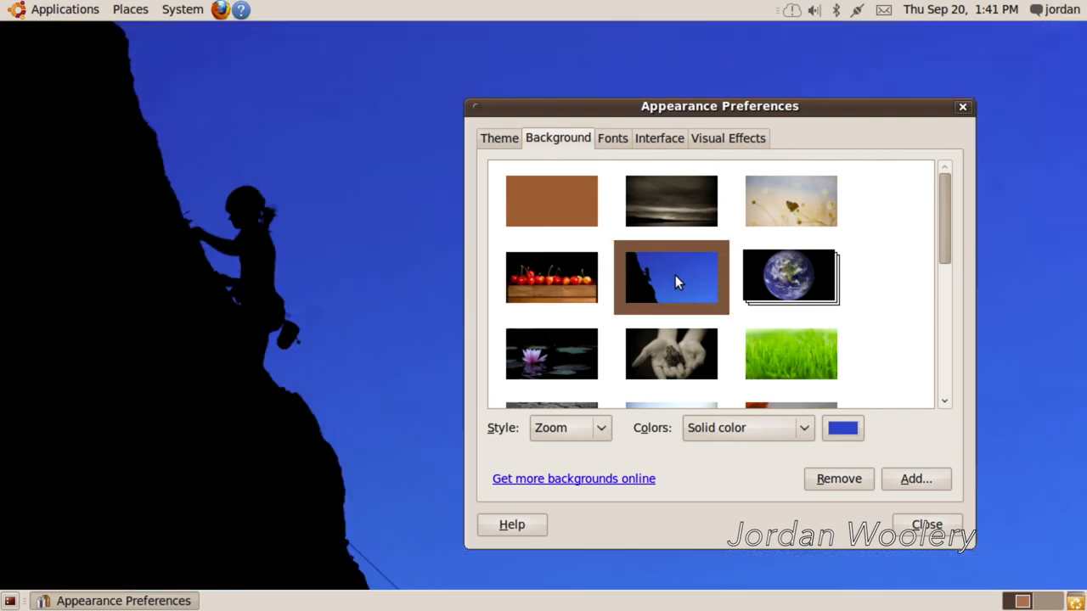
{"action": "mouse_move", "coordinate": [595, 314]}
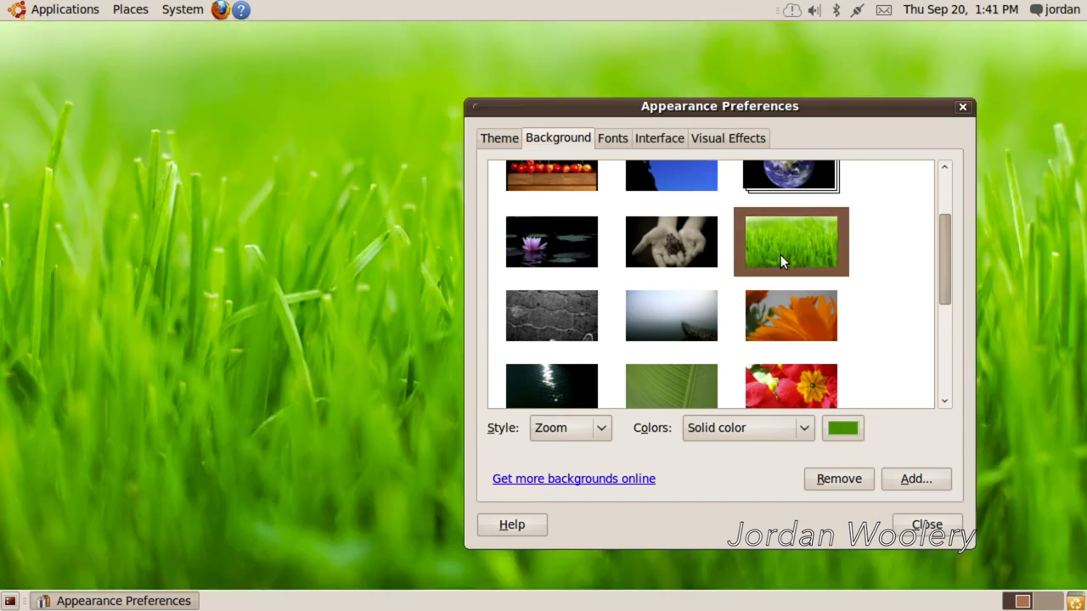
{"action": "left_click", "coordinate": [550, 241]}
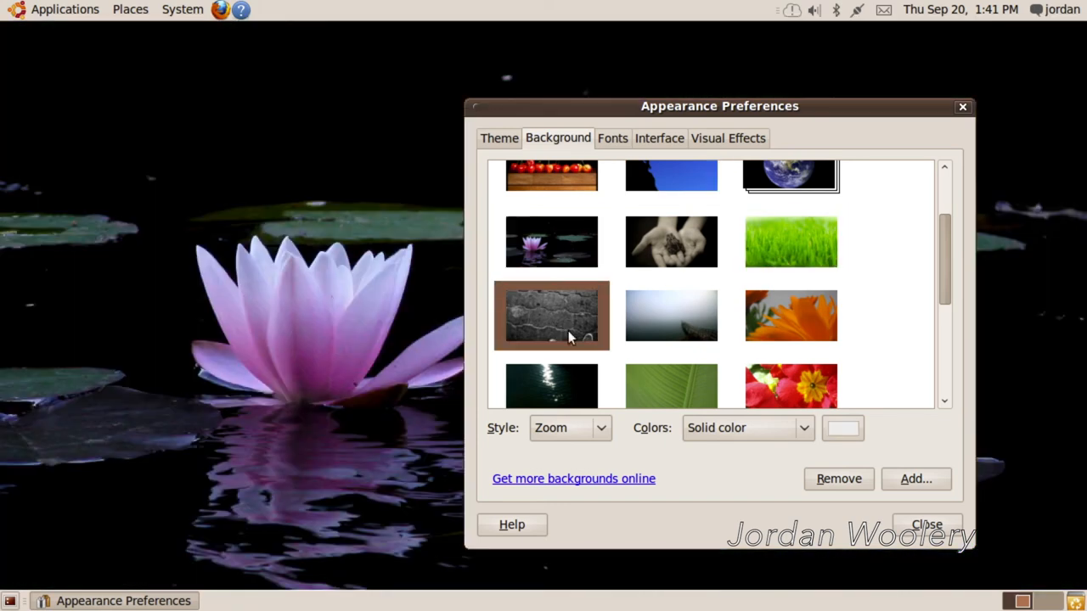
{"action": "left_click", "coordinate": [550, 372]}
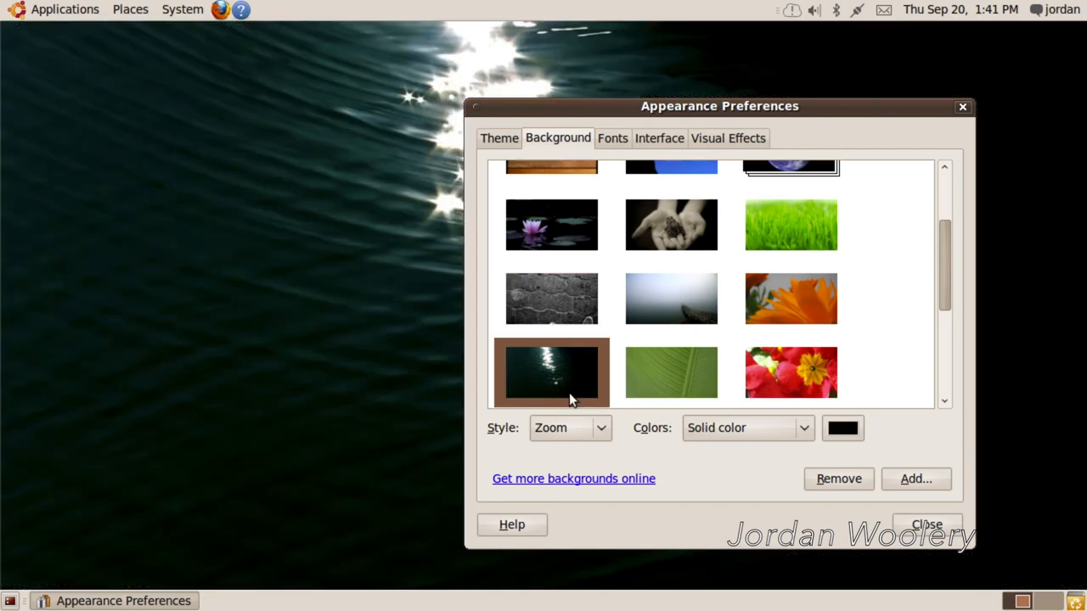
{"action": "scroll", "scroll_direction": "down", "scroll_amount": 3}
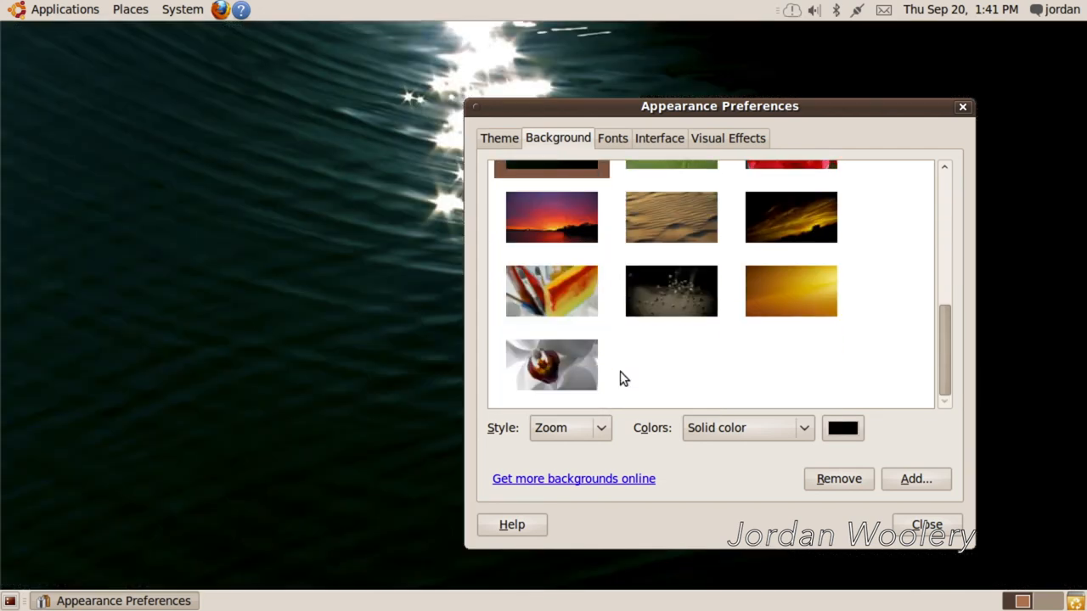
- Try the golden, floating rocks, sunset sky and sand dunes wallpapers, settling on the green leaf photo
{"action": "left_click", "coordinate": [789, 290]}
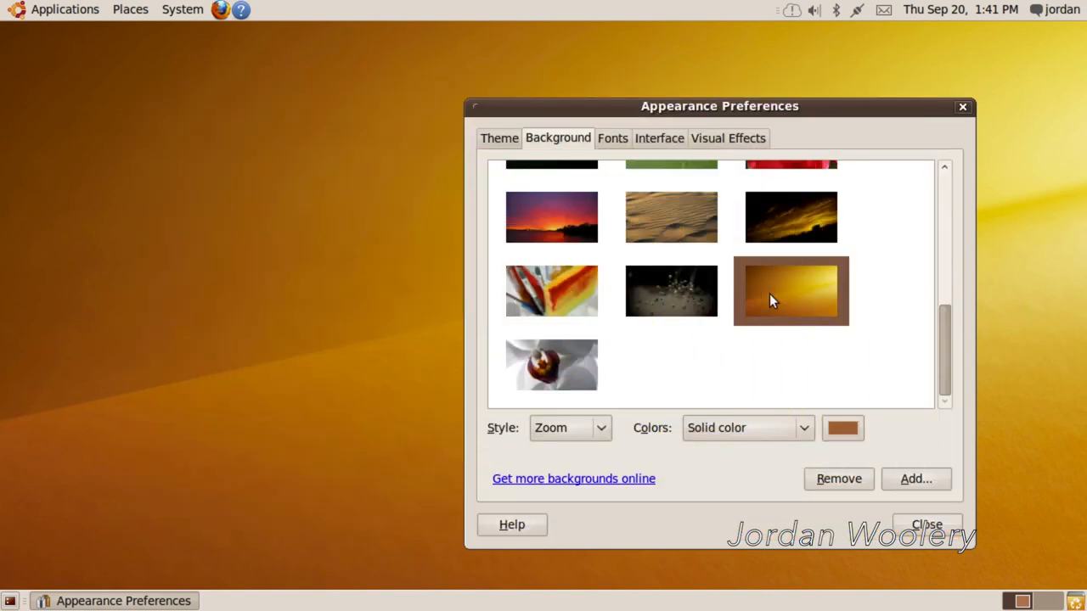
{"action": "left_click", "coordinate": [671, 290]}
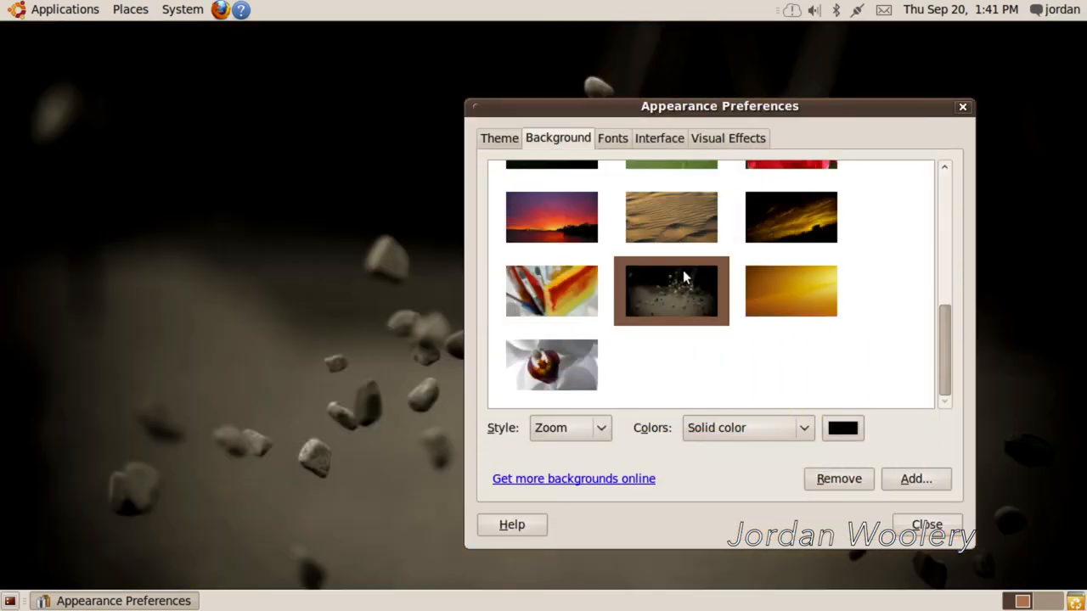
{"action": "left_click", "coordinate": [790, 217]}
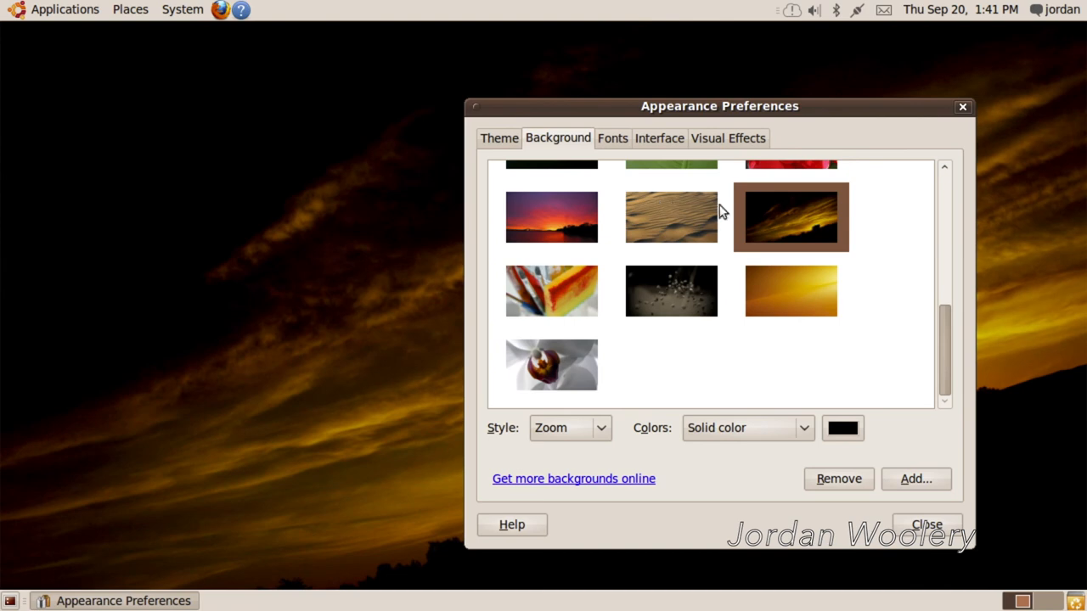
{"action": "mouse_move", "coordinate": [802, 219]}
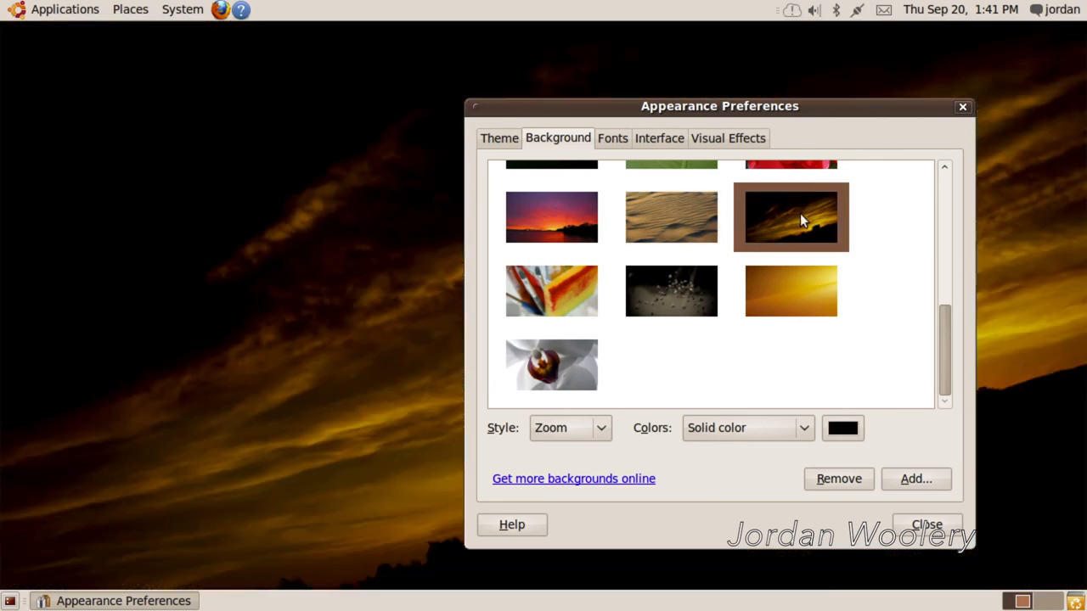
{"action": "left_click", "coordinate": [670, 290]}
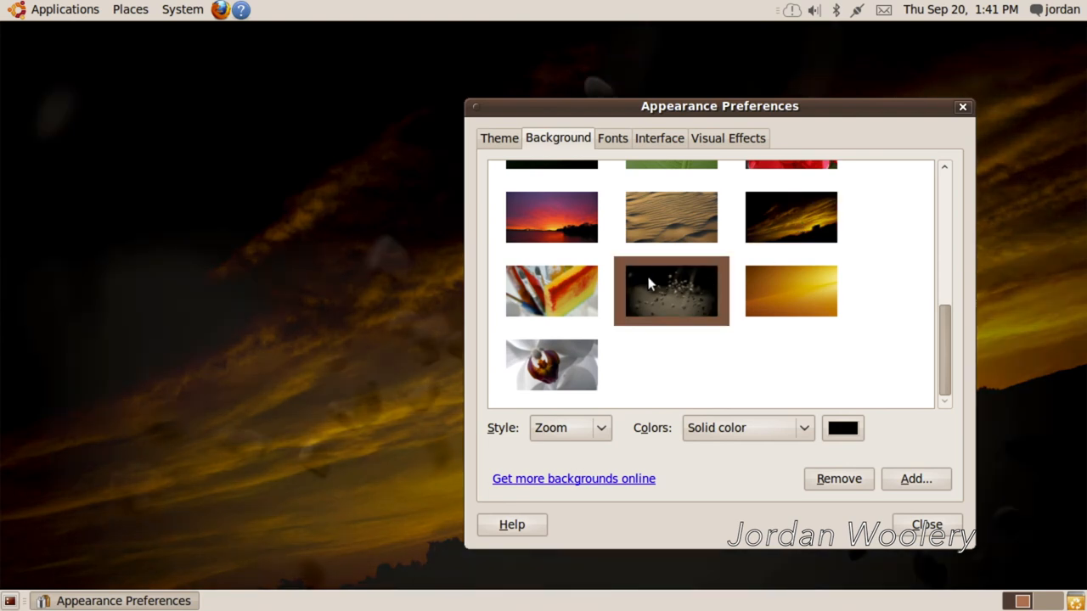
{"action": "left_click", "coordinate": [550, 218]}
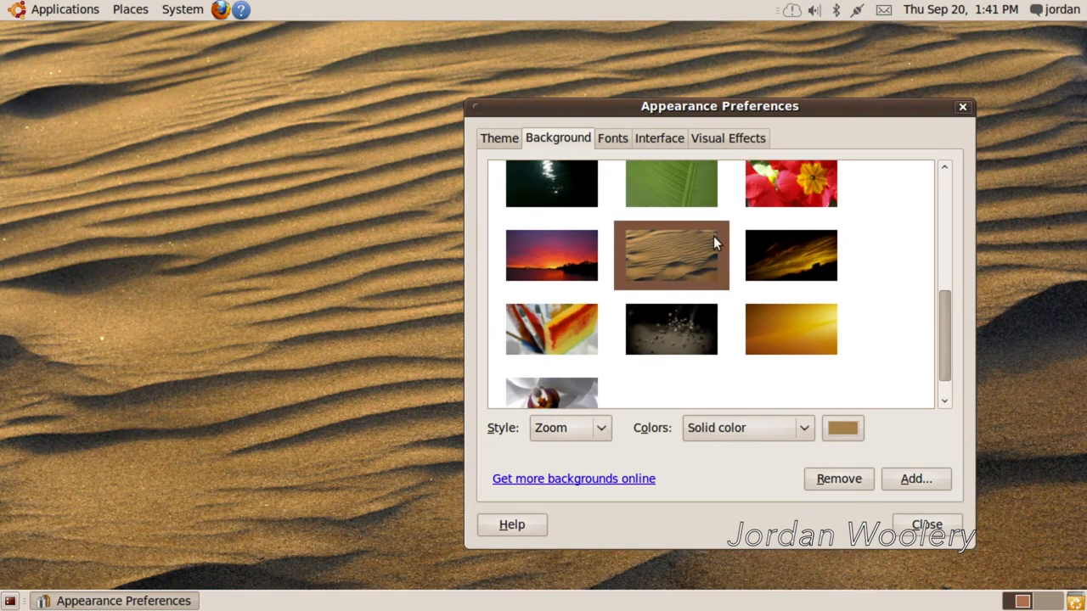
{"action": "left_click", "coordinate": [671, 331]}
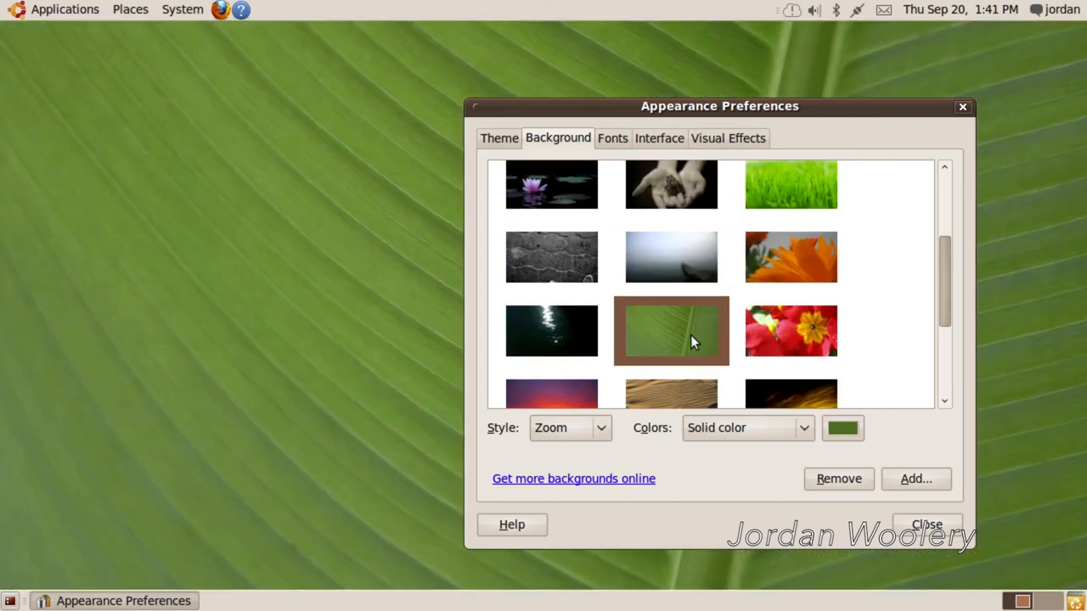
{"action": "mouse_move", "coordinate": [724, 329]}
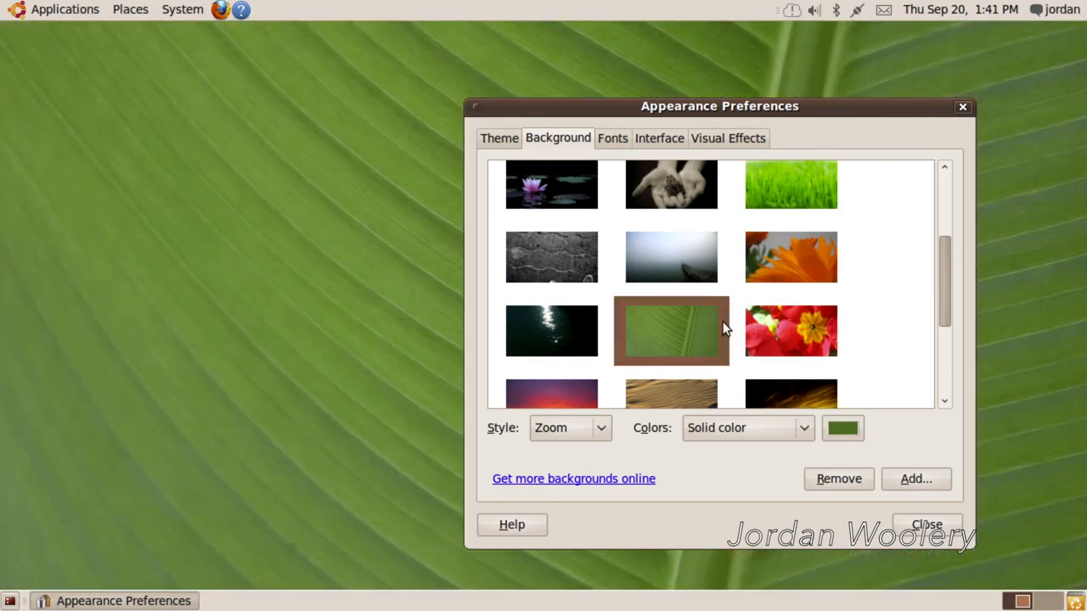
{"action": "left_click", "coordinate": [499, 138]}
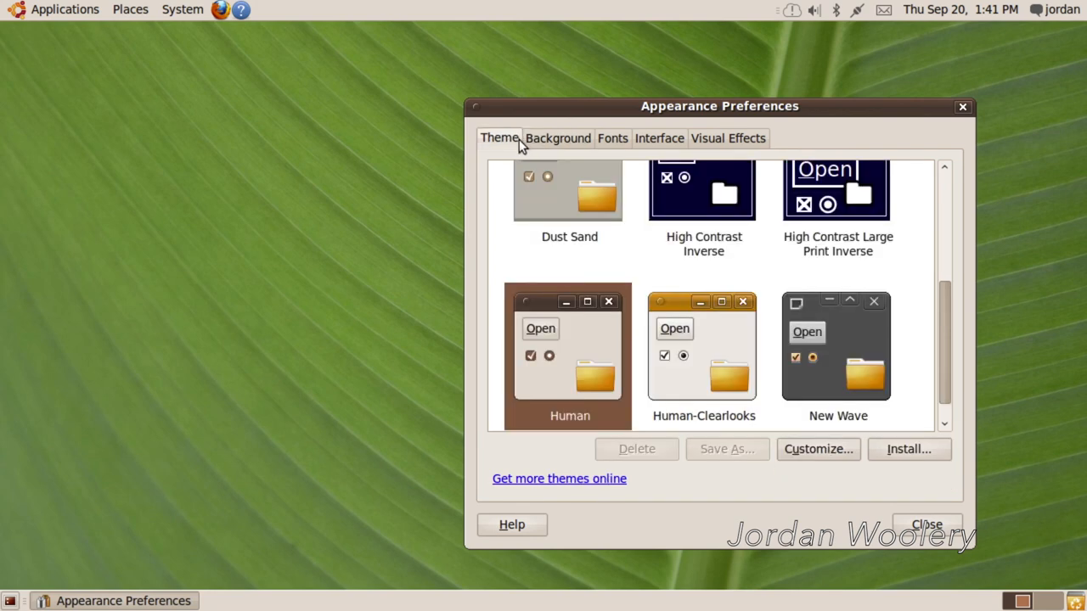
- Glance at the Visual Effects options and close Appearance Preferences
{"action": "scroll", "scroll_direction": "down", "scroll_amount": 3}
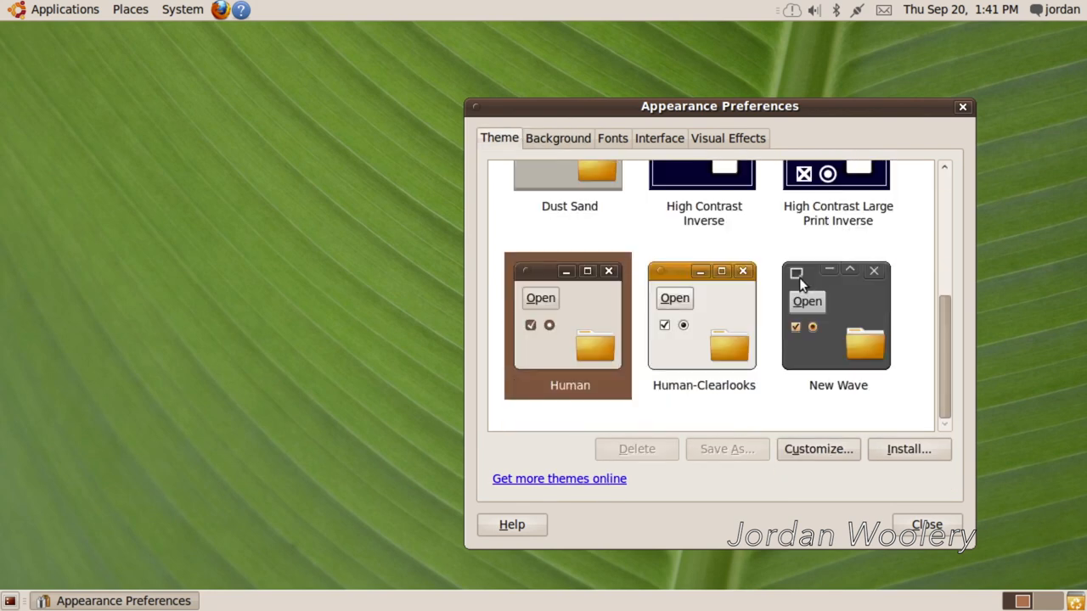
{"action": "left_click", "coordinate": [727, 137]}
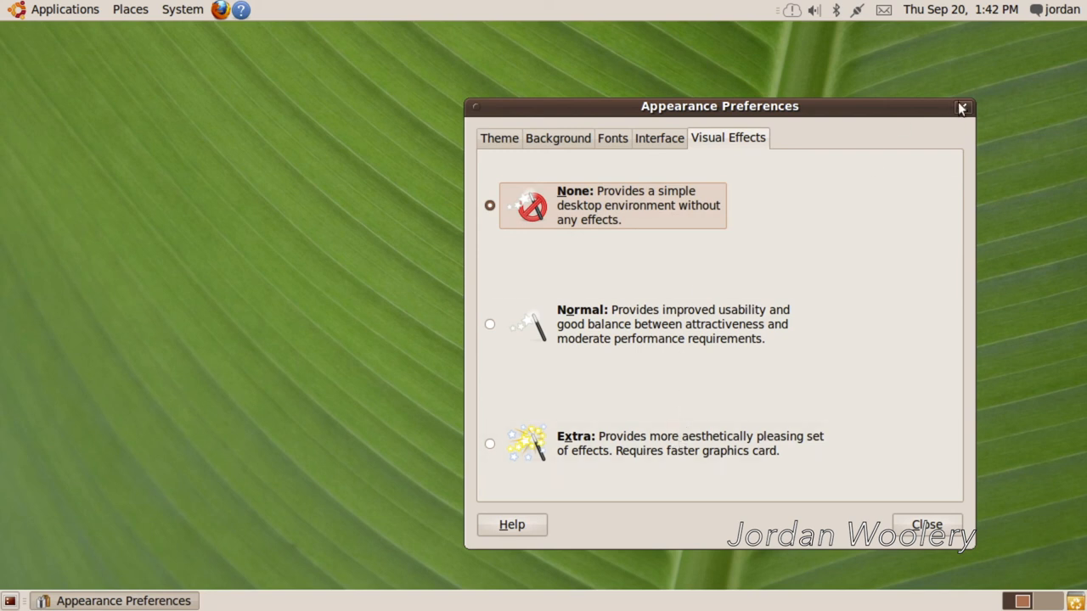
{"action": "left_click", "coordinate": [961, 108]}
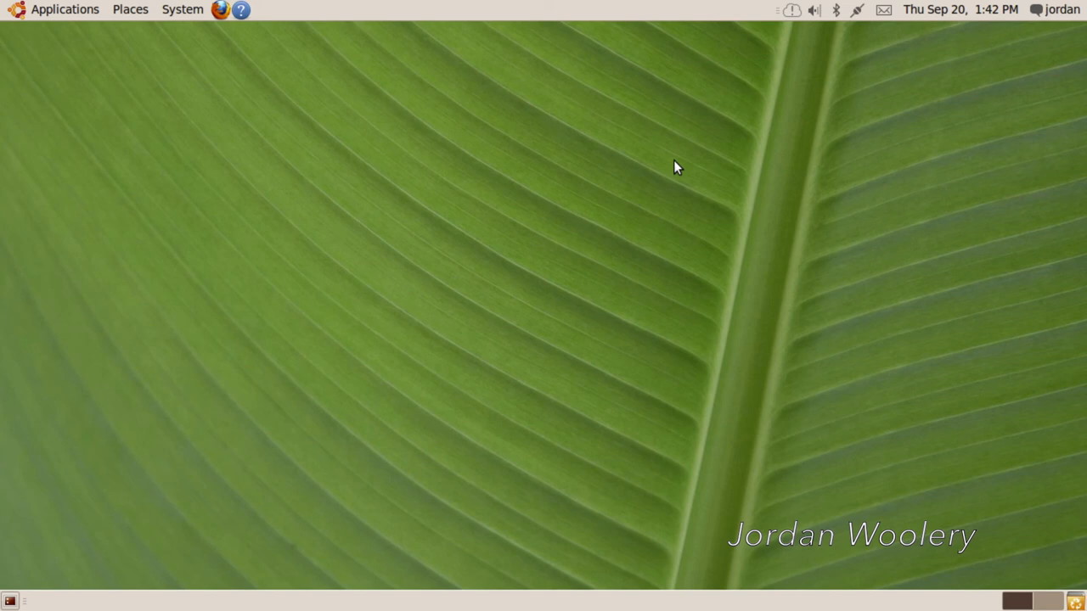
- Choose Shut Down… from the top-panel user menu, bringing up the 60-second confirmation
{"action": "left_click", "coordinate": [1062, 10]}
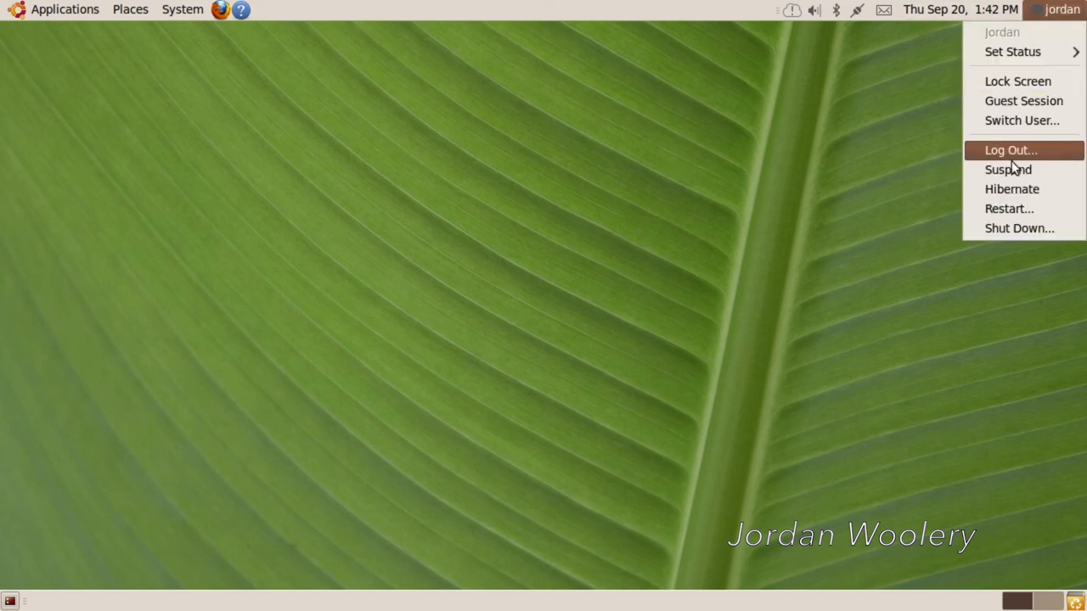
{"action": "left_click", "coordinate": [1019, 228]}
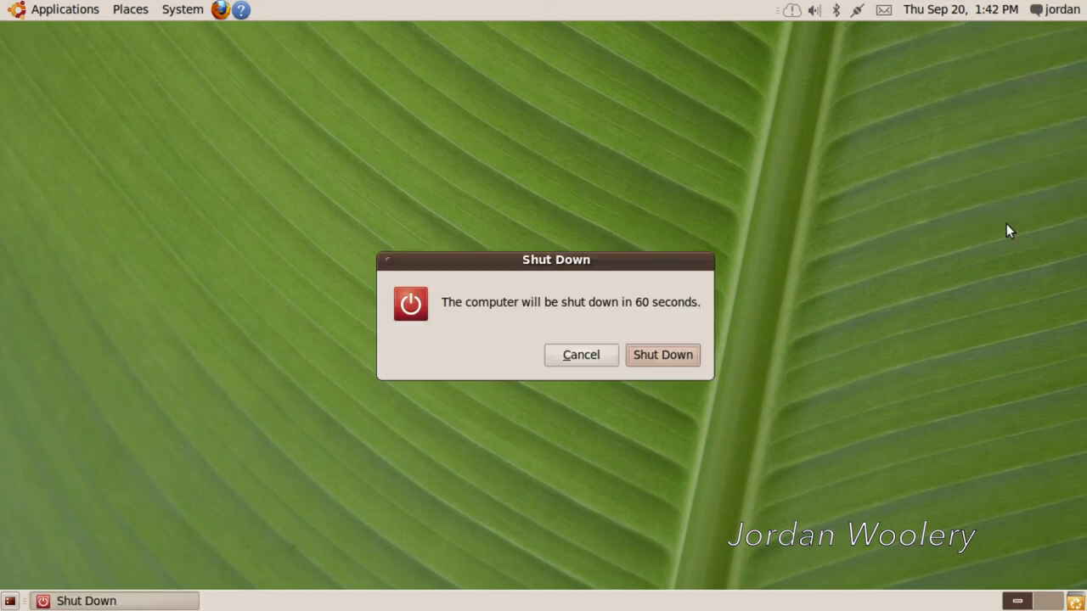